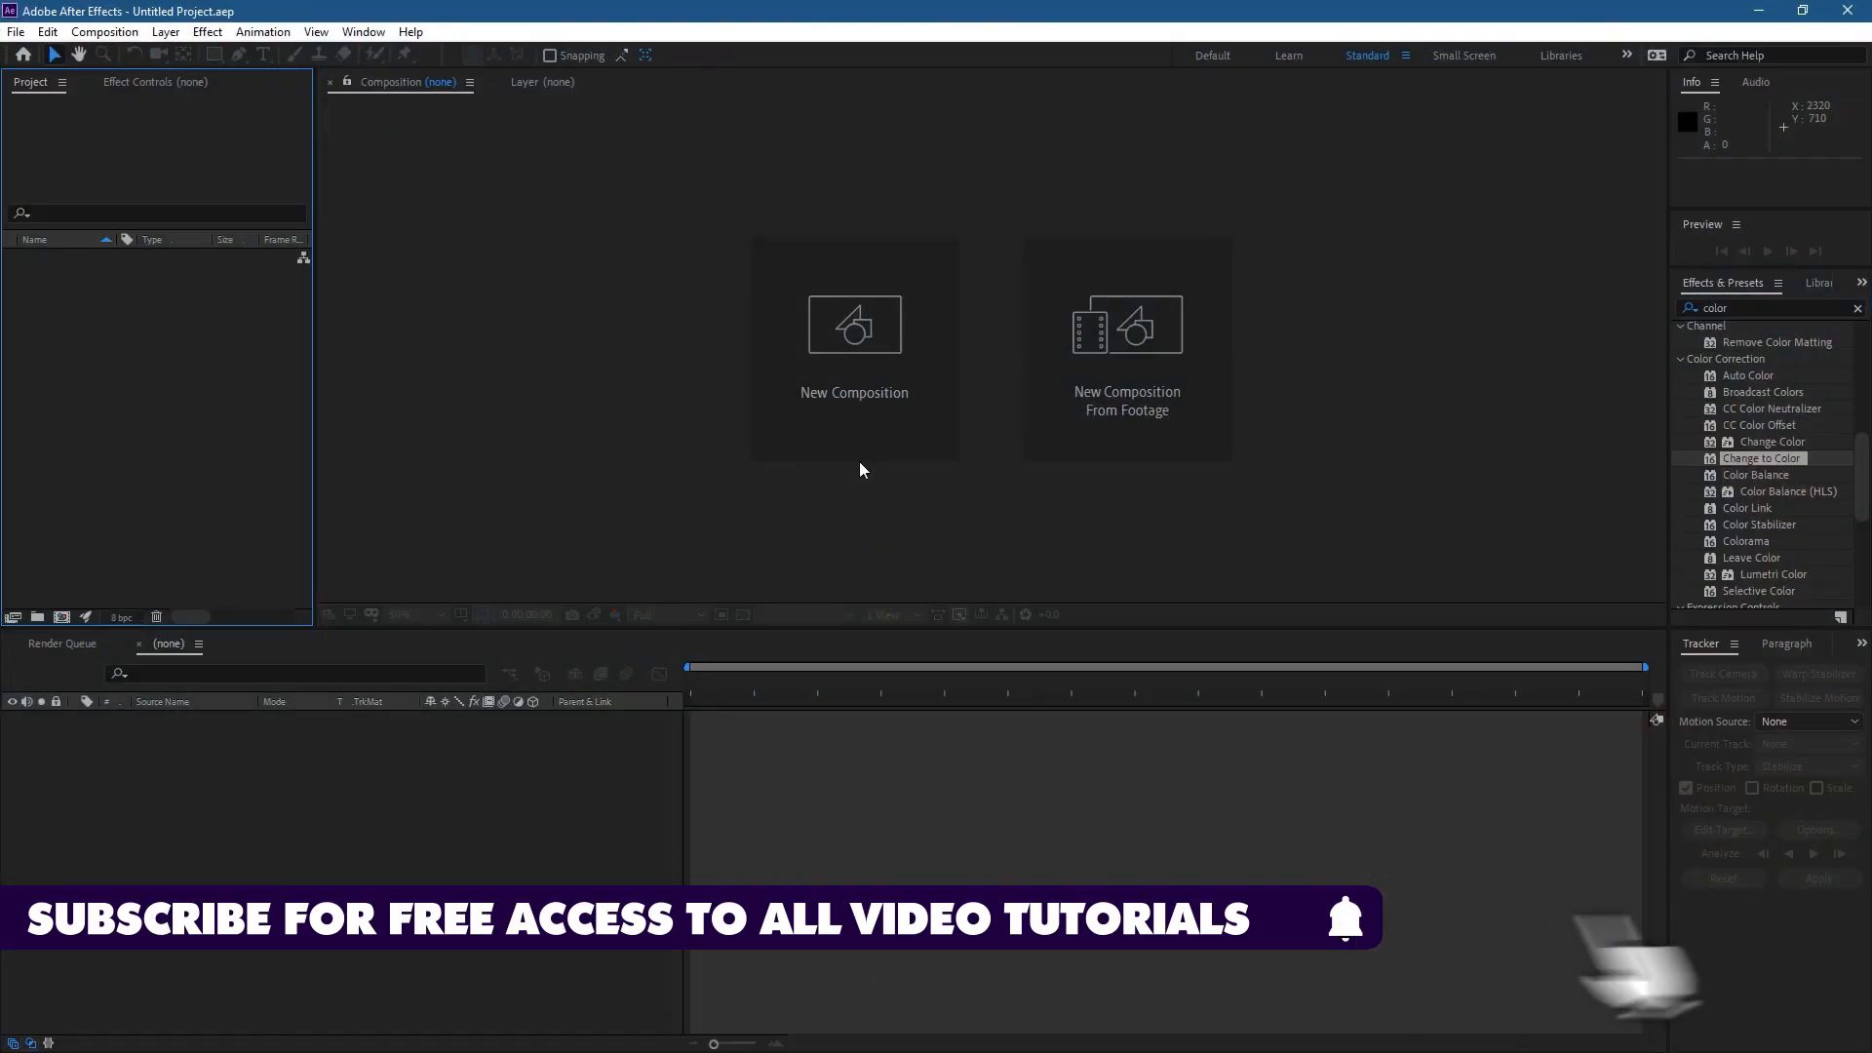
# Preview 0001-0340.avi in the Films & TV player, toggle full screen, then close the player
pyautogui.click(16, 34)
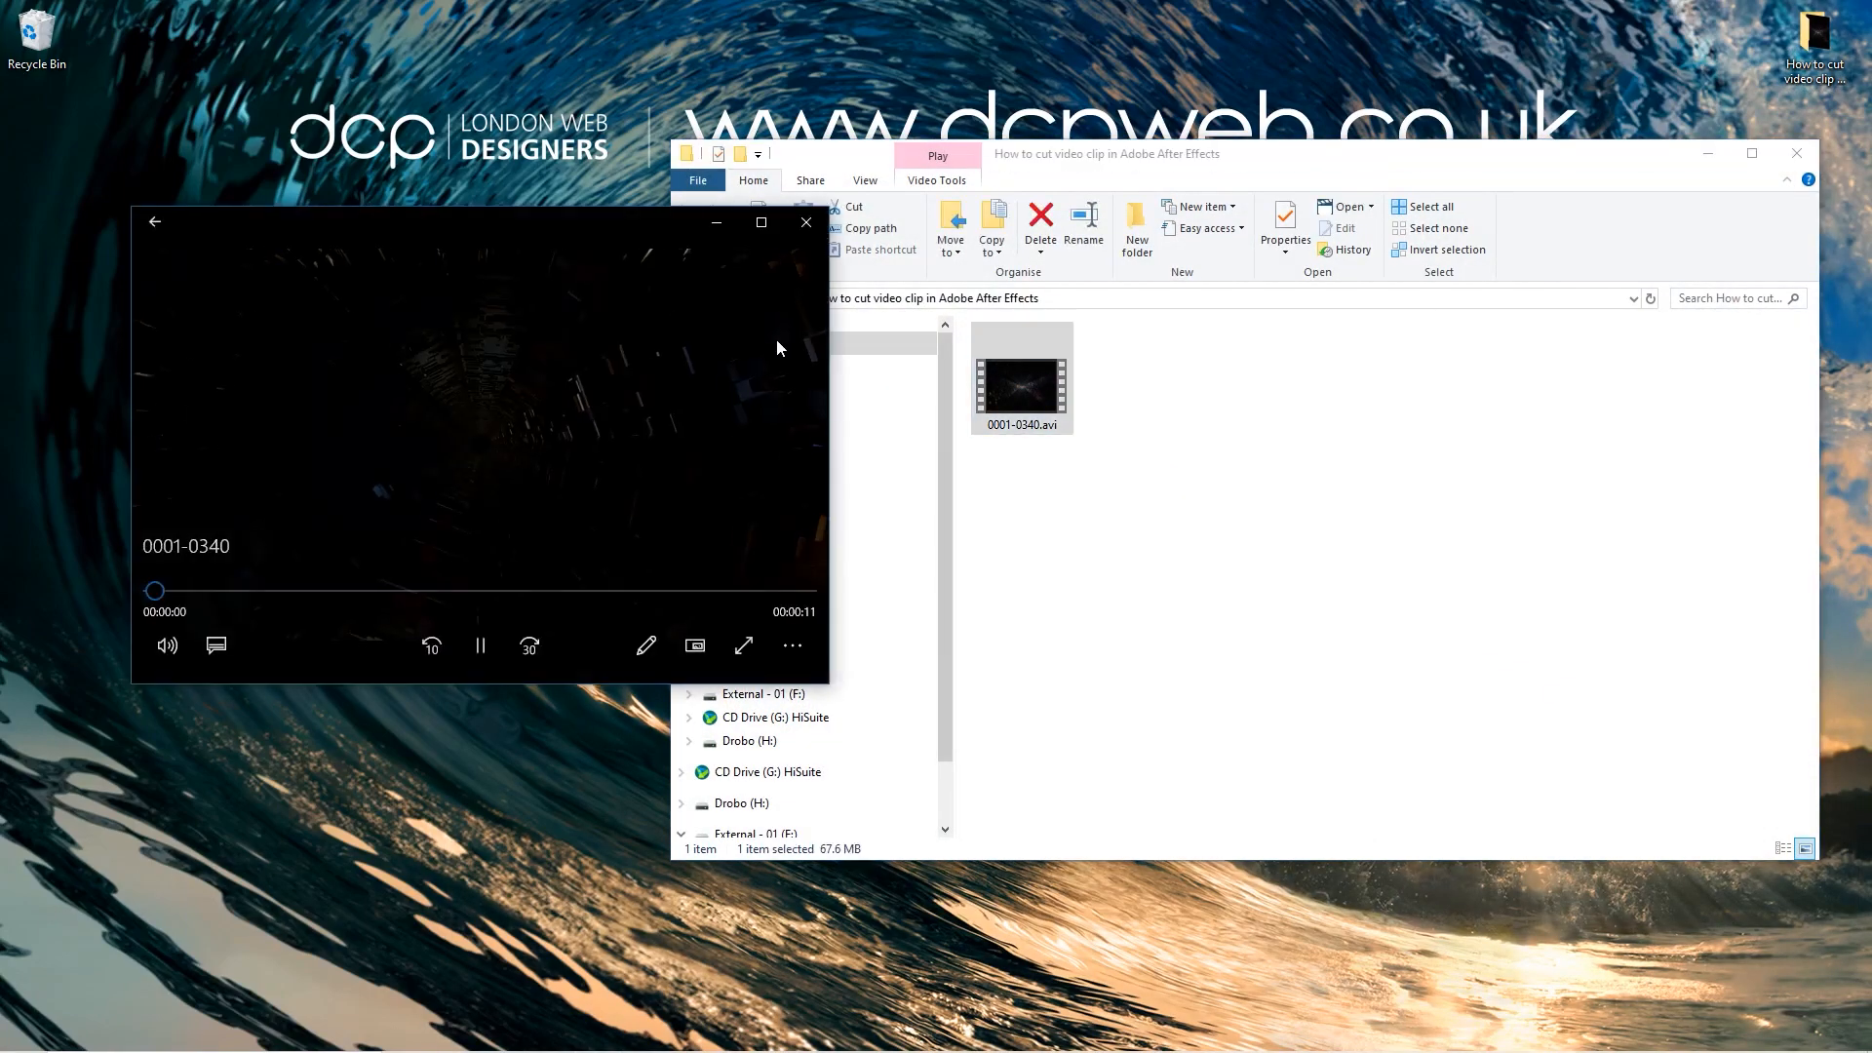
pyautogui.click(743, 645)
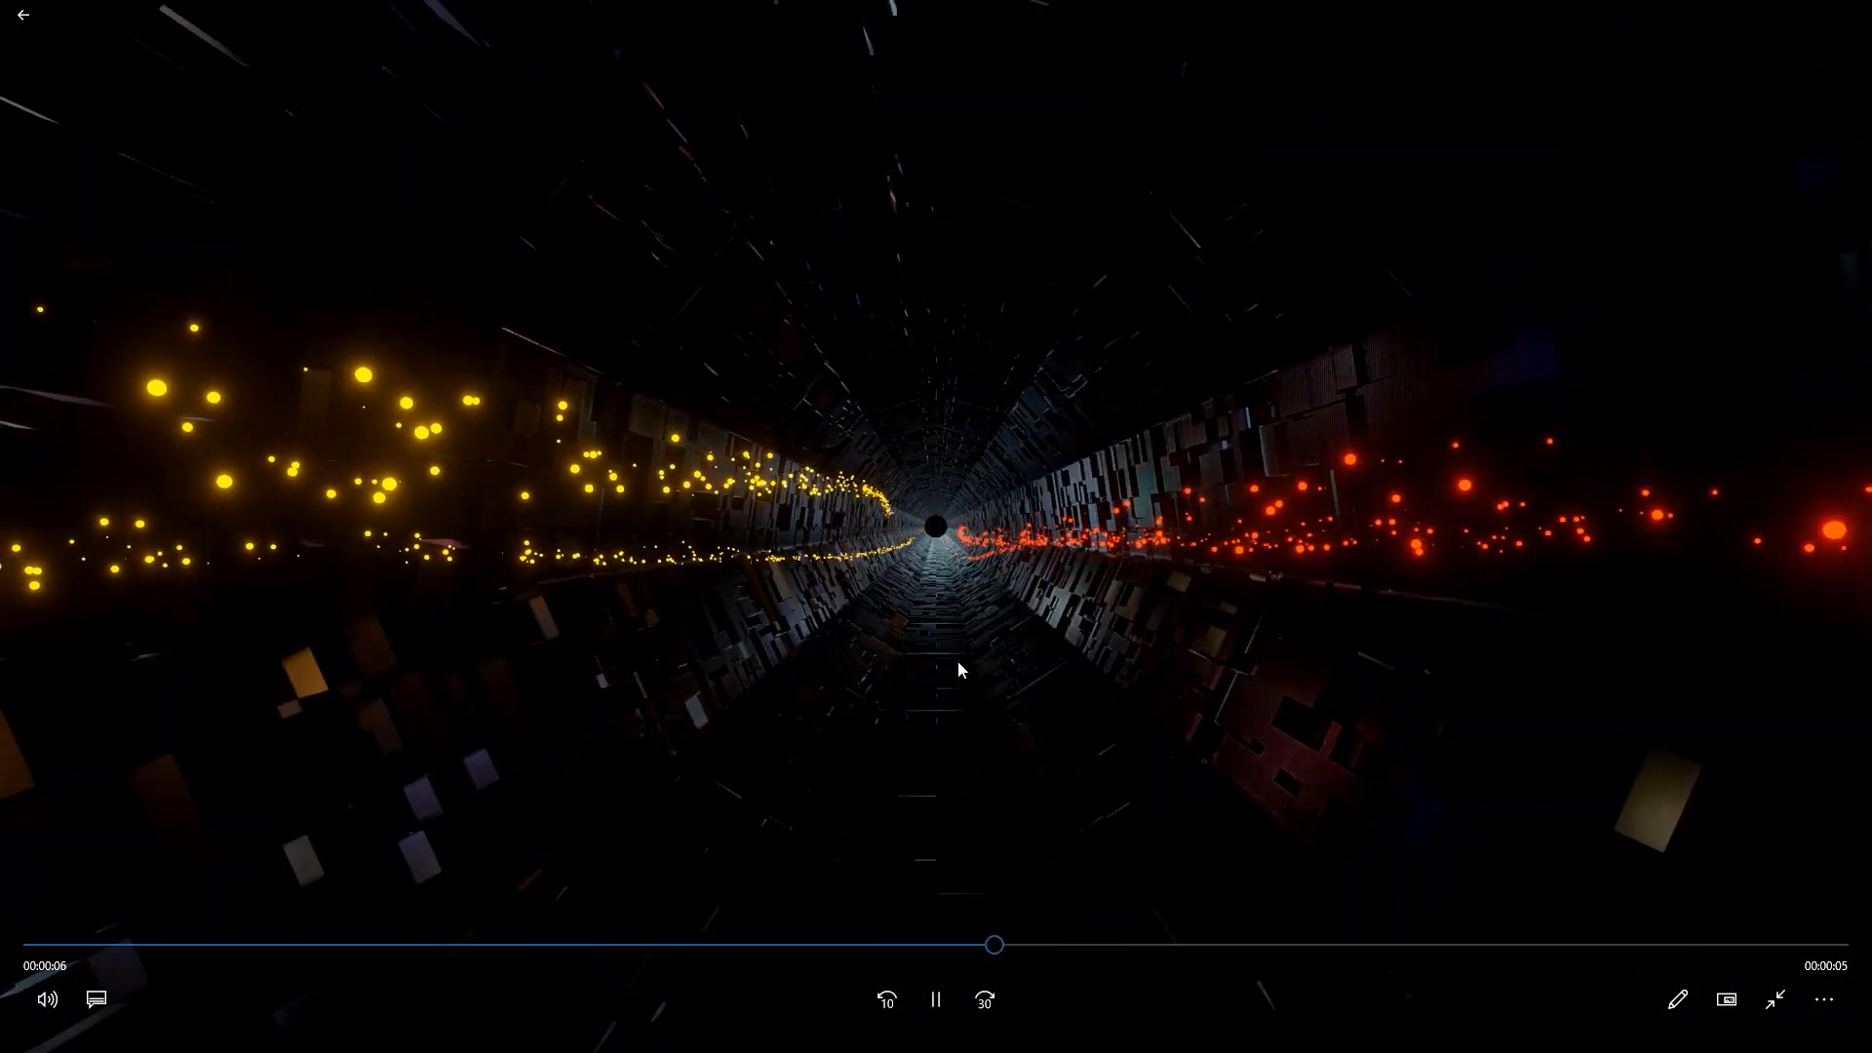
pyautogui.click(1777, 999)
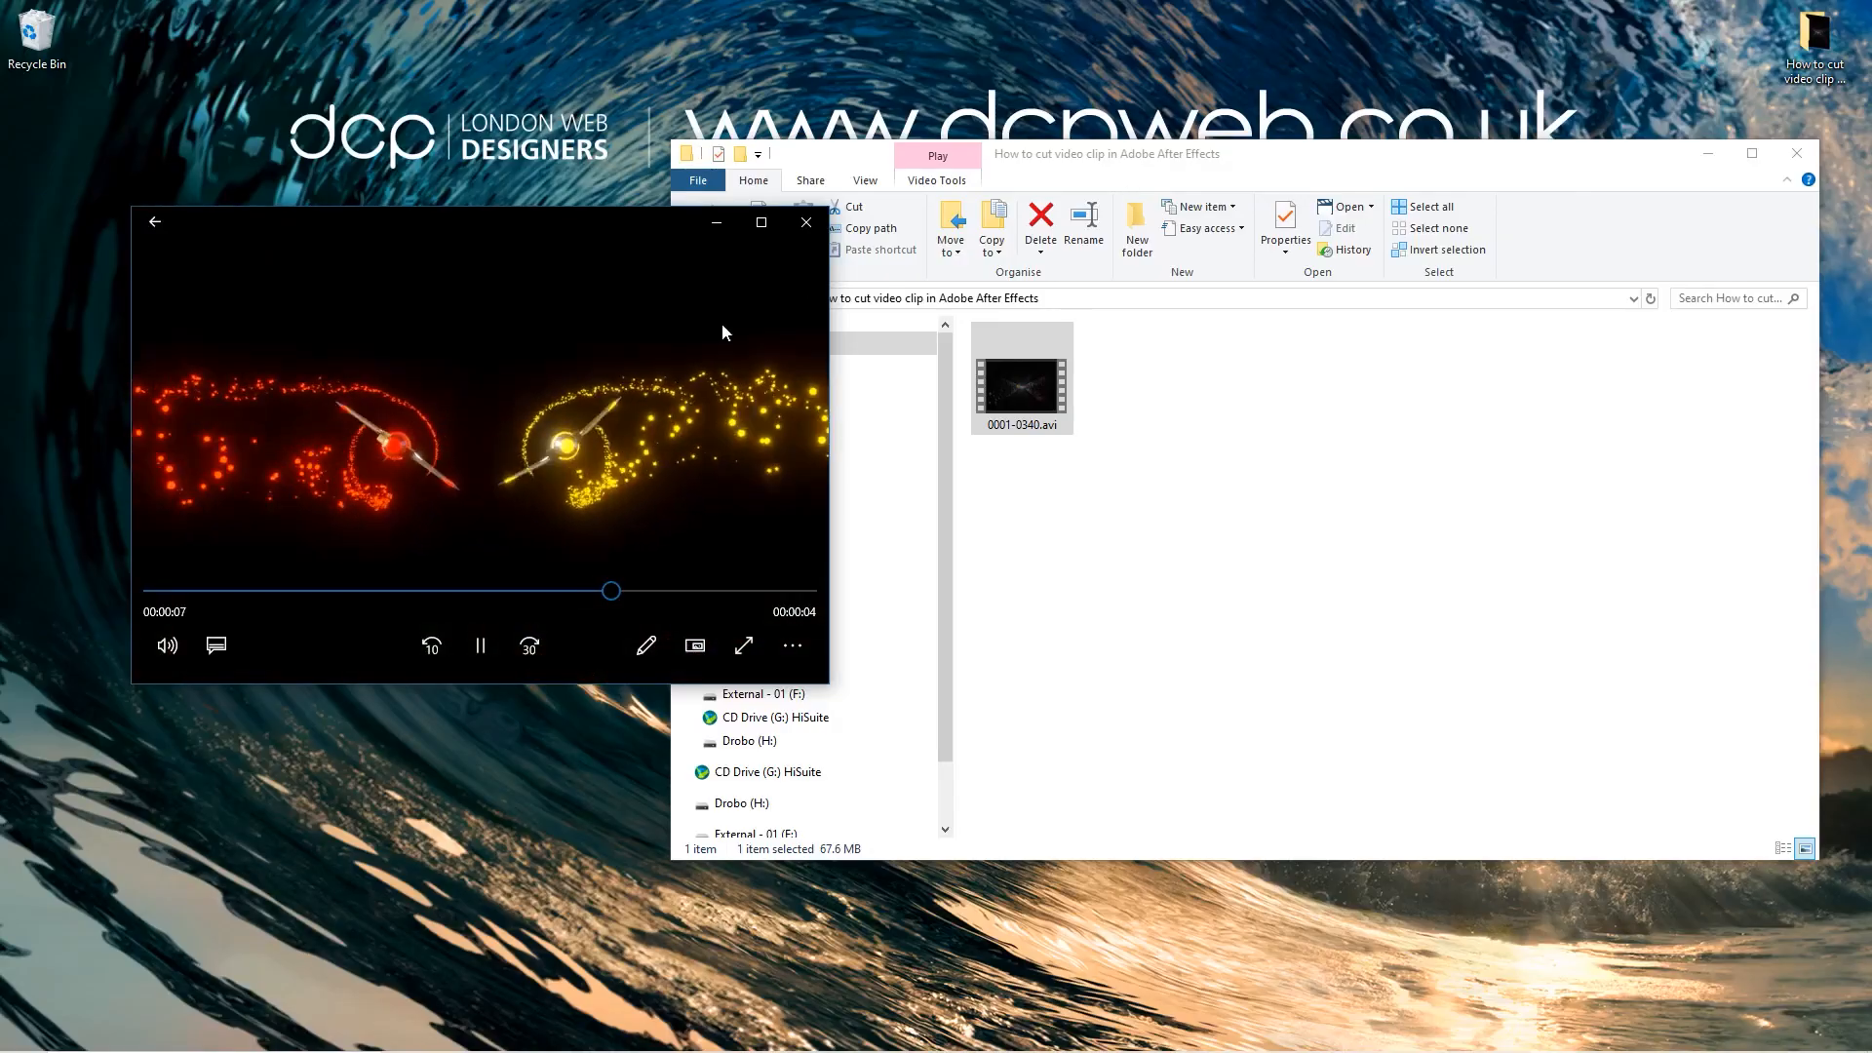
pyautogui.click(805, 222)
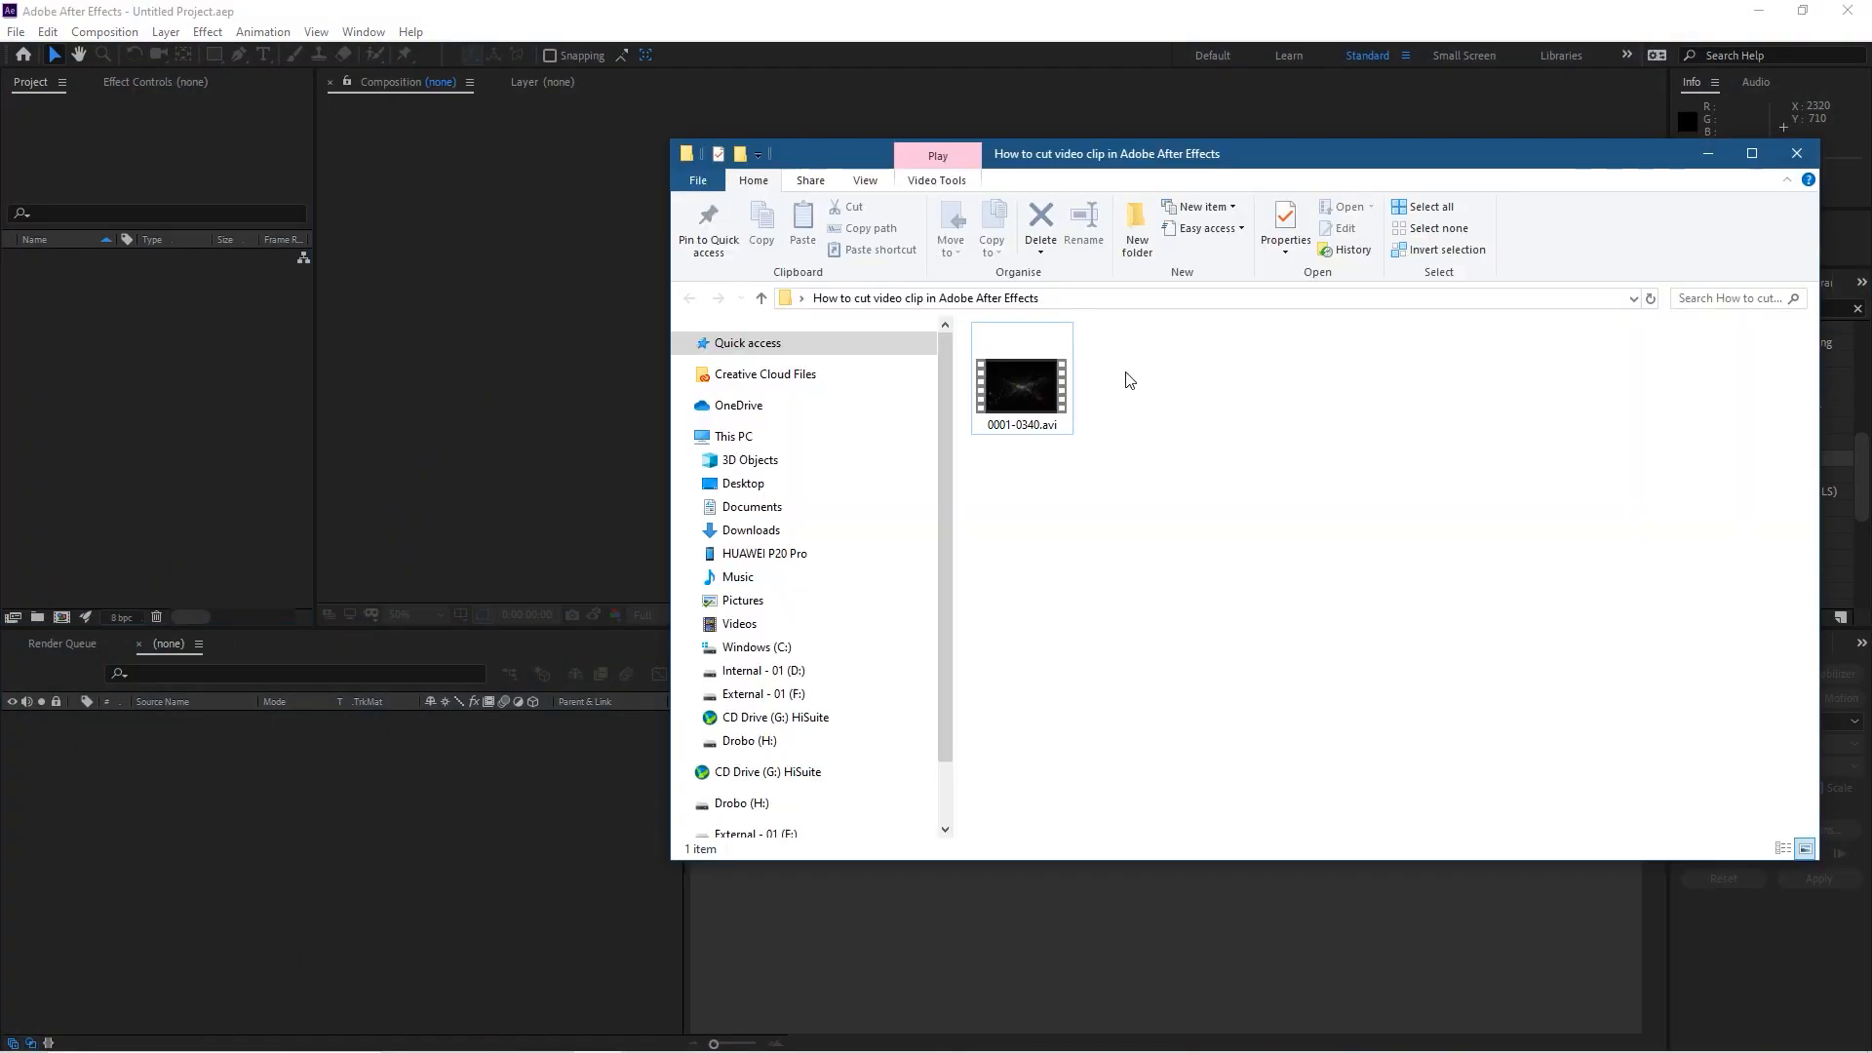
# Create composition 0001-0340 from the clip and scrub to just past six seconds
pyautogui.click(1020, 376)
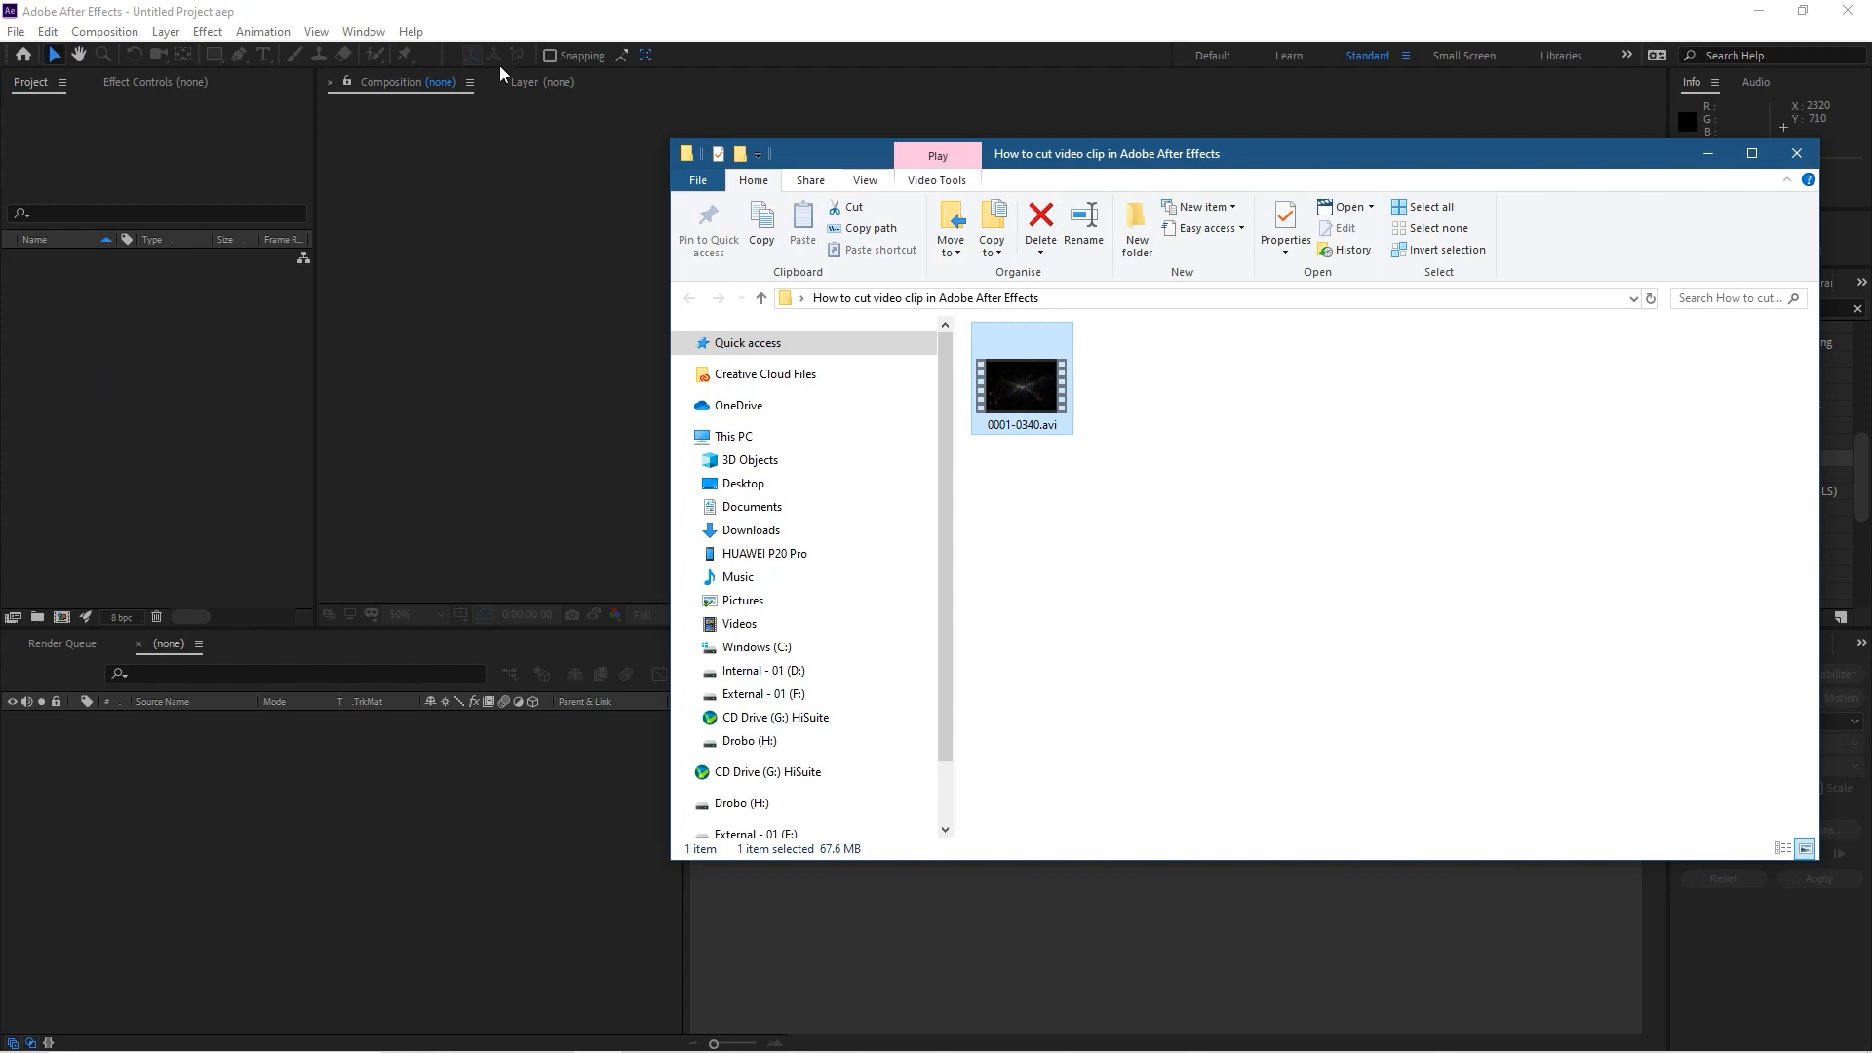
pyautogui.click(1796, 152)
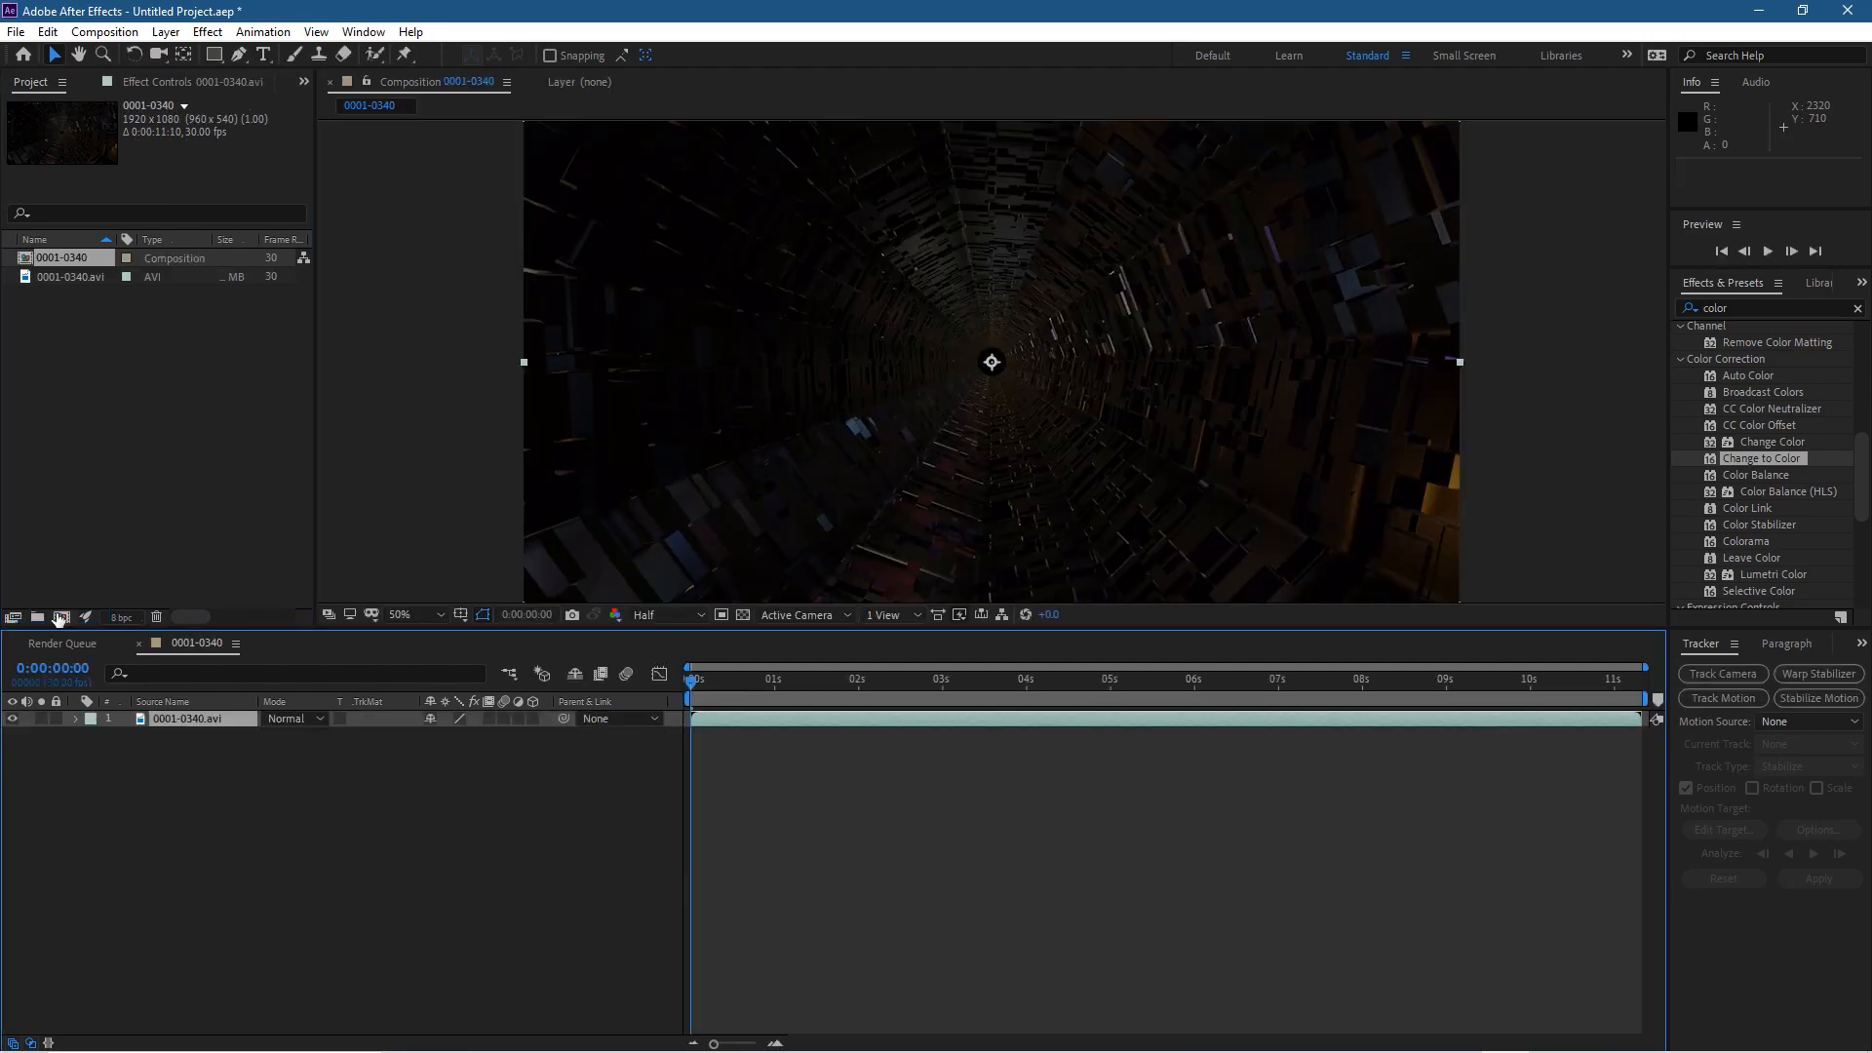
pyautogui.click(1061, 681)
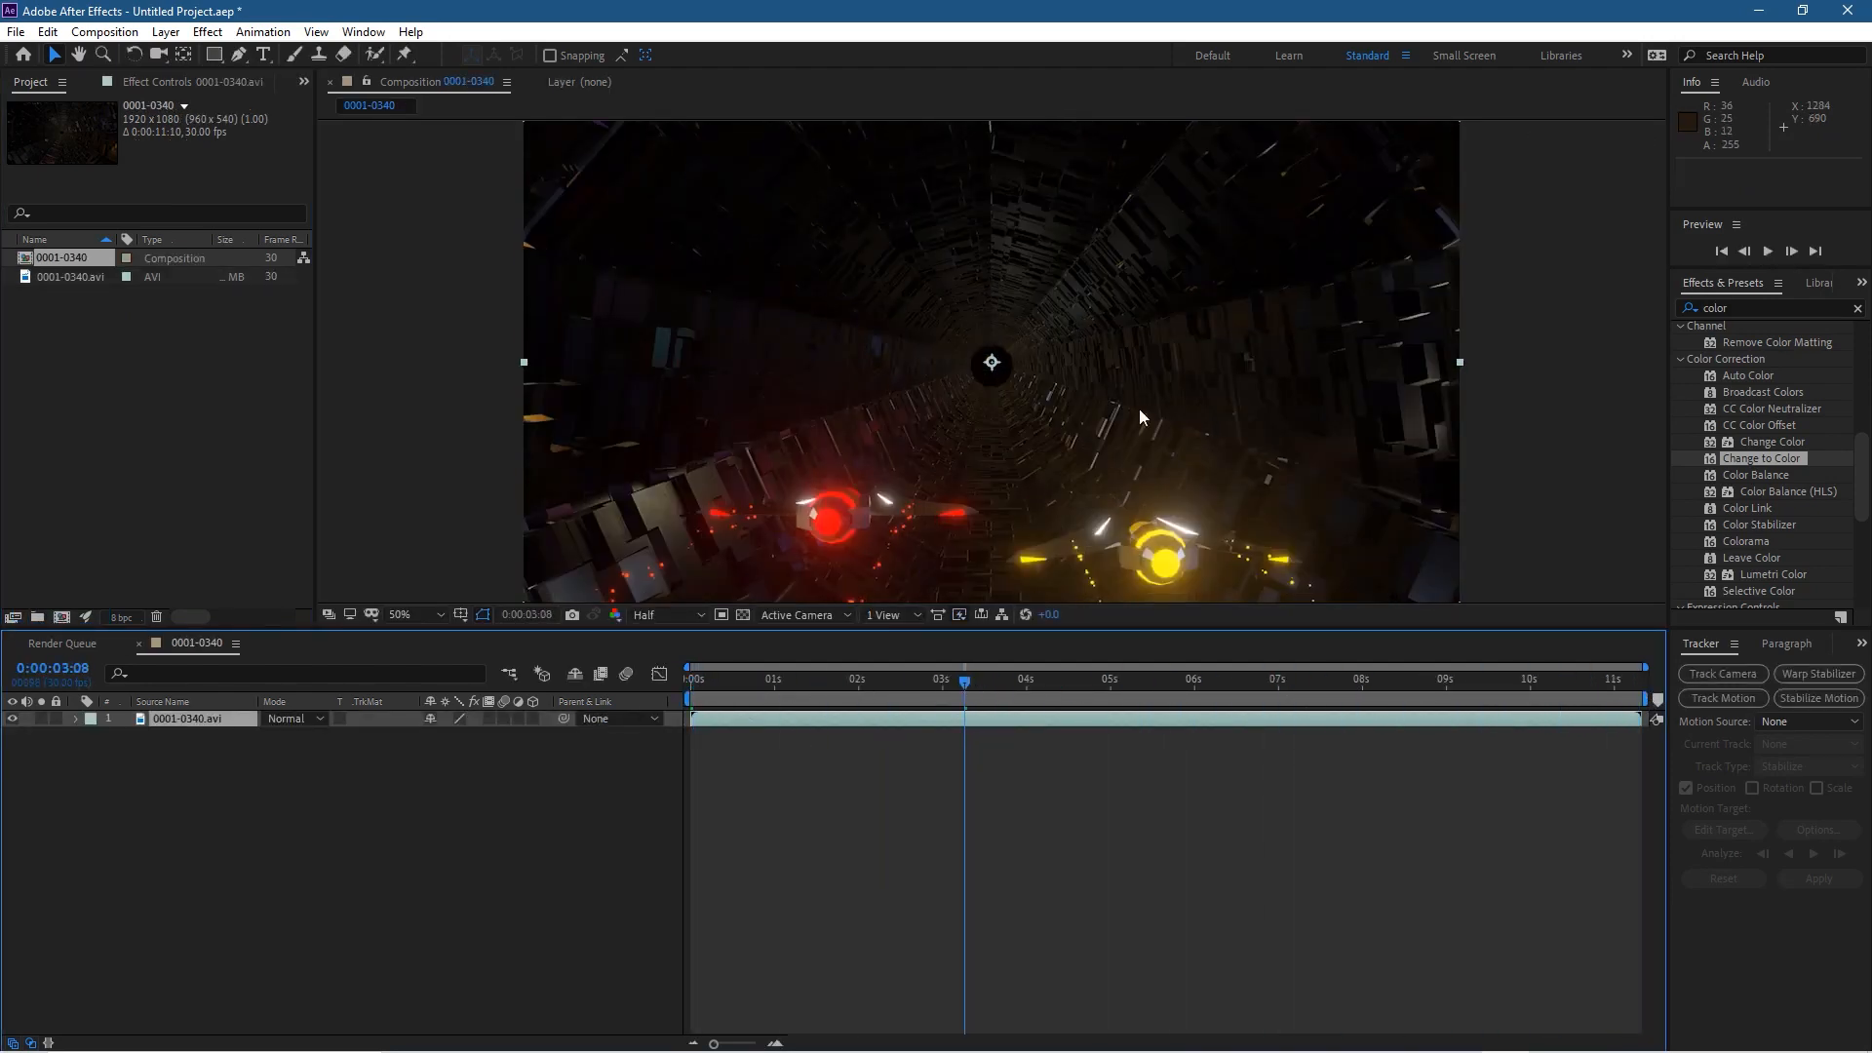
pyautogui.click(1110, 679)
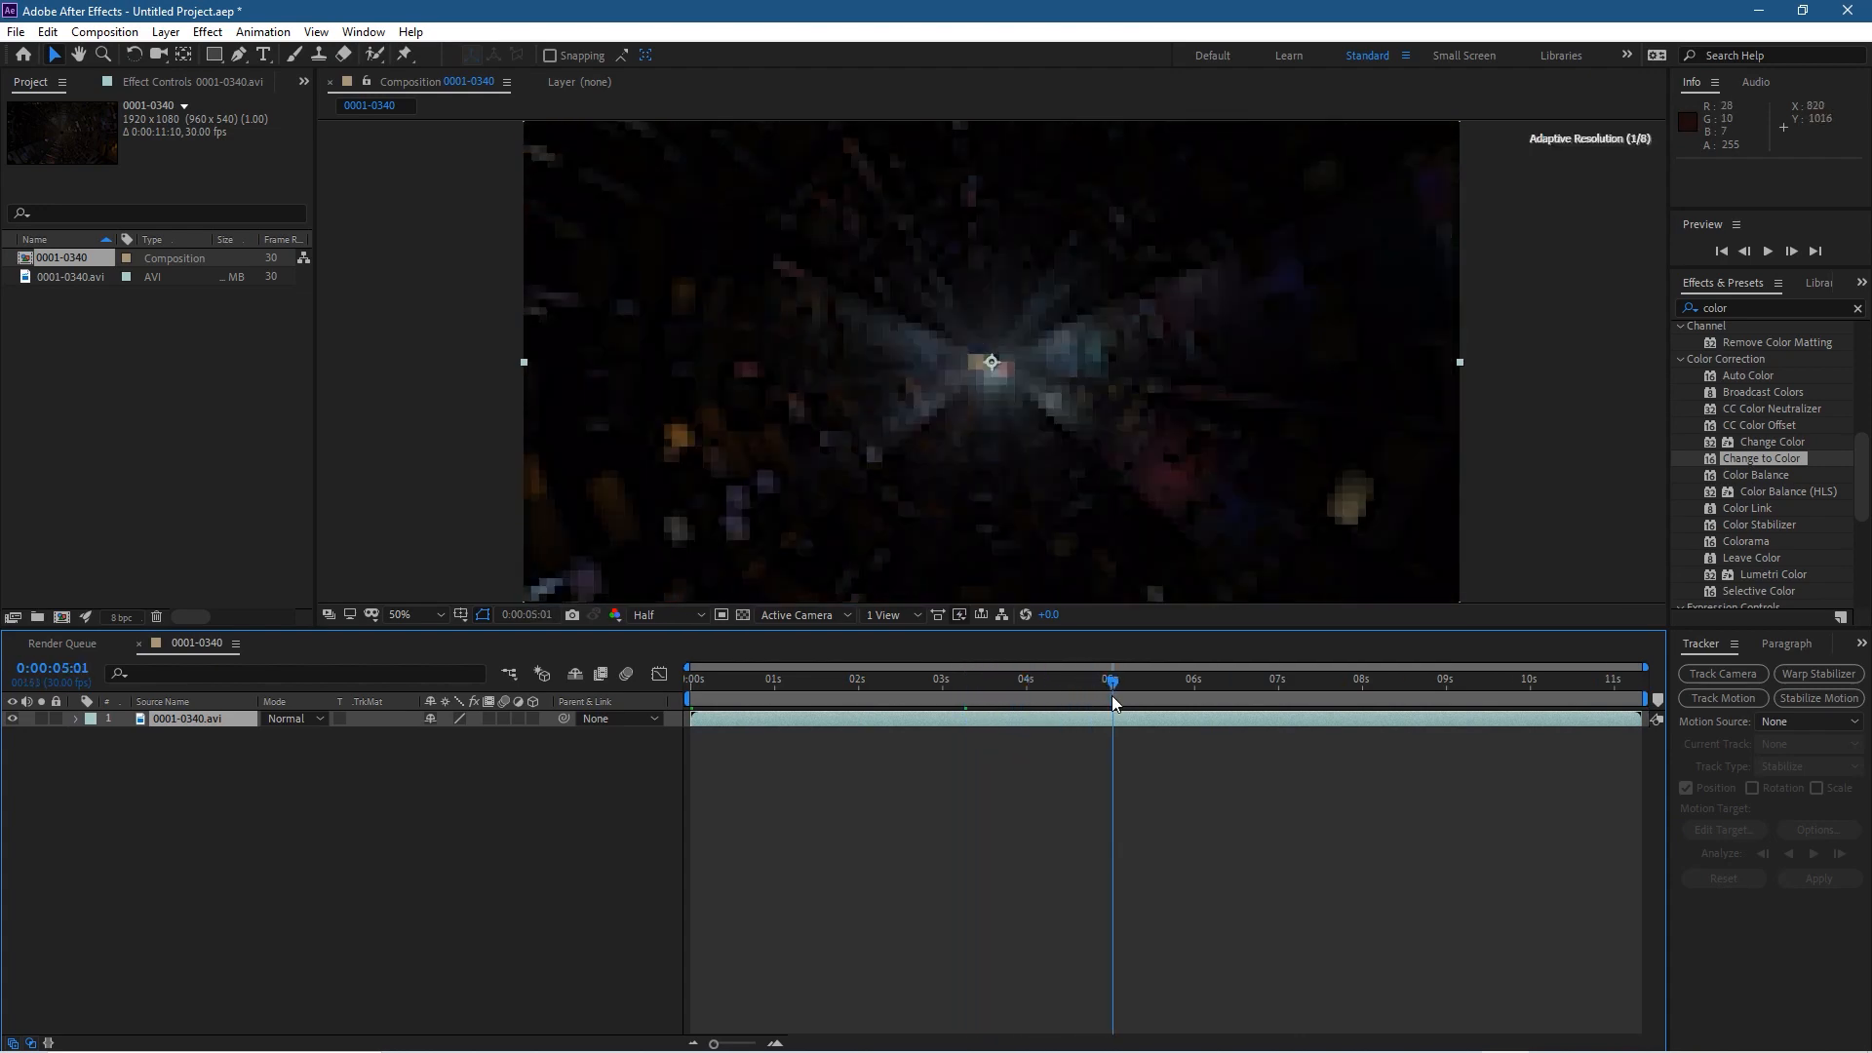
pyautogui.click(1119, 681)
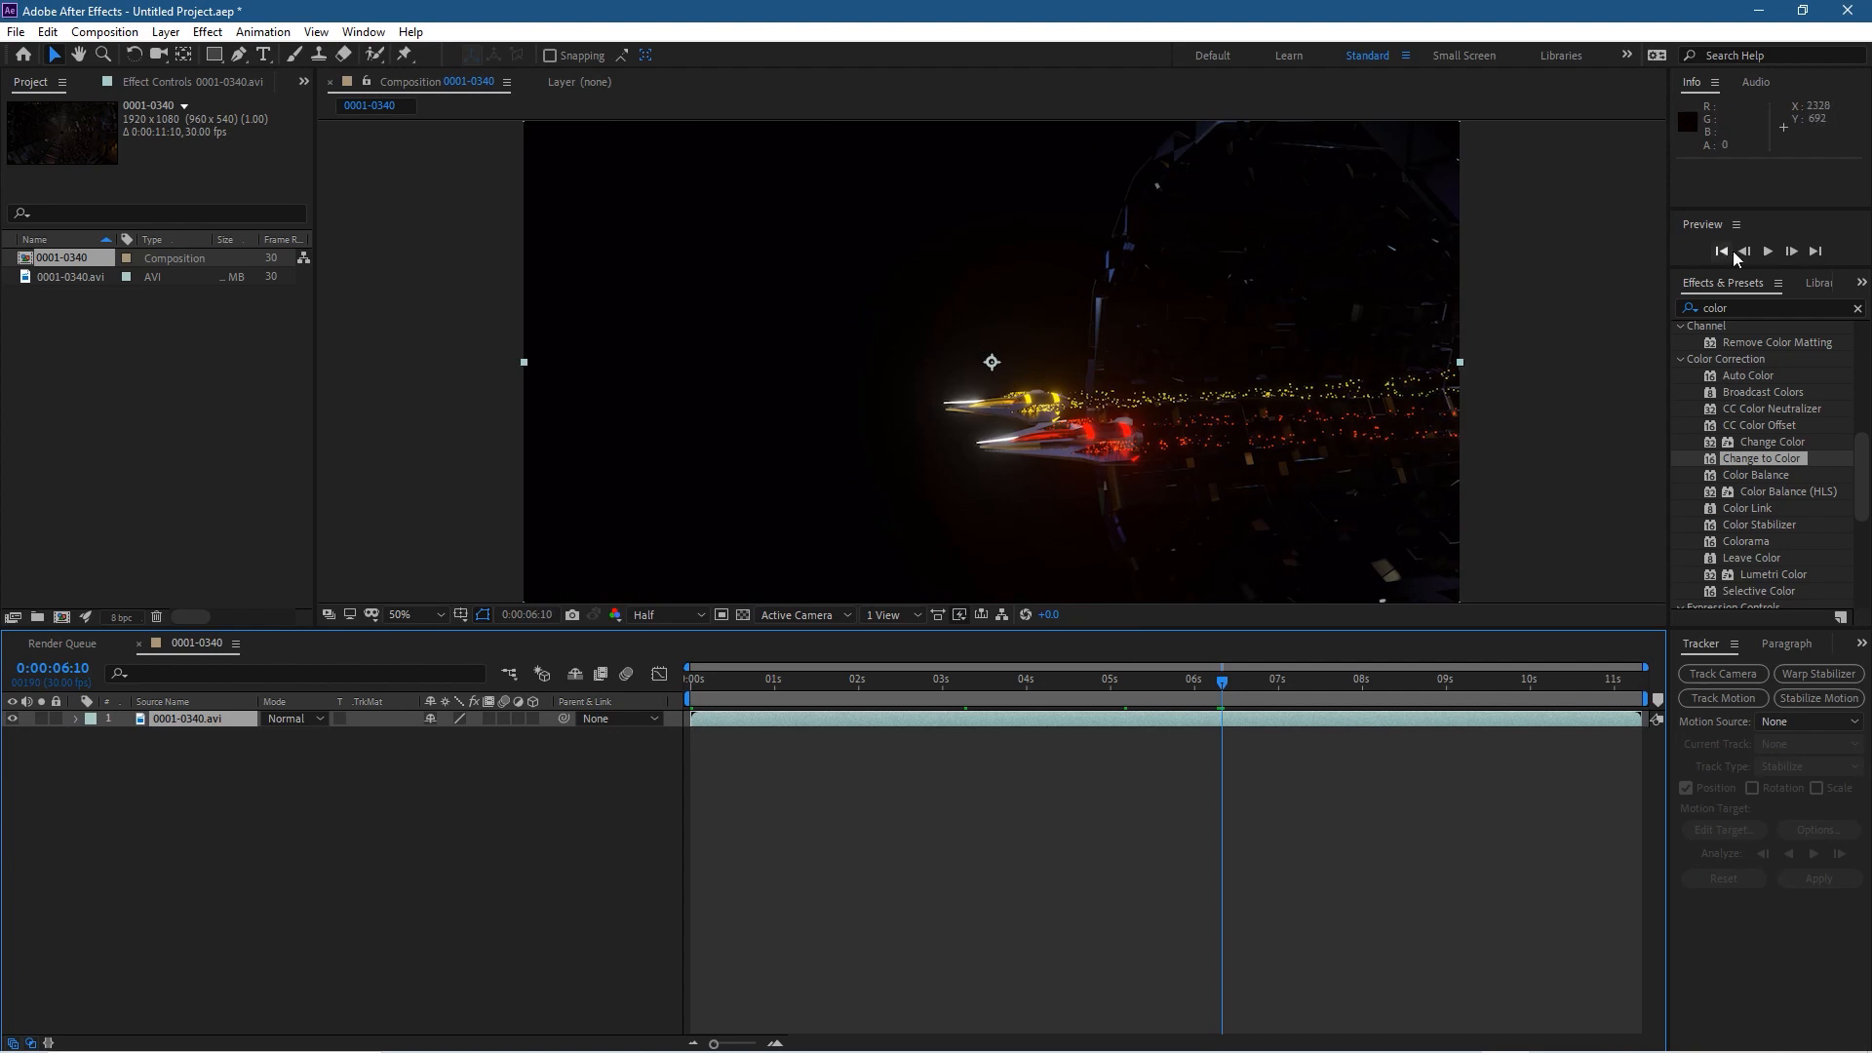
# Step one frame back and forward to land on 0:00:06:09 where the ships appear
pyautogui.click(1791, 251)
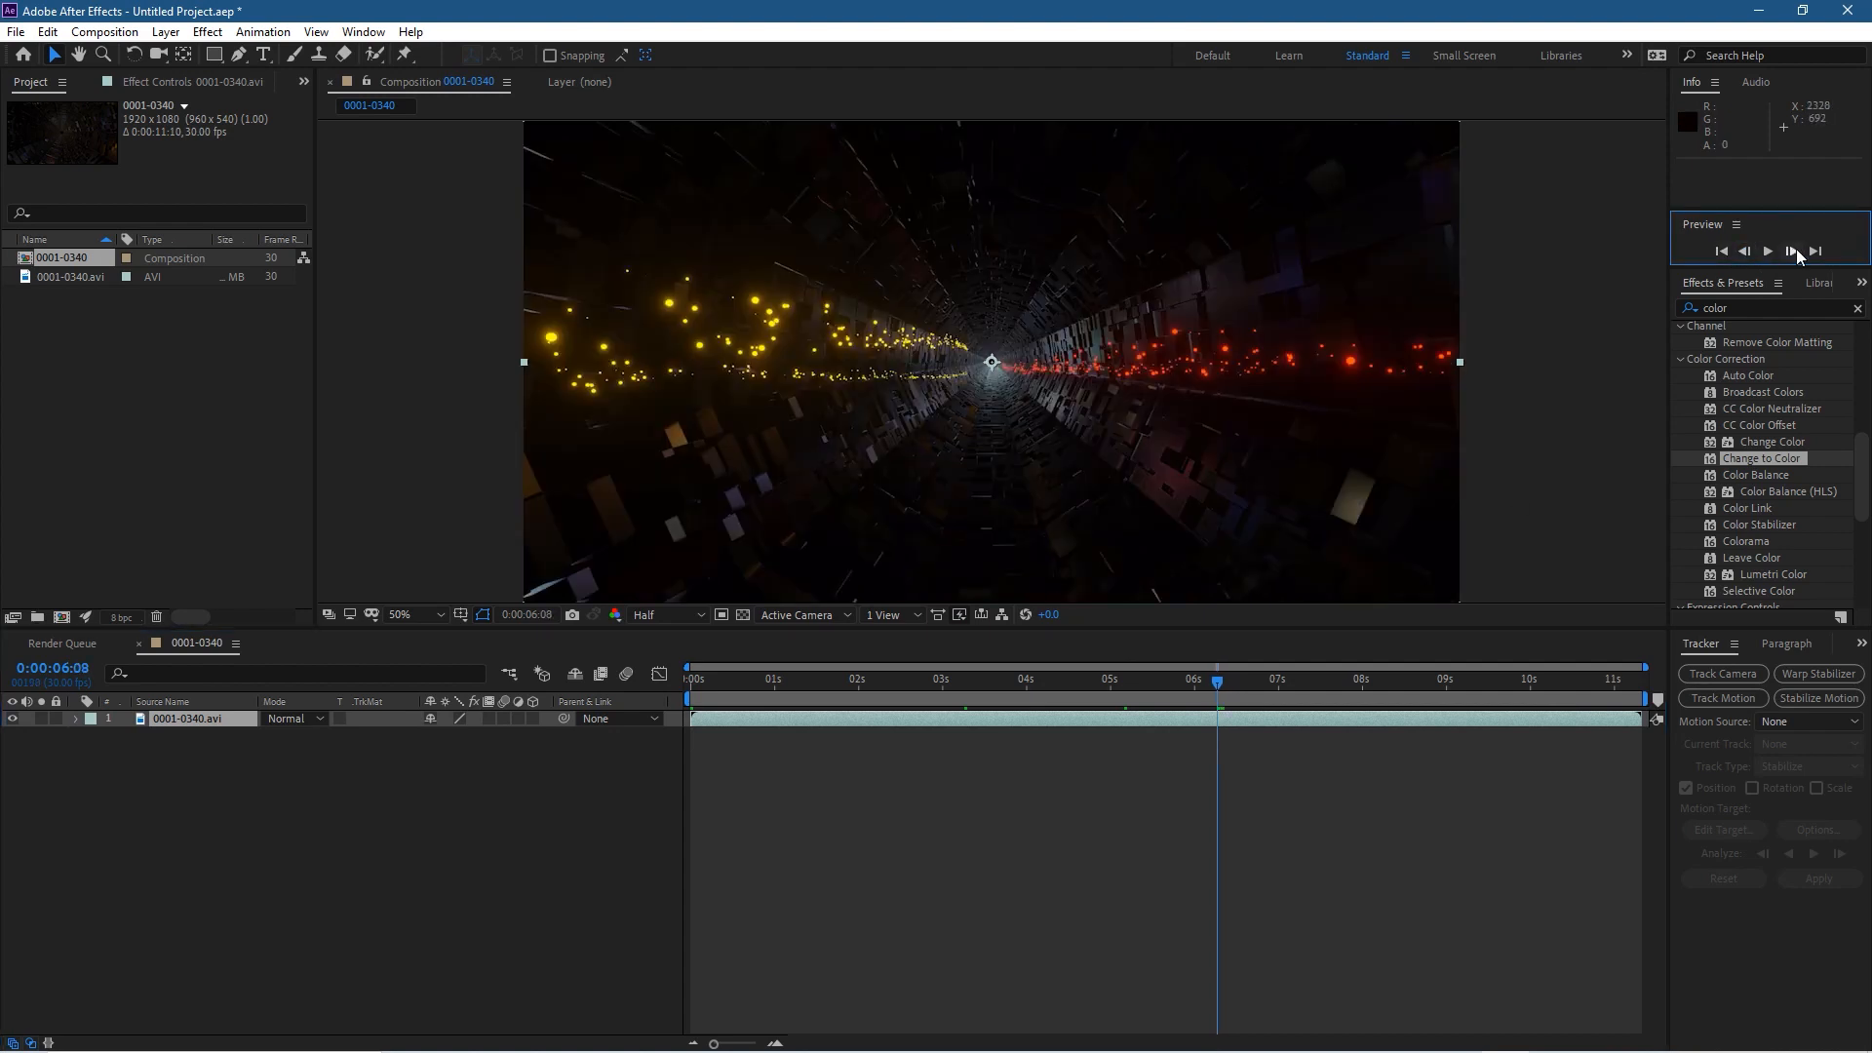
pyautogui.click(1790, 252)
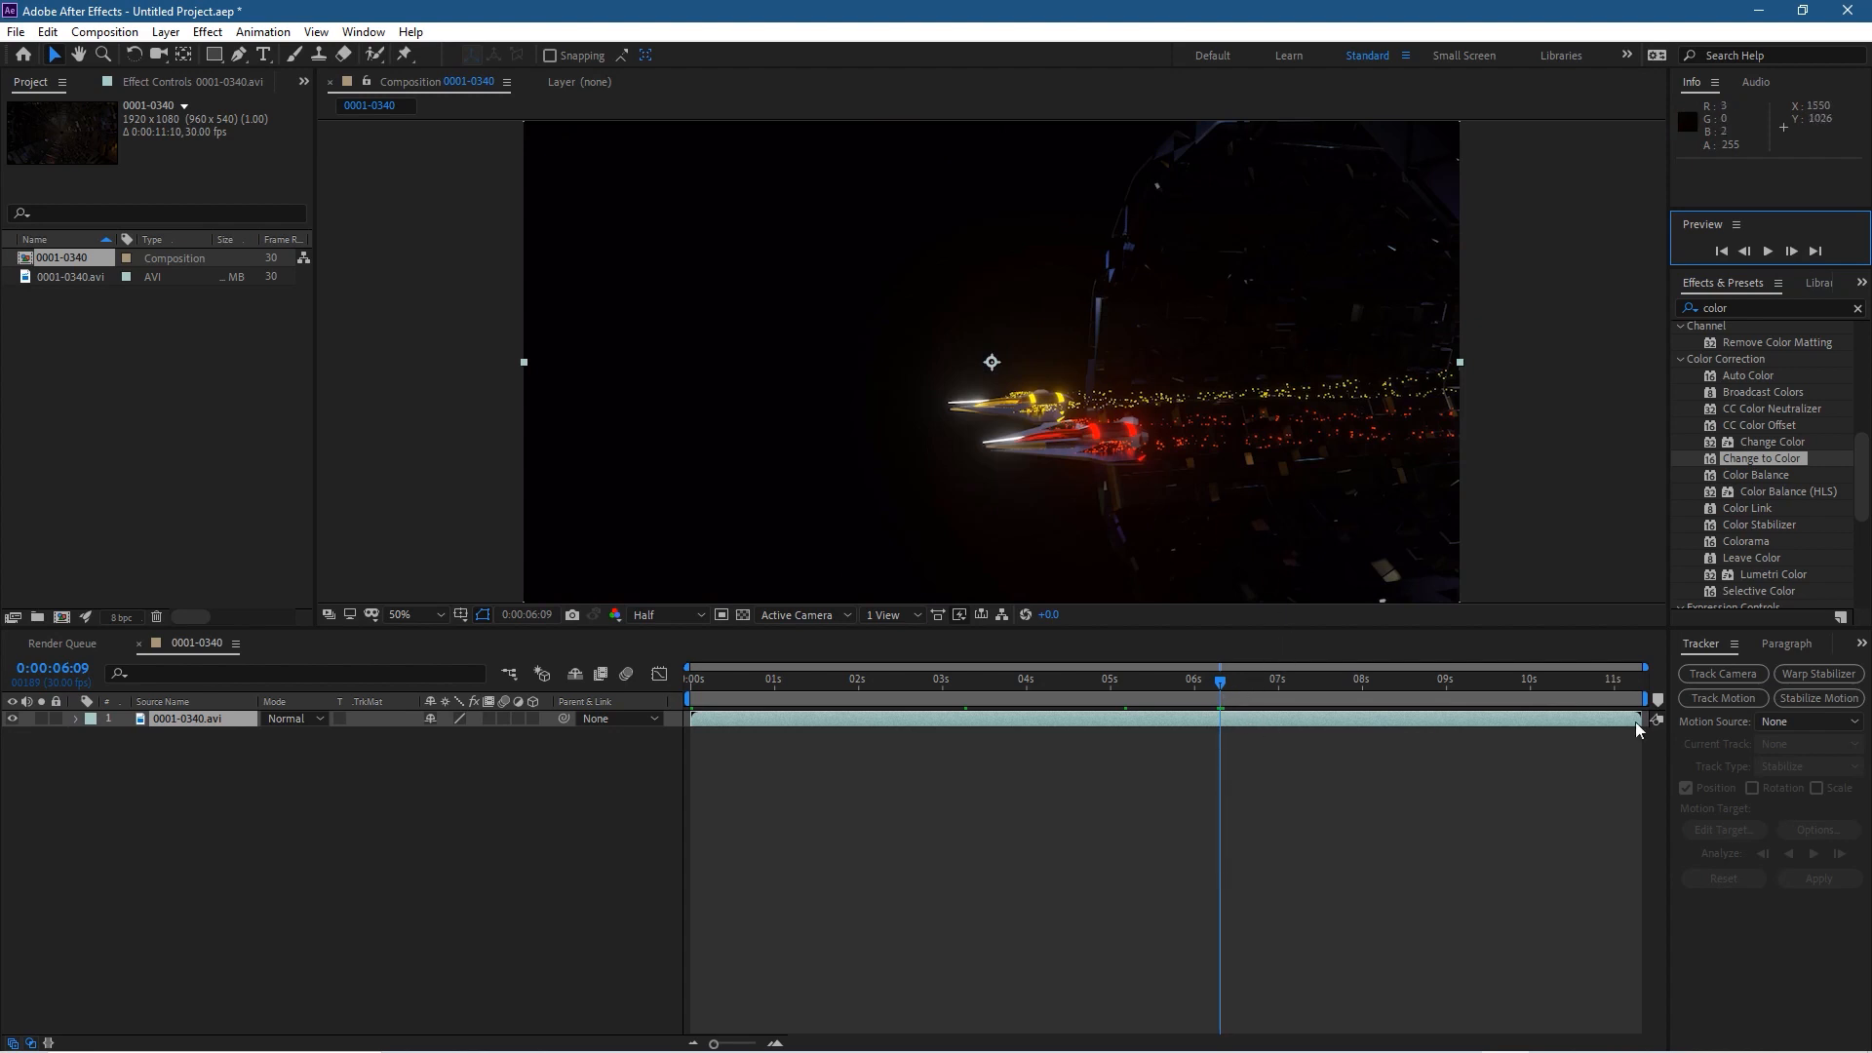
# Split the 0001-0340.avi layer at 0:00:06:09 via Edit > Split Layer
pyautogui.click(46, 31)
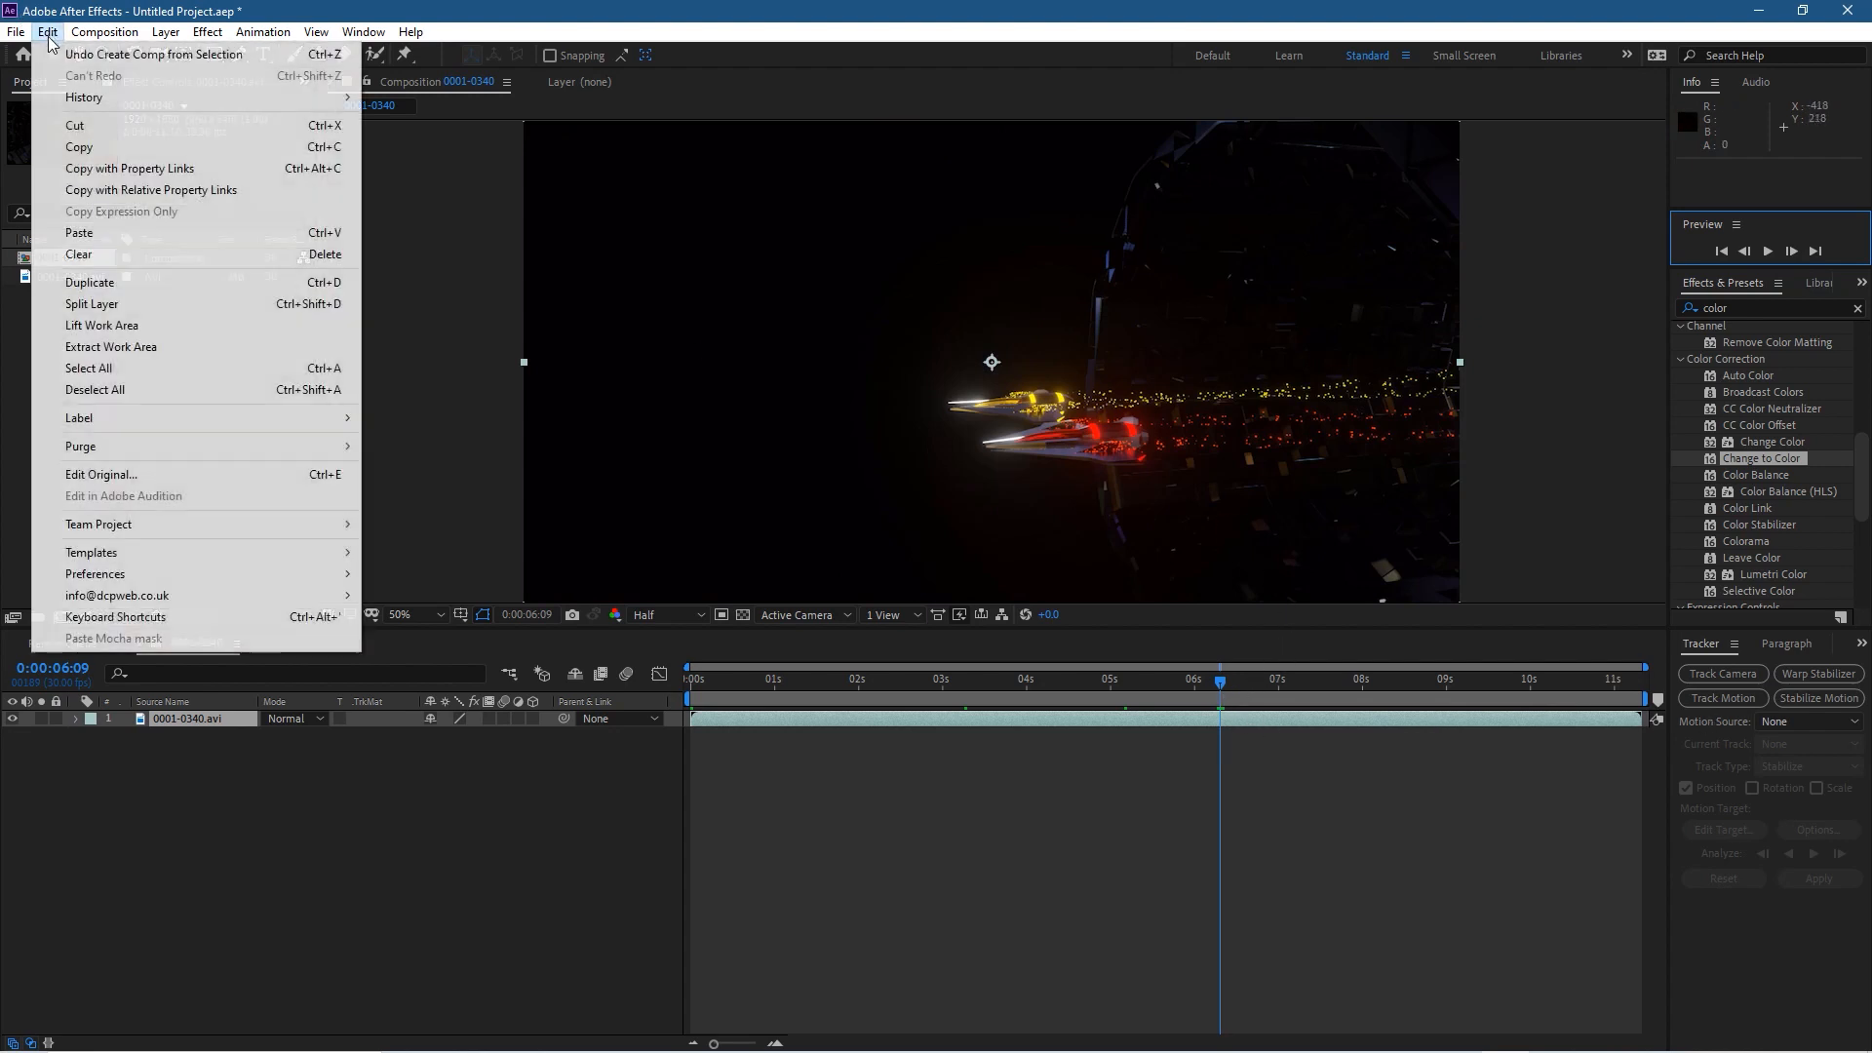
pyautogui.moveTo(92, 304)
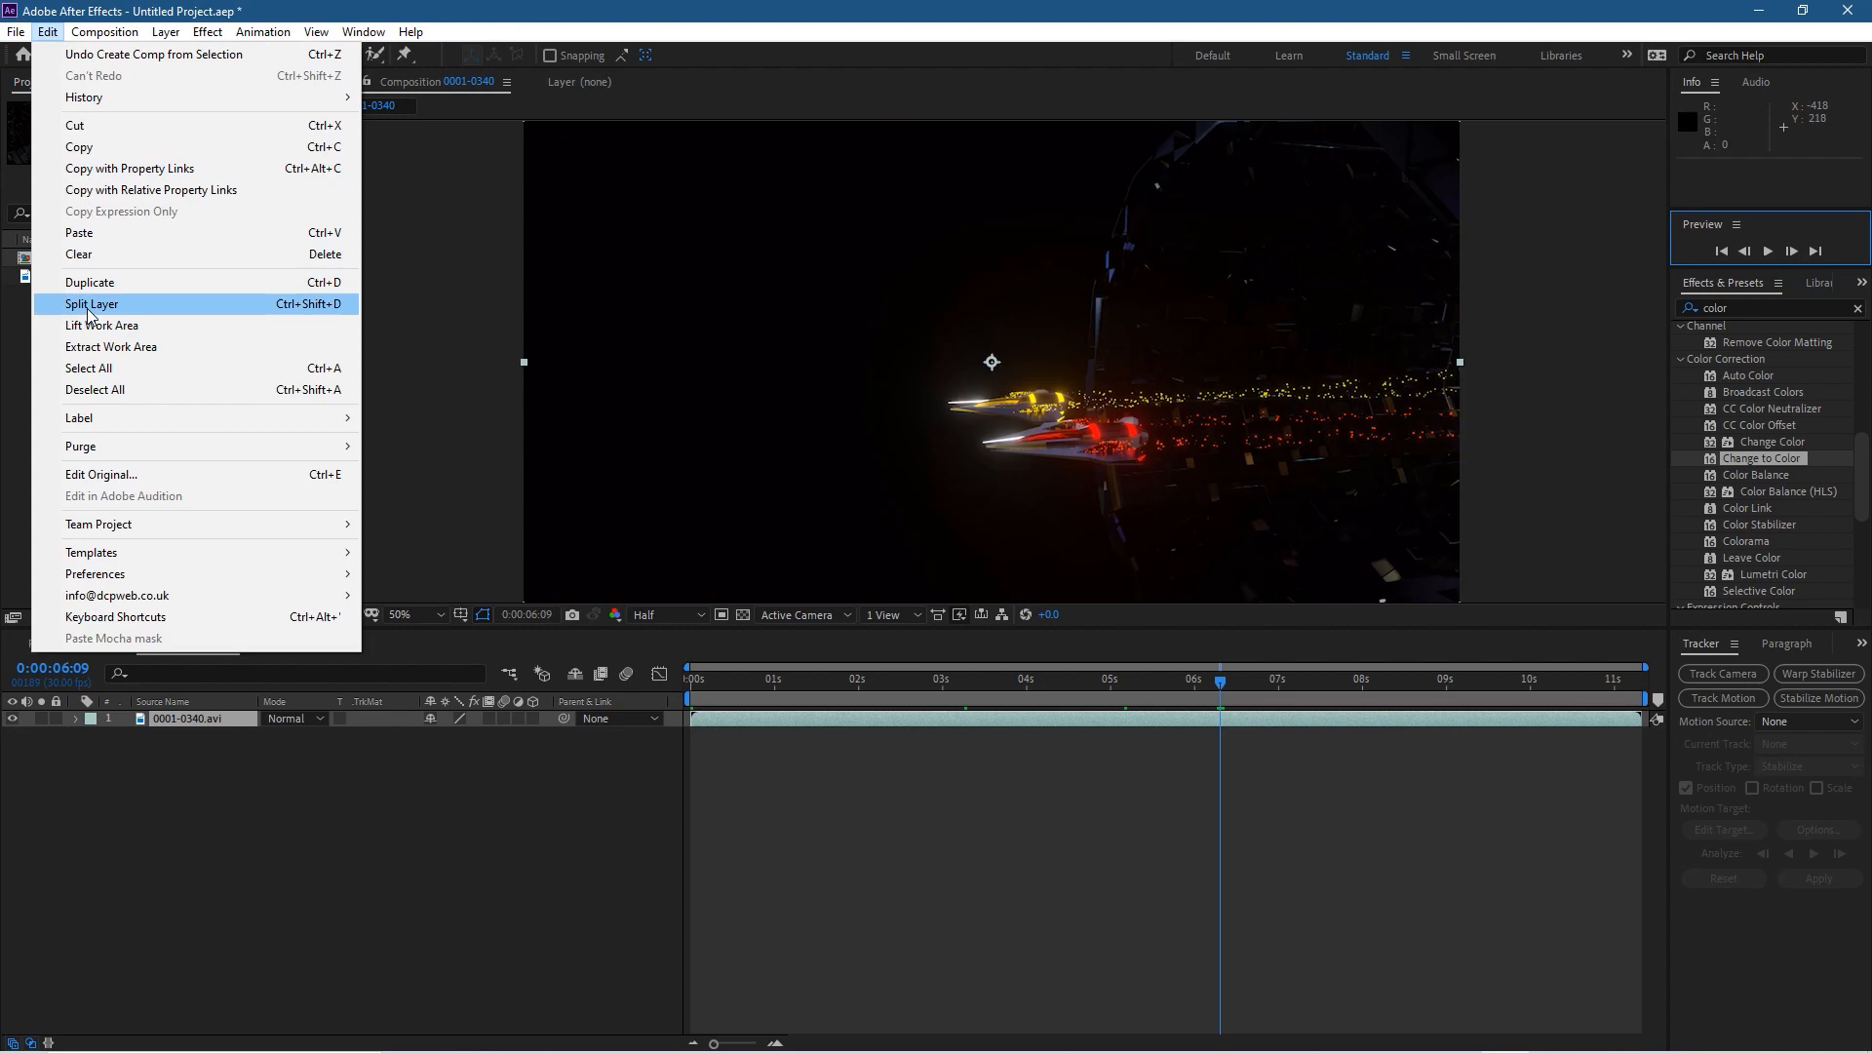
pyautogui.click(91, 304)
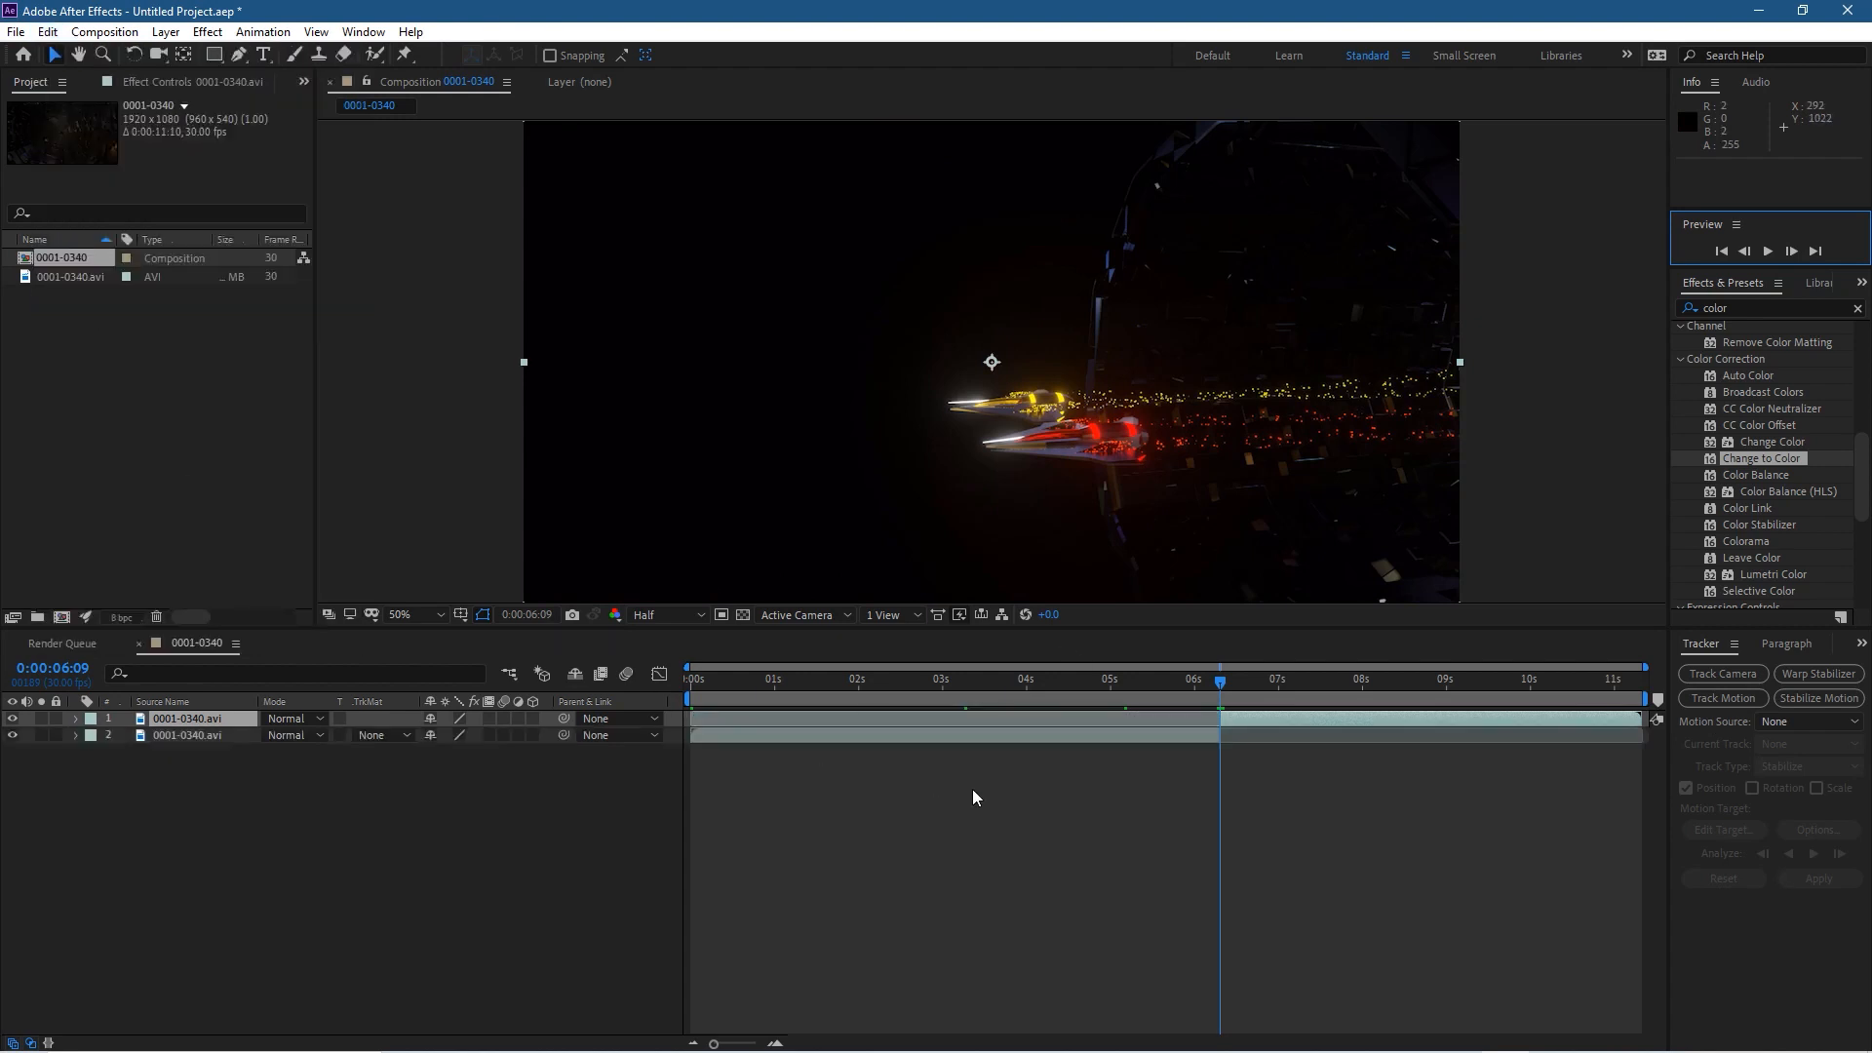
pyautogui.moveTo(772, 748)
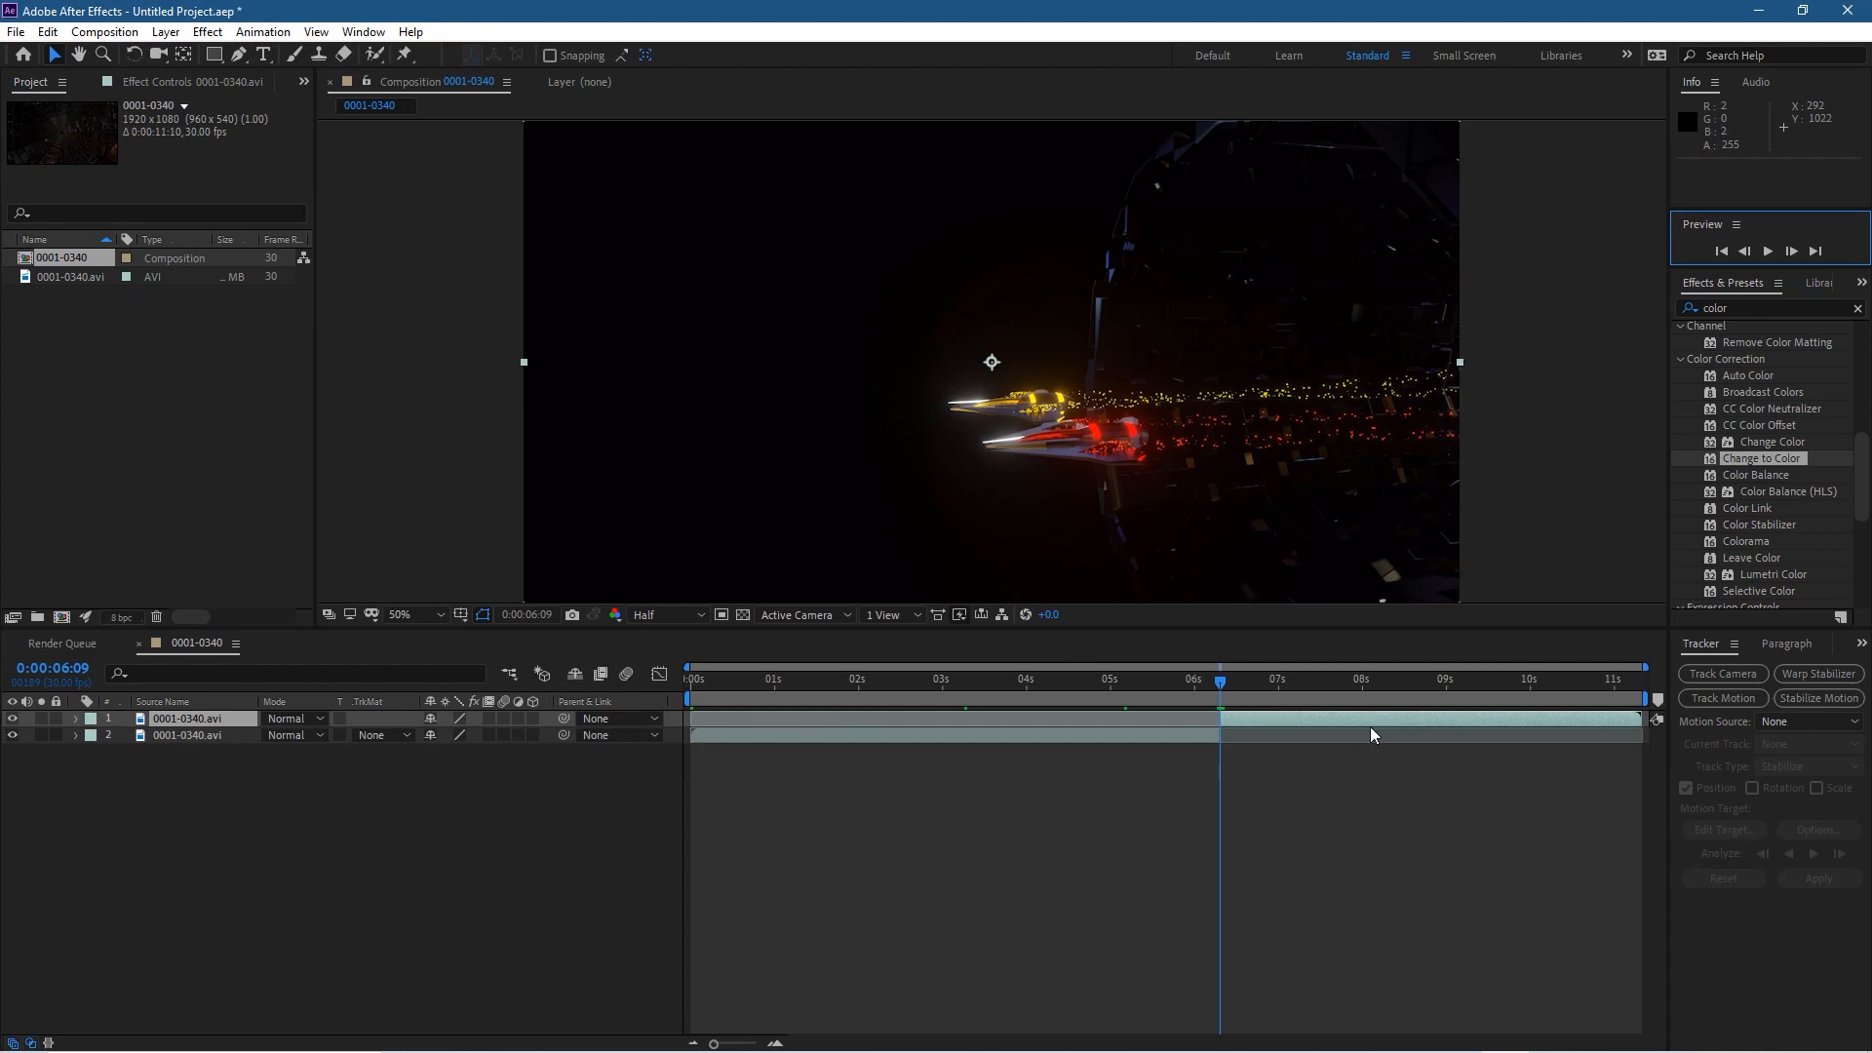
pyautogui.moveTo(1307, 716)
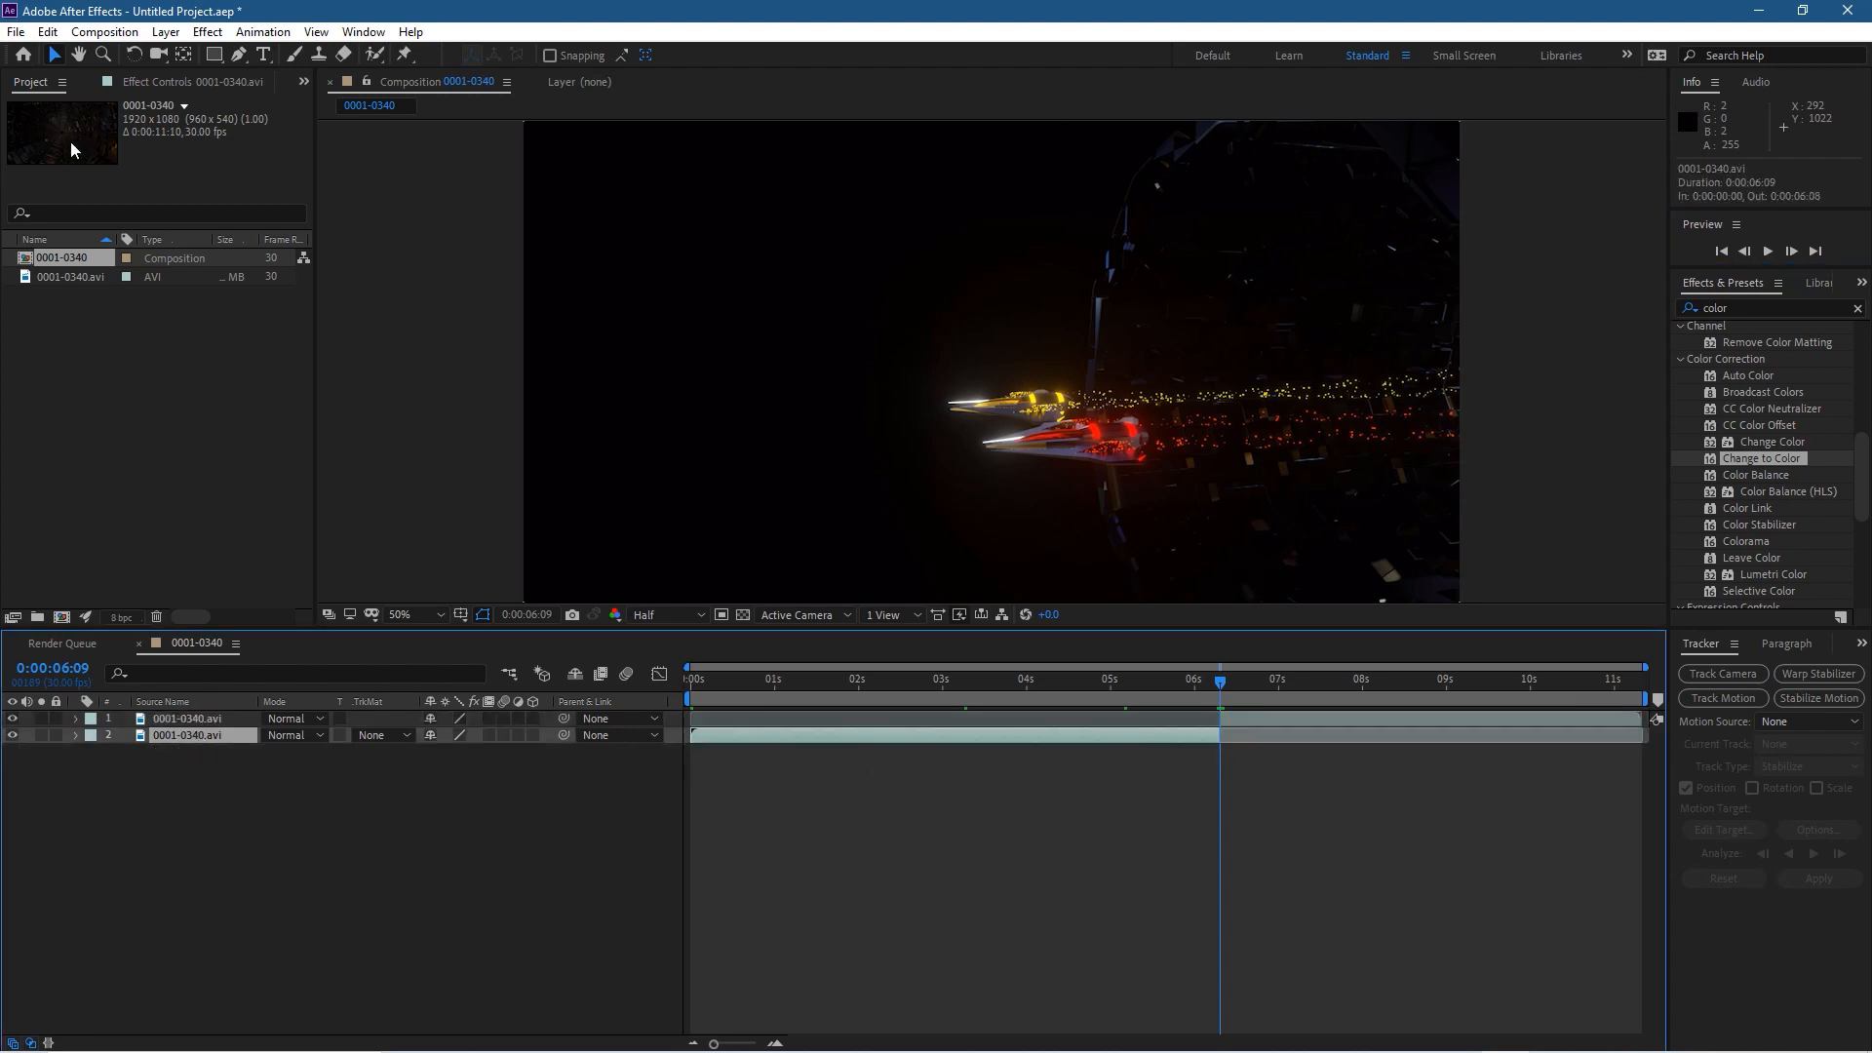
# Cut the later split layer so only the first 0:00:06:09 of the clip remains
pyautogui.click(188, 718)
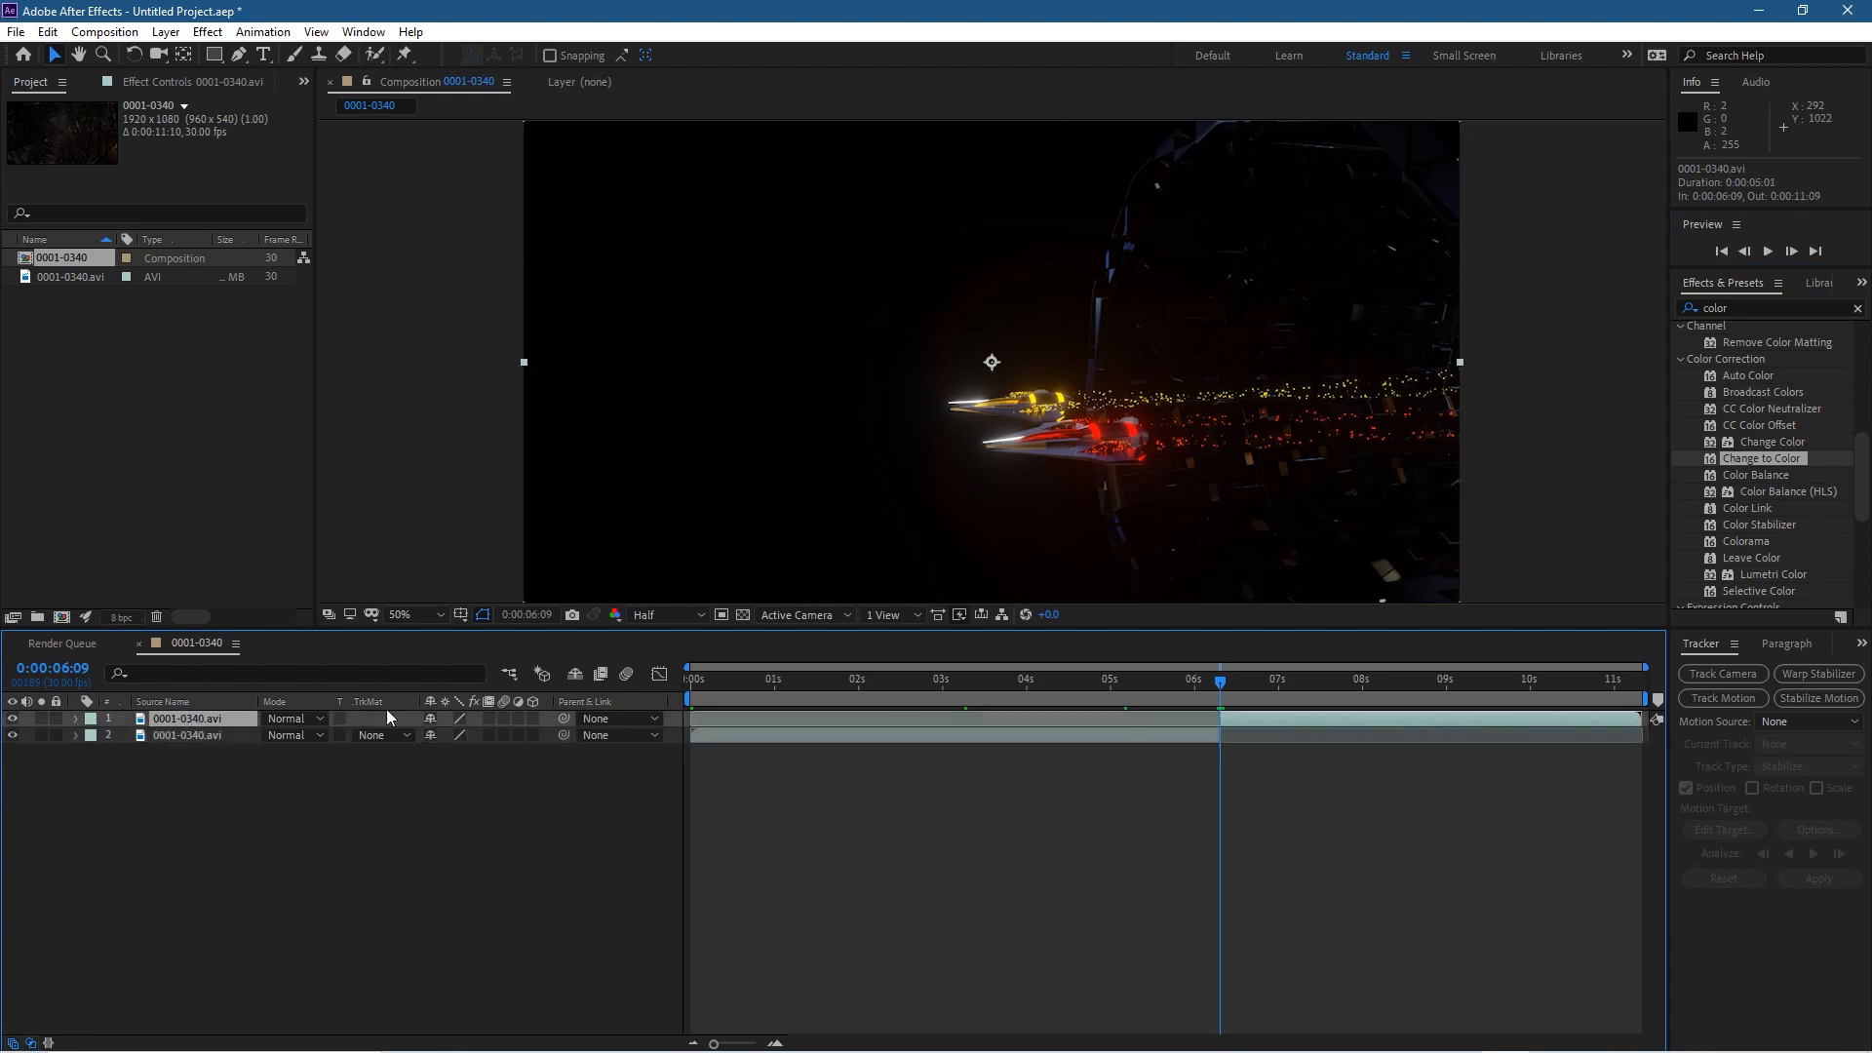
pyautogui.click(47, 32)
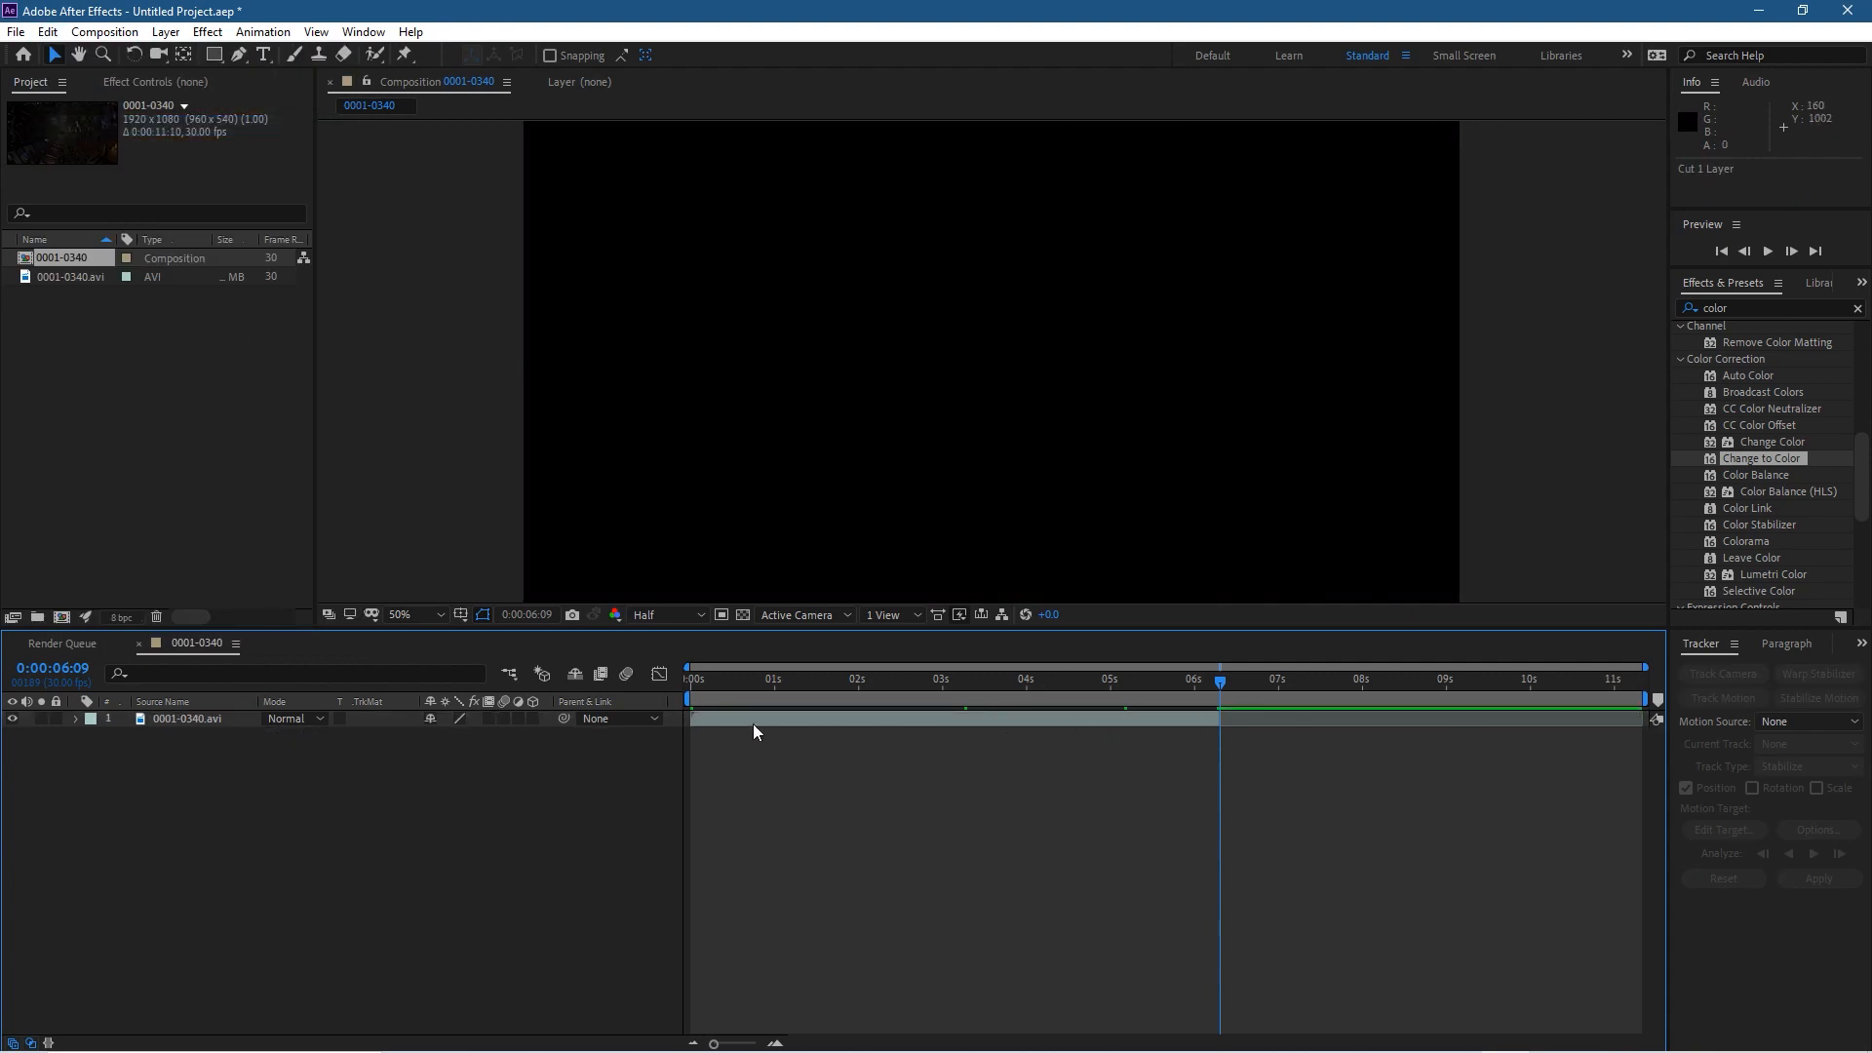
pyautogui.moveTo(1518, 695)
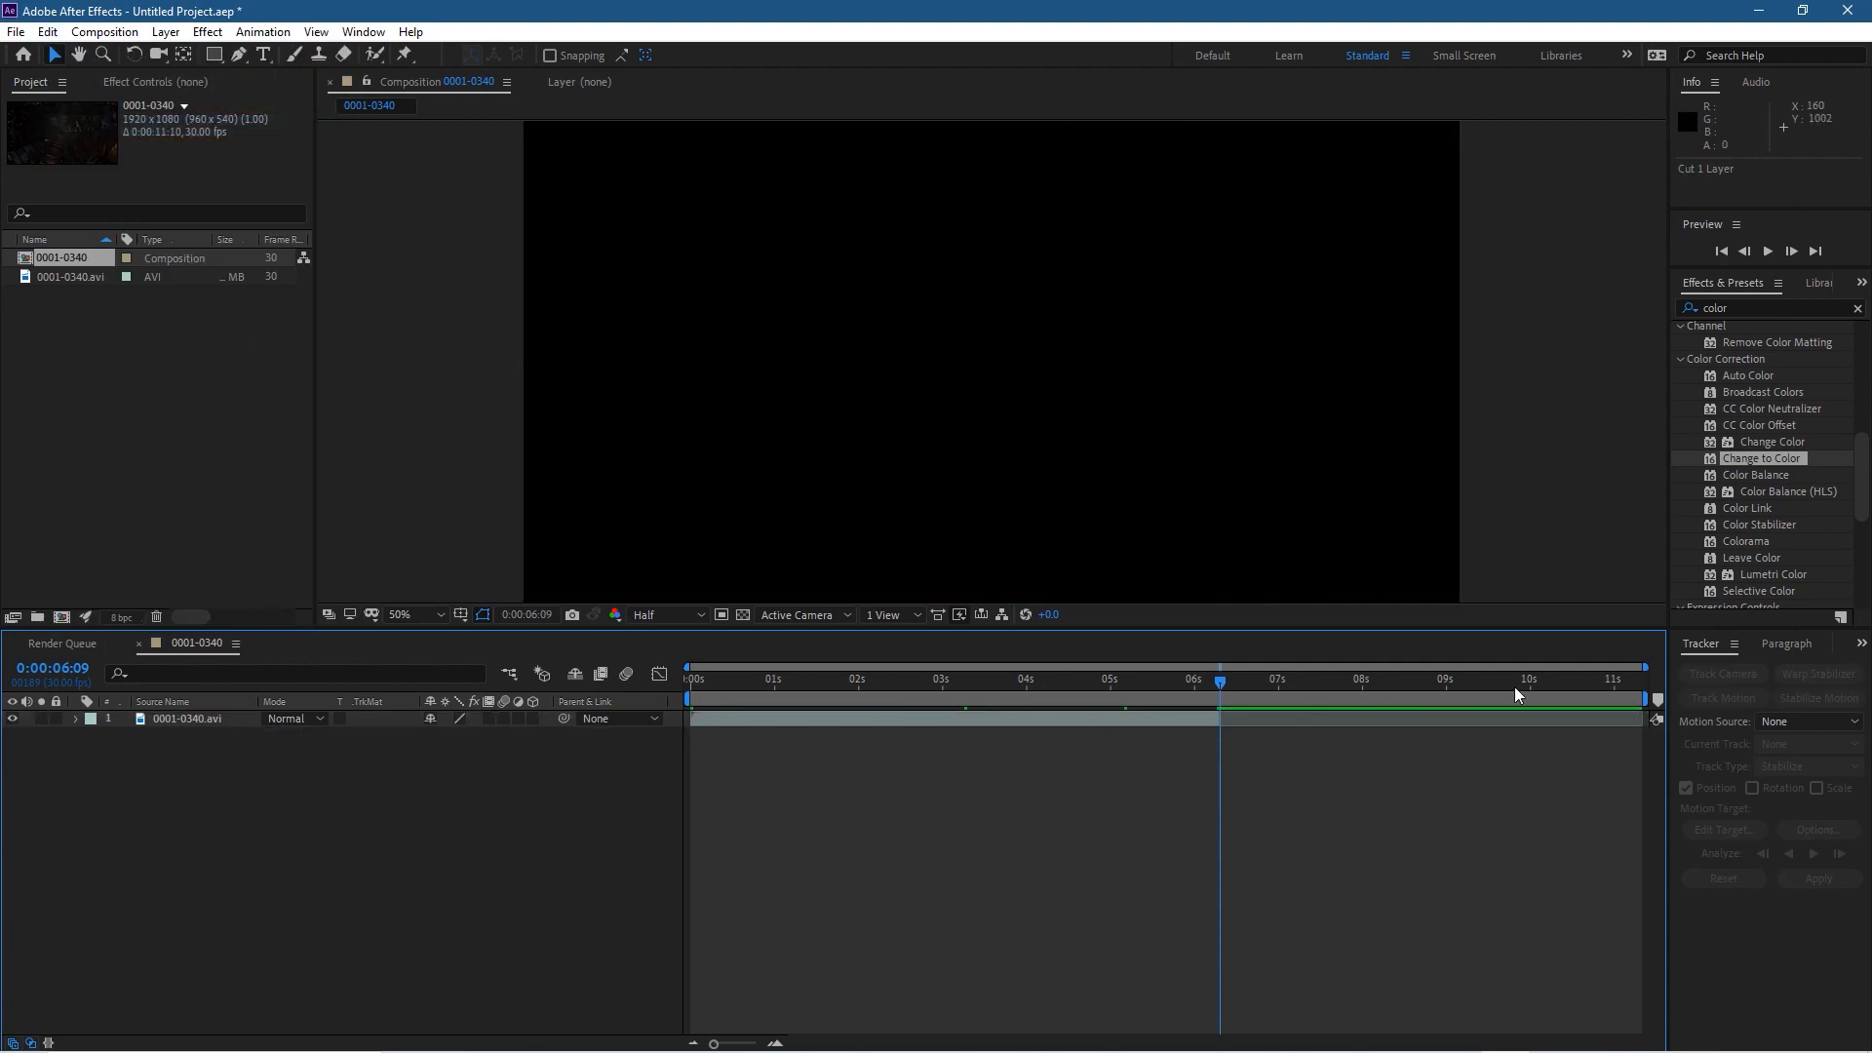
pyautogui.moveTo(1657, 700)
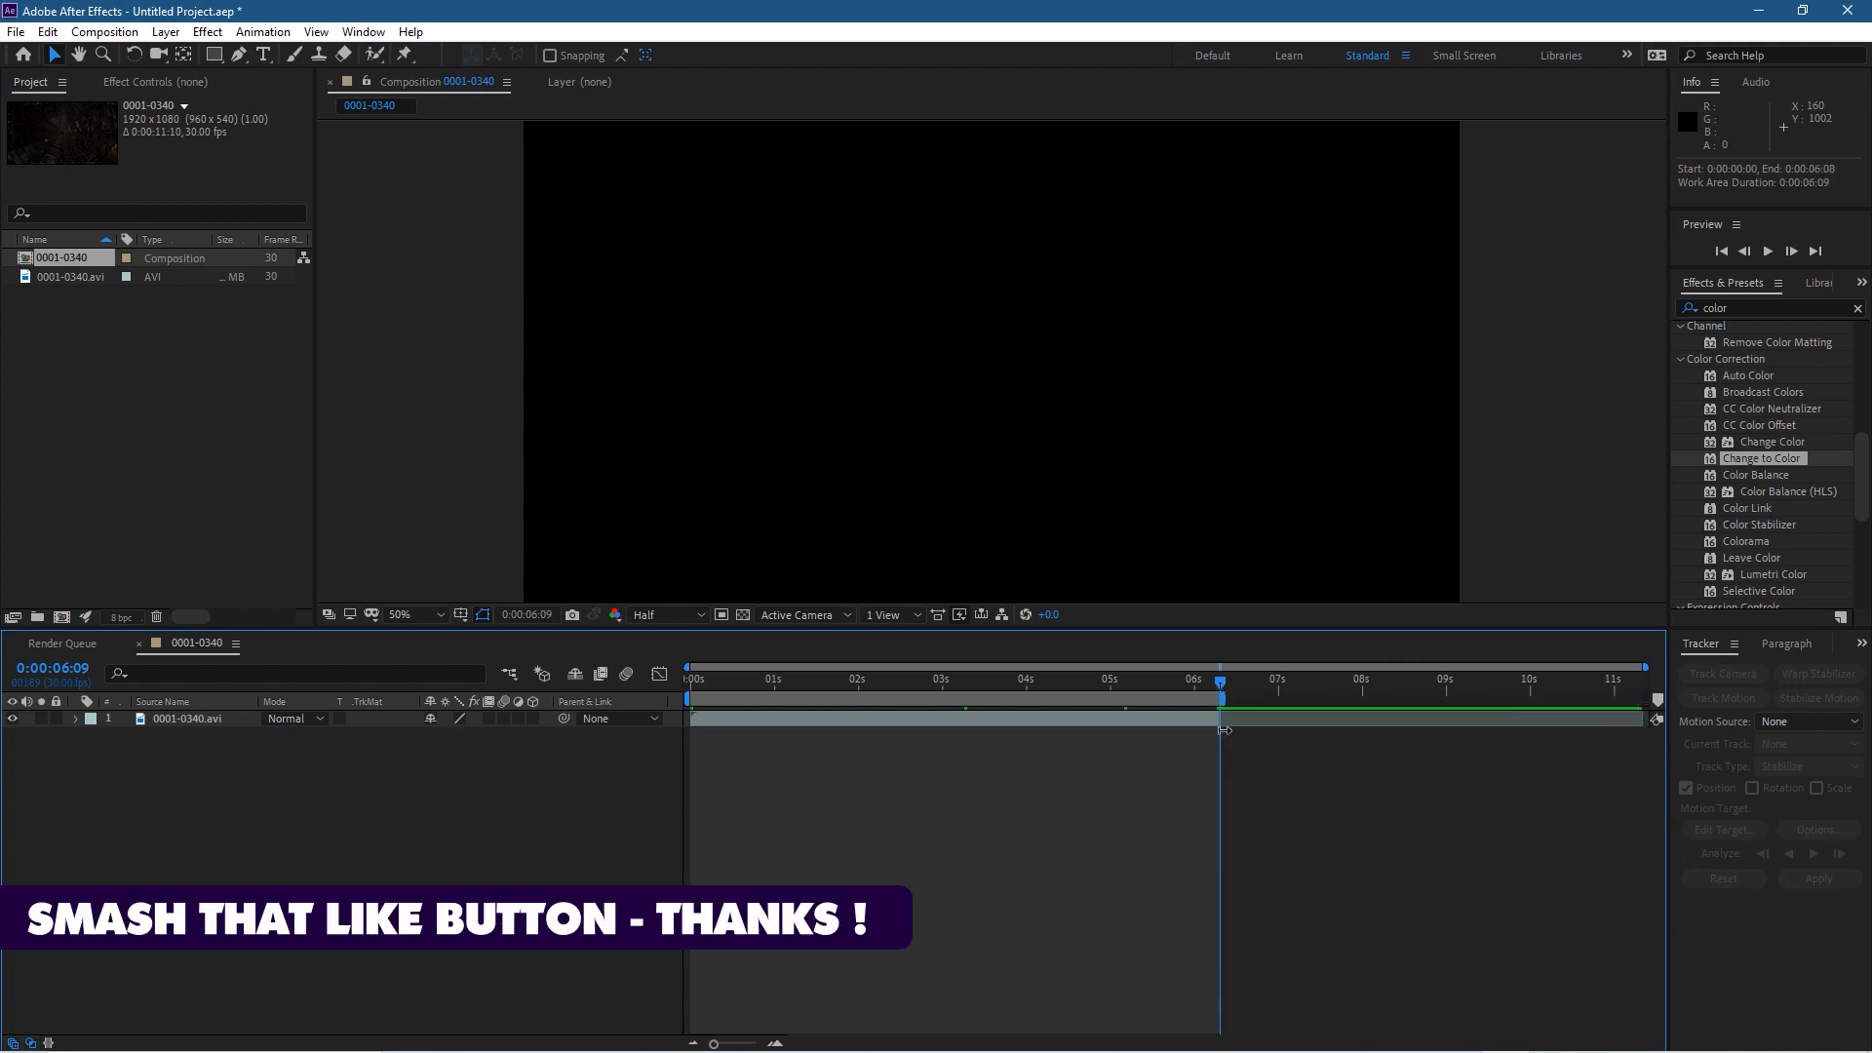
# Trim the composition to the 0:00:06:09 work area and check frames showing both ships
pyautogui.rightClick(956, 710)
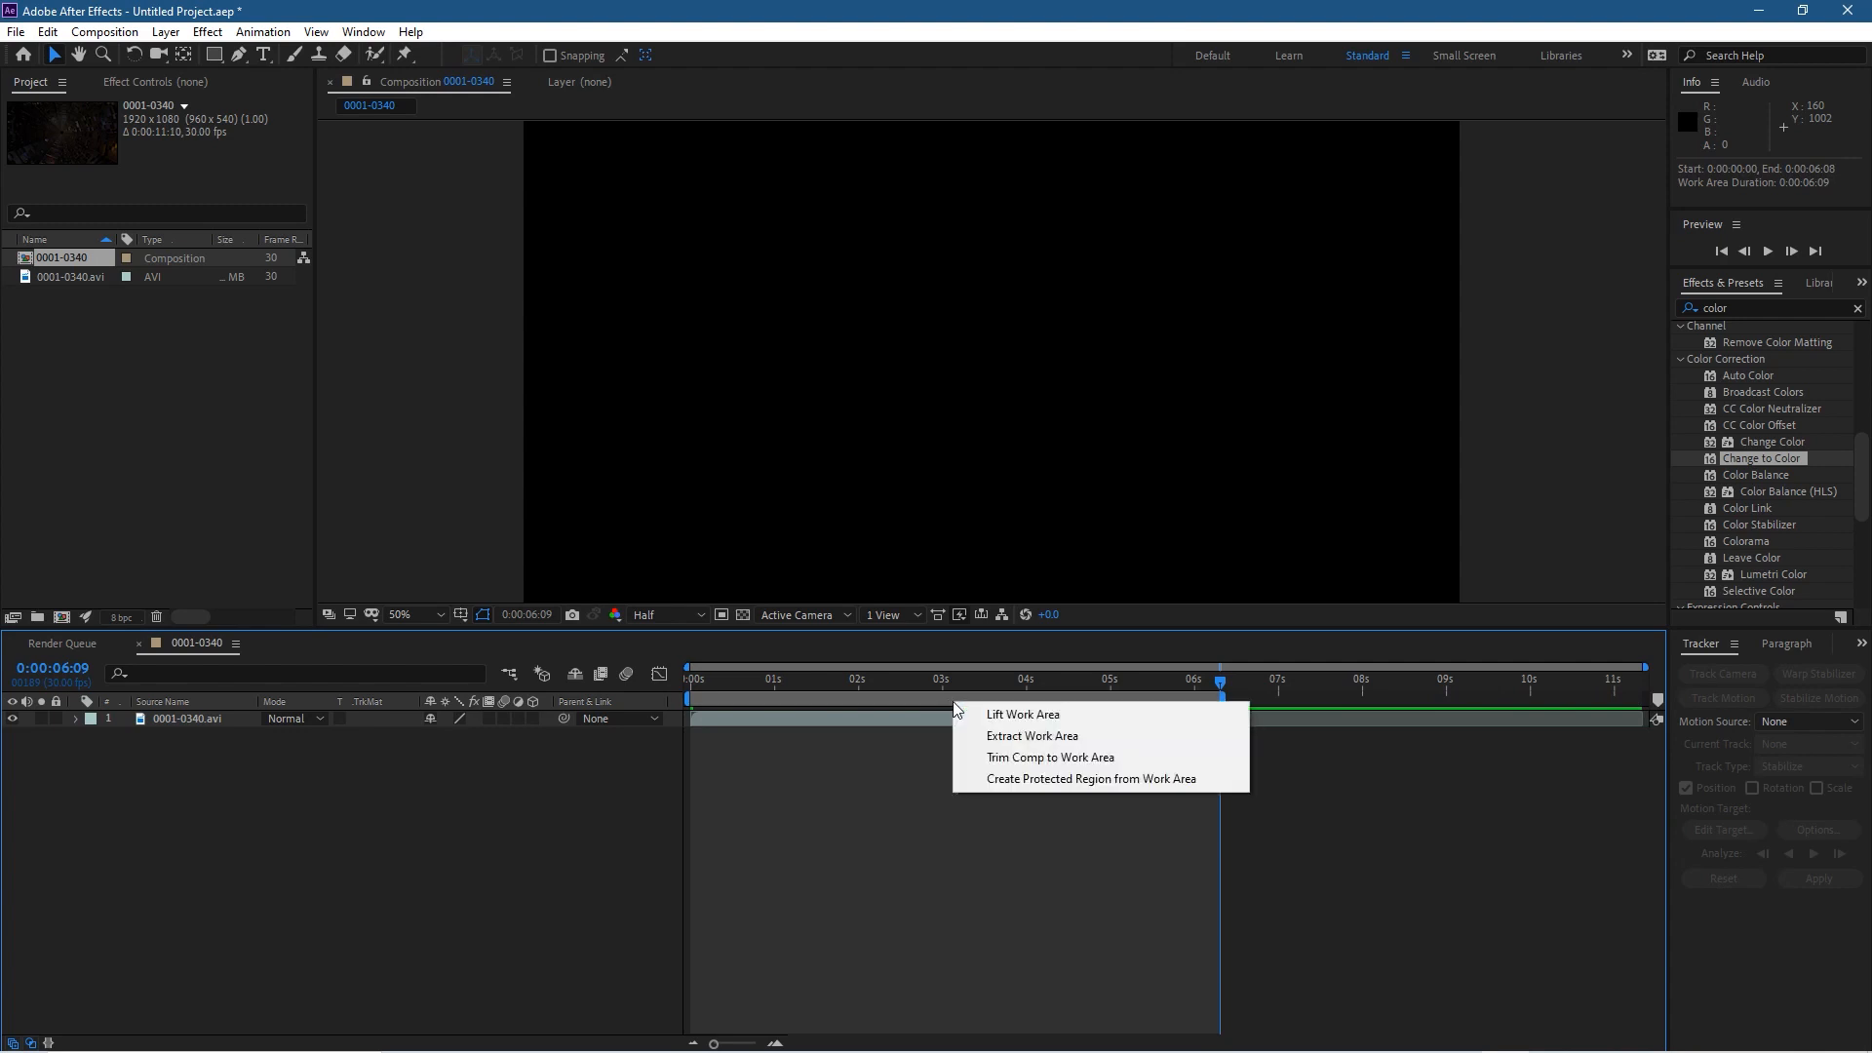
pyautogui.moveTo(1001, 757)
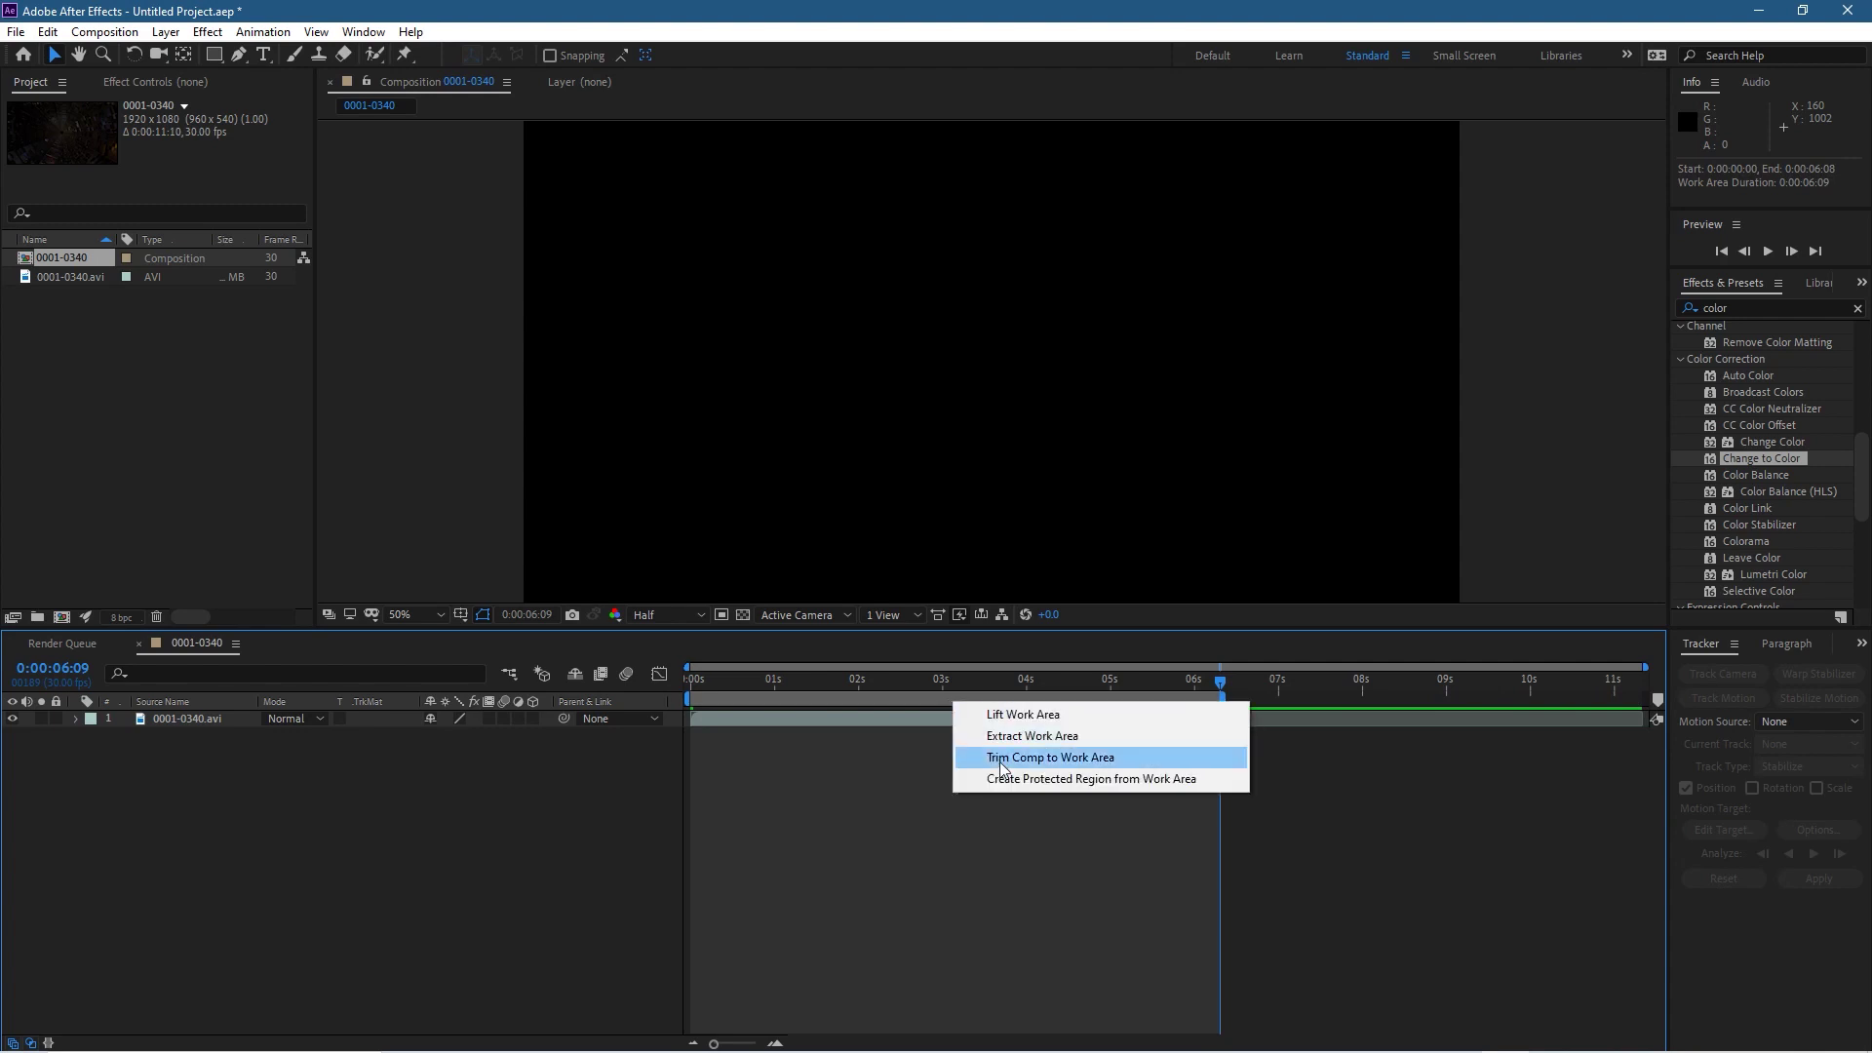
pyautogui.click(1049, 757)
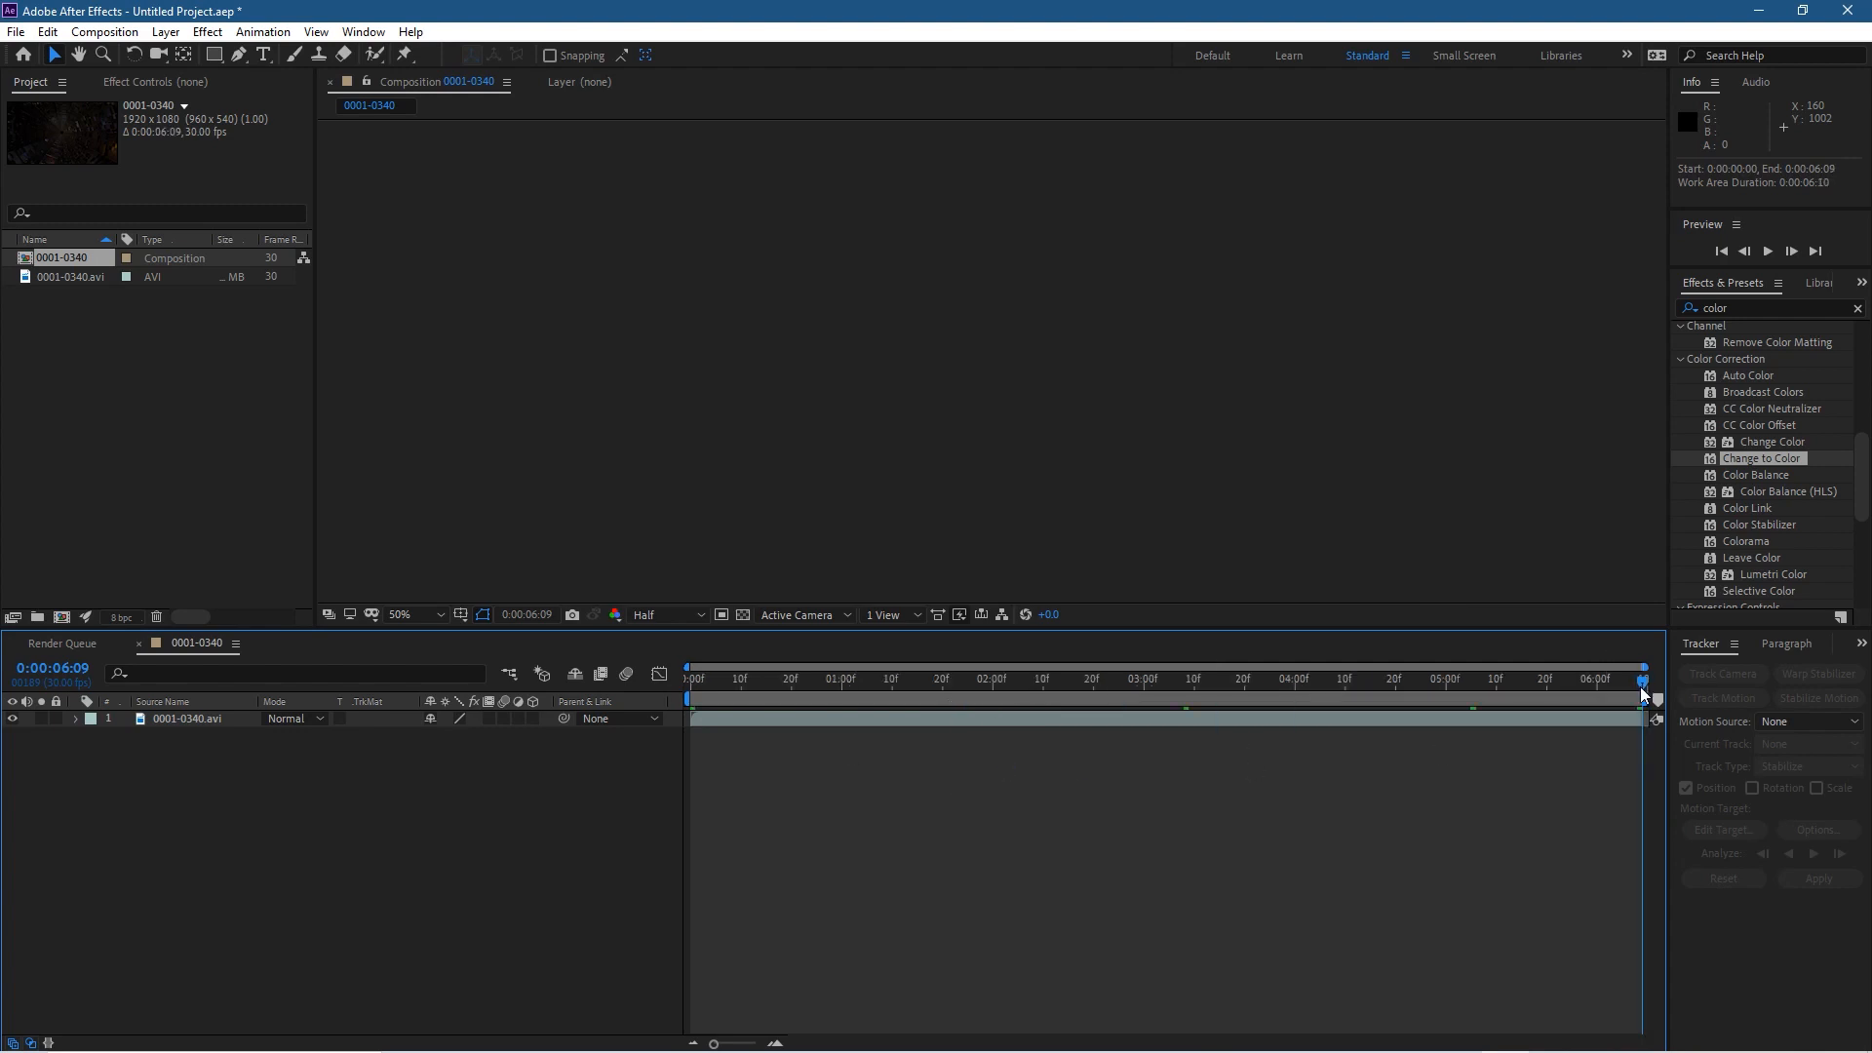
pyautogui.click(1320, 678)
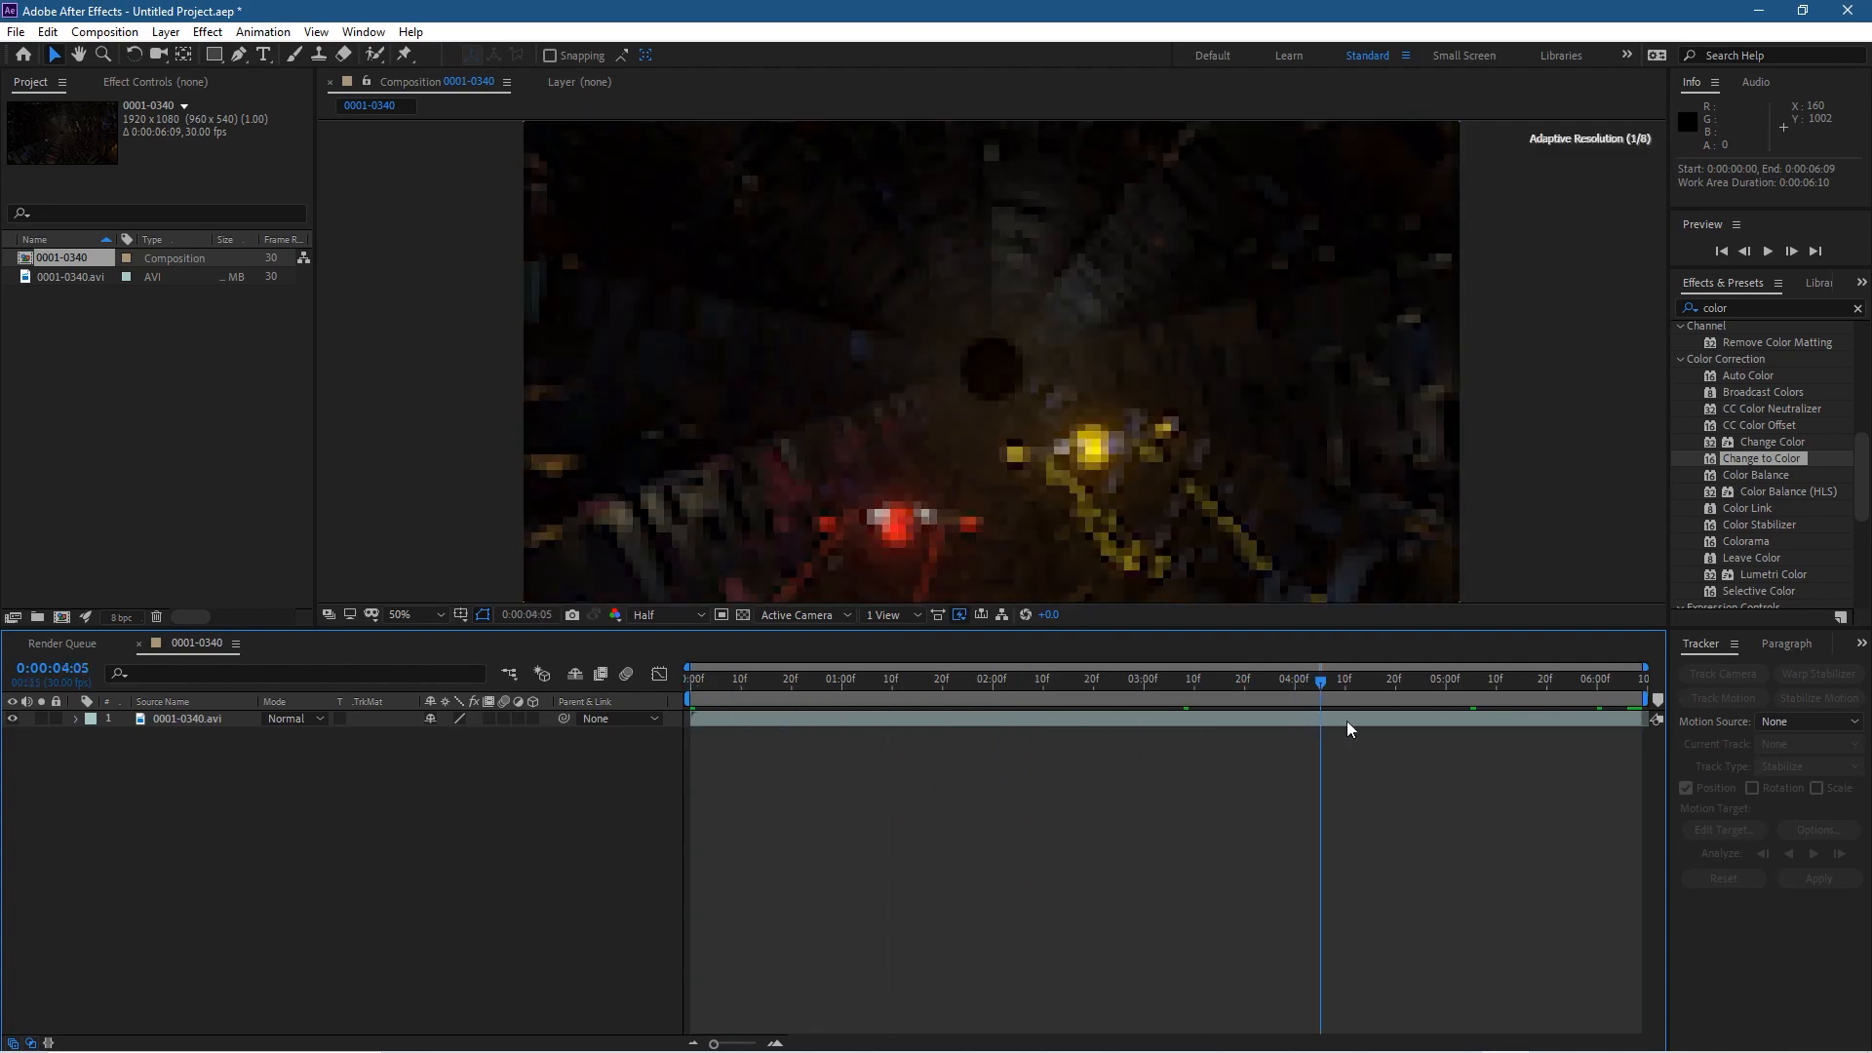
pyautogui.click(1062, 679)
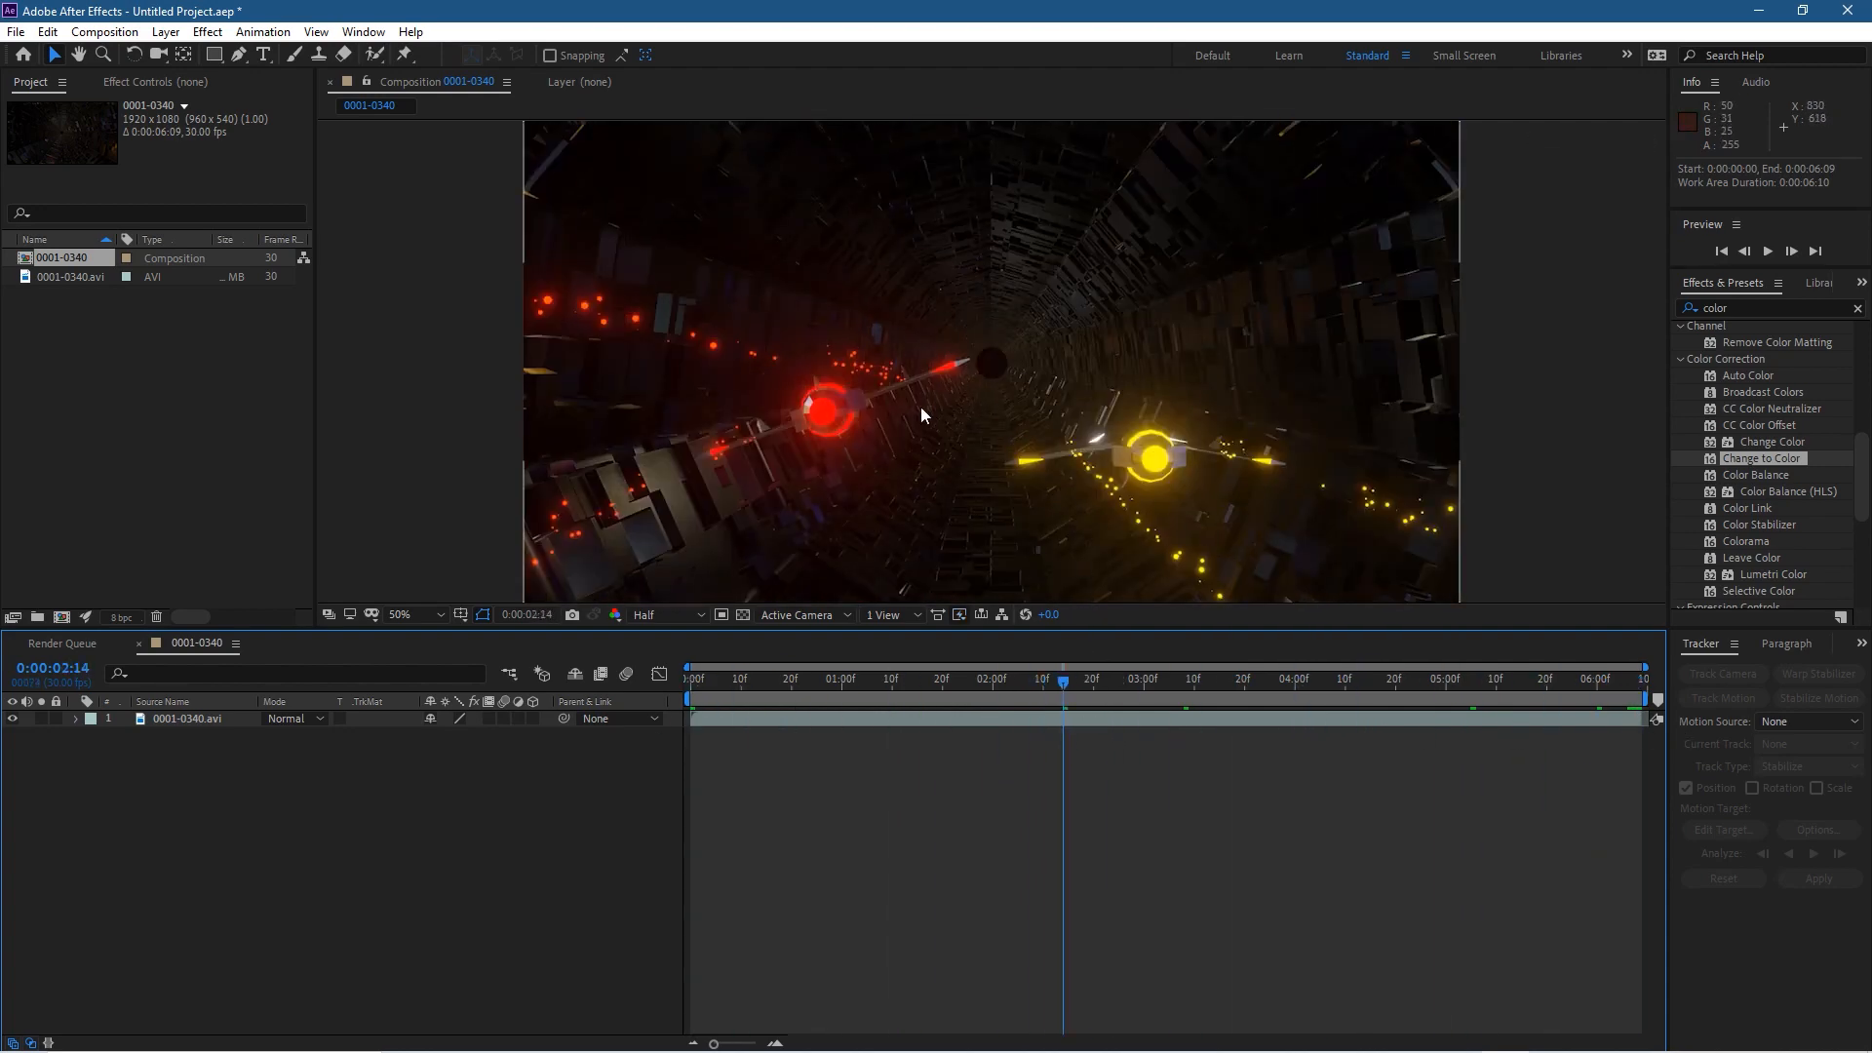
pyautogui.moveTo(1759, 458)
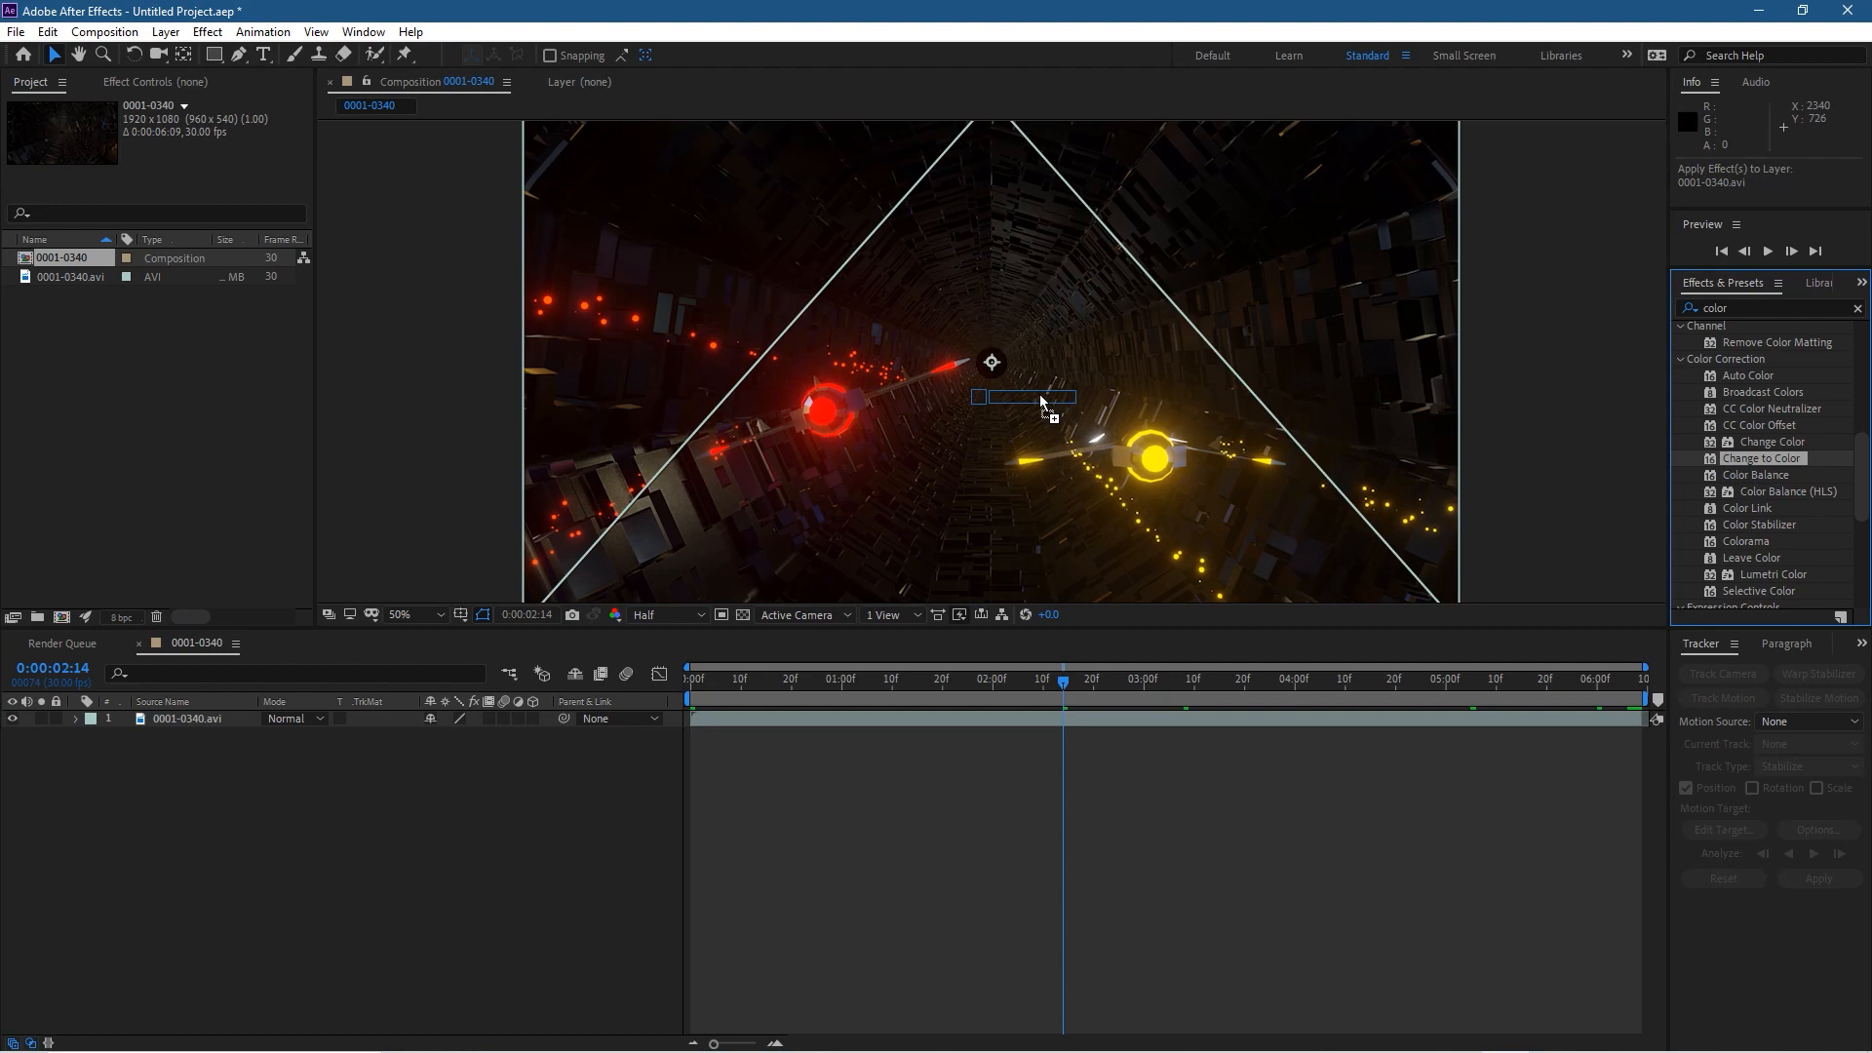
# Apply Change to Color to the clip with green #0CFF00 as the replacement colour
pyautogui.doubleClick(1765, 456)
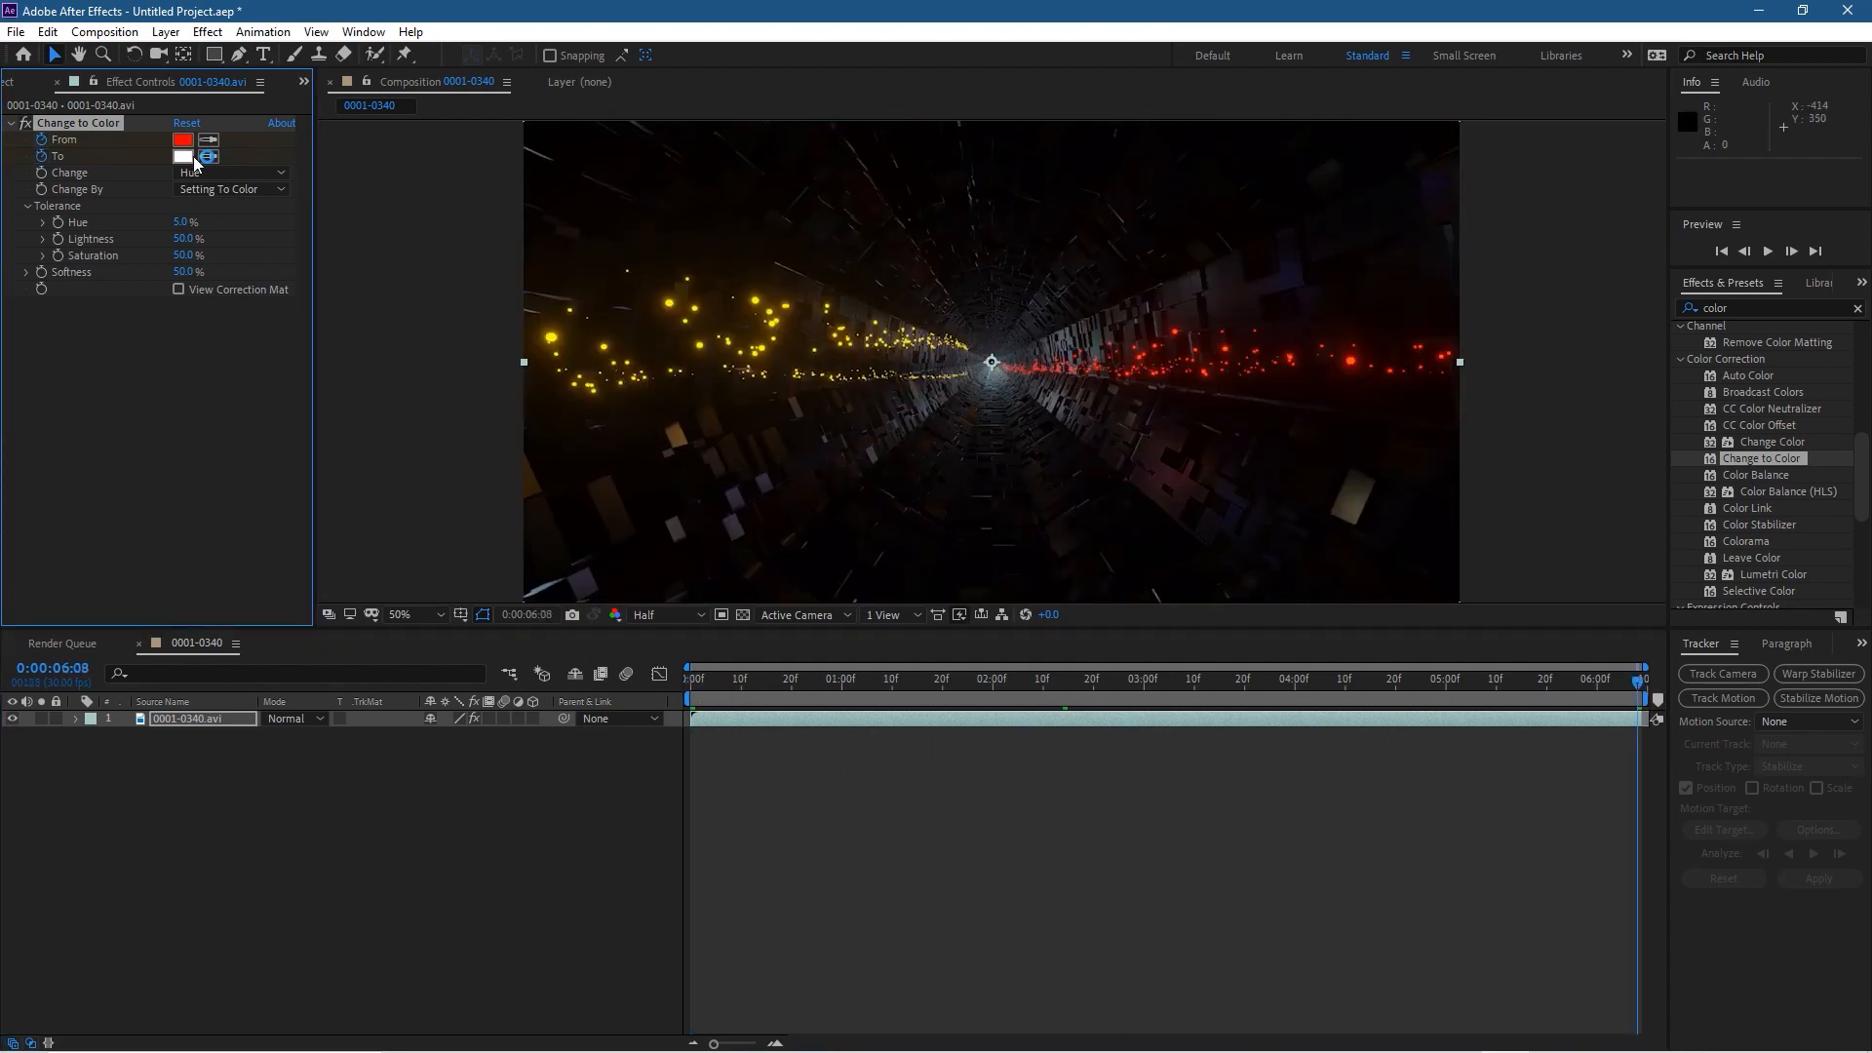
pyautogui.click(184, 156)
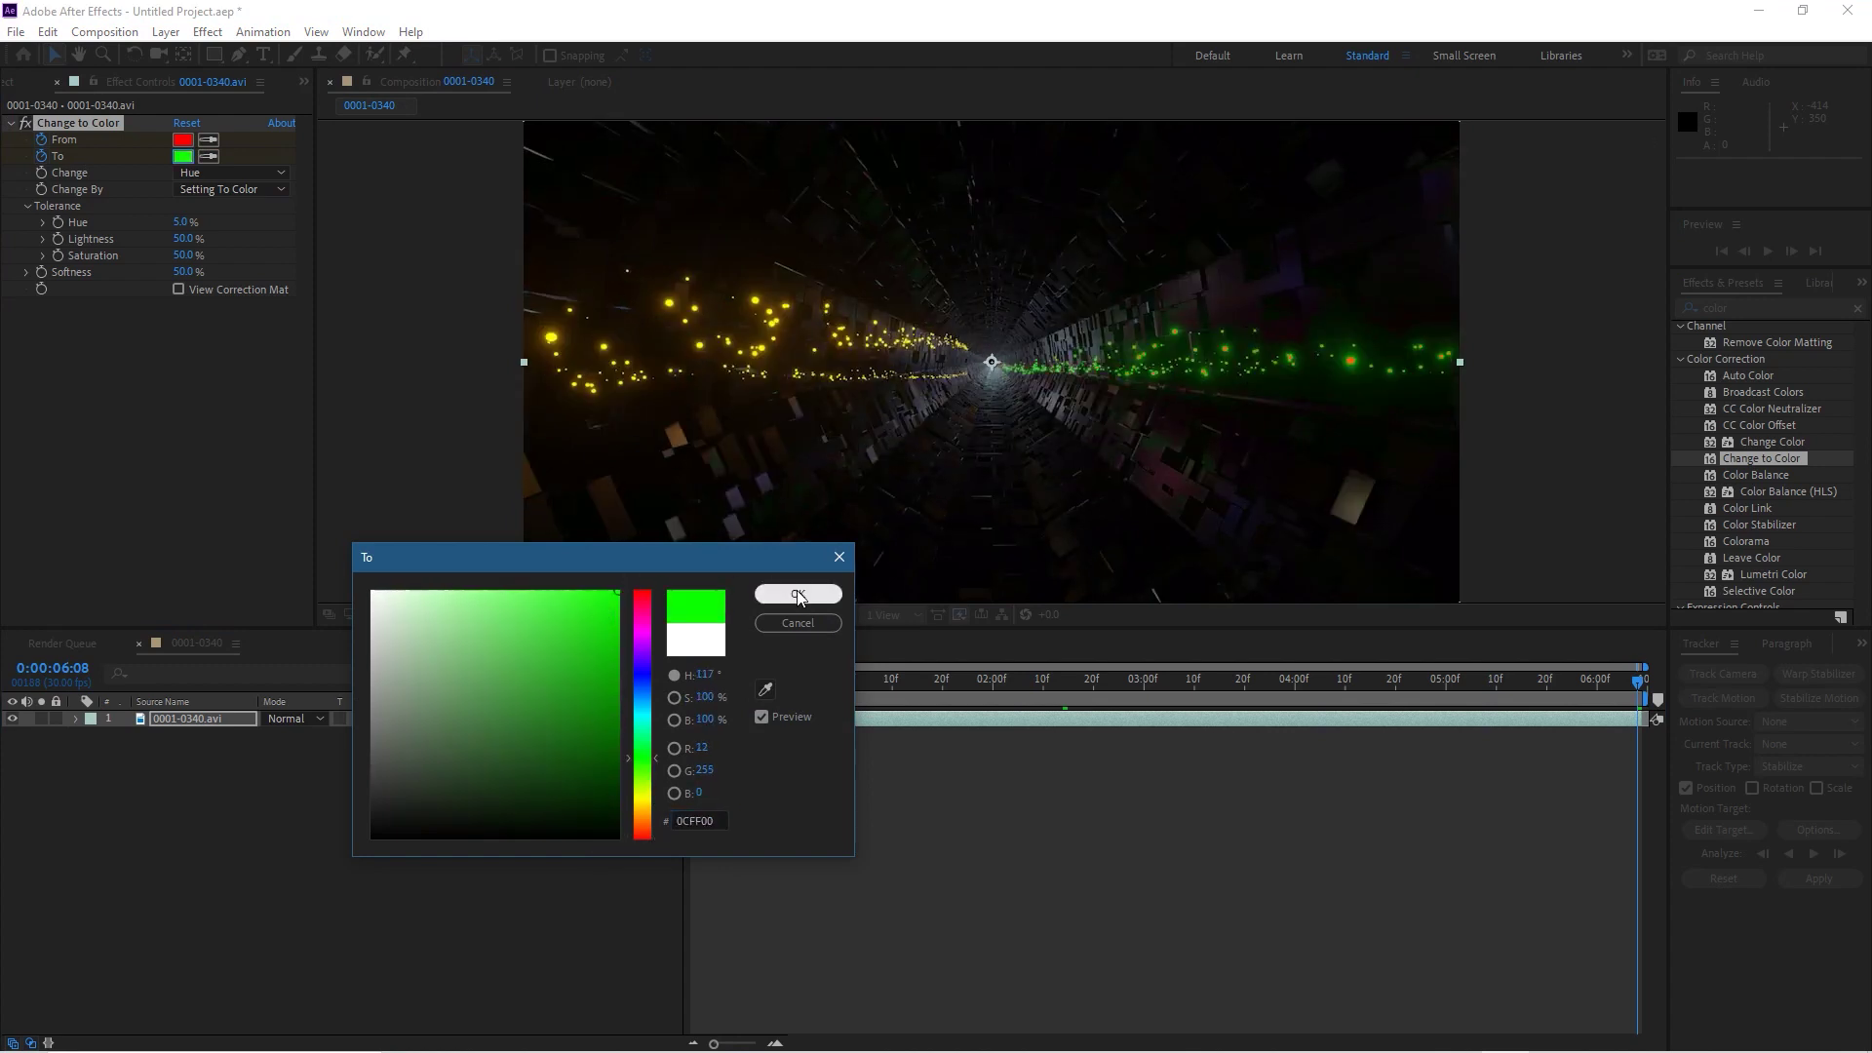
pyautogui.click(798, 595)
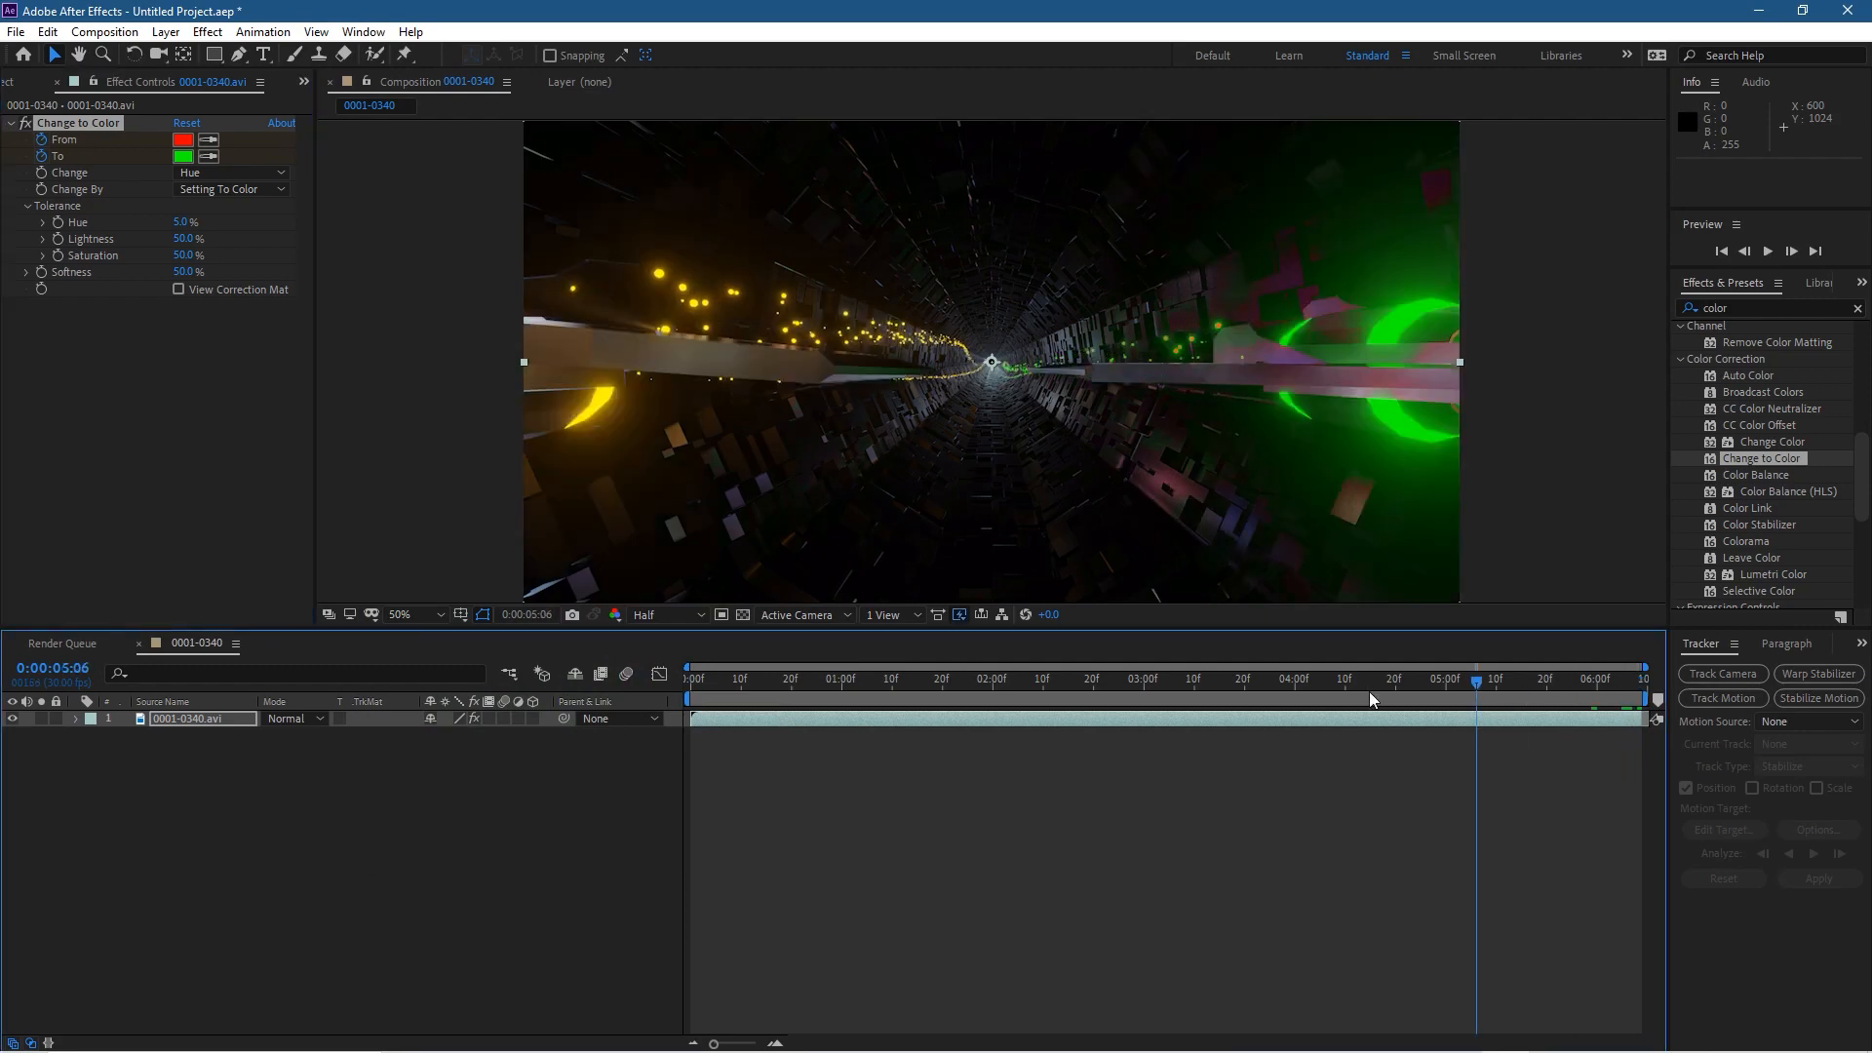
# Check the green ship at frames around three and five seconds
pyautogui.click(1217, 698)
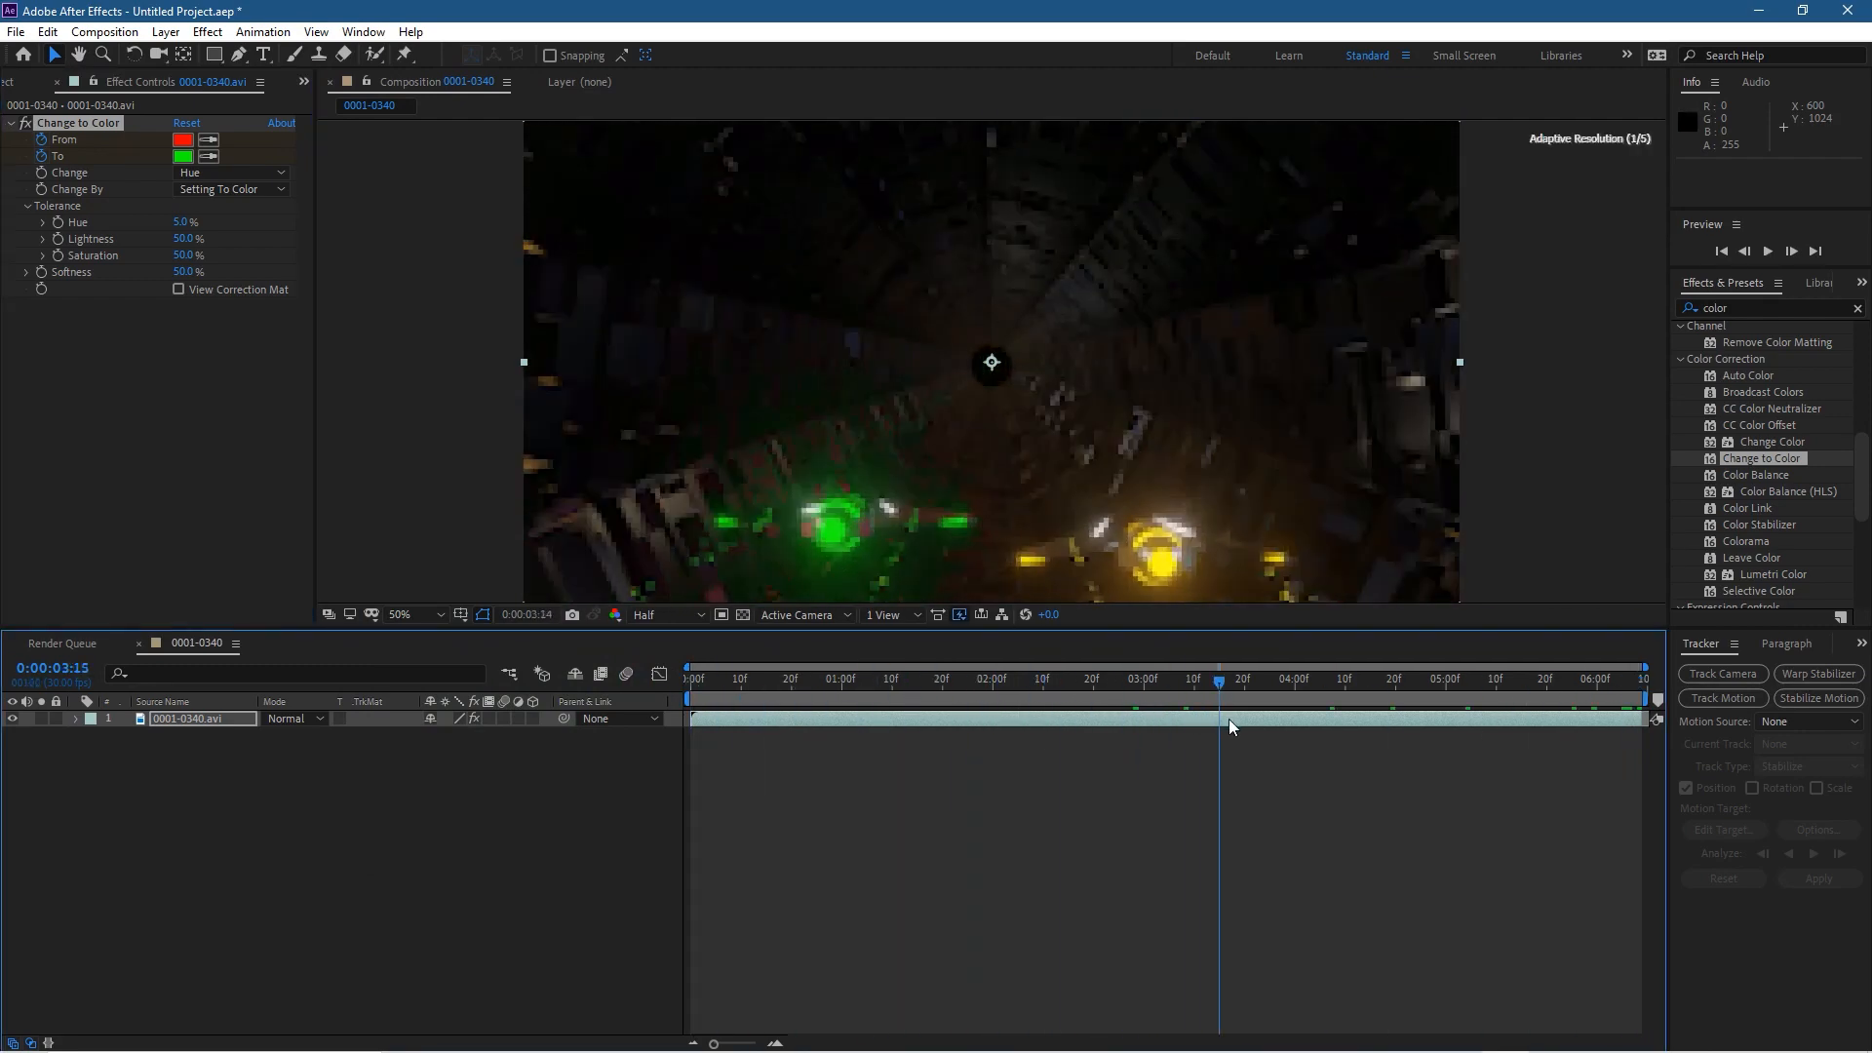
pyautogui.click(1499, 678)
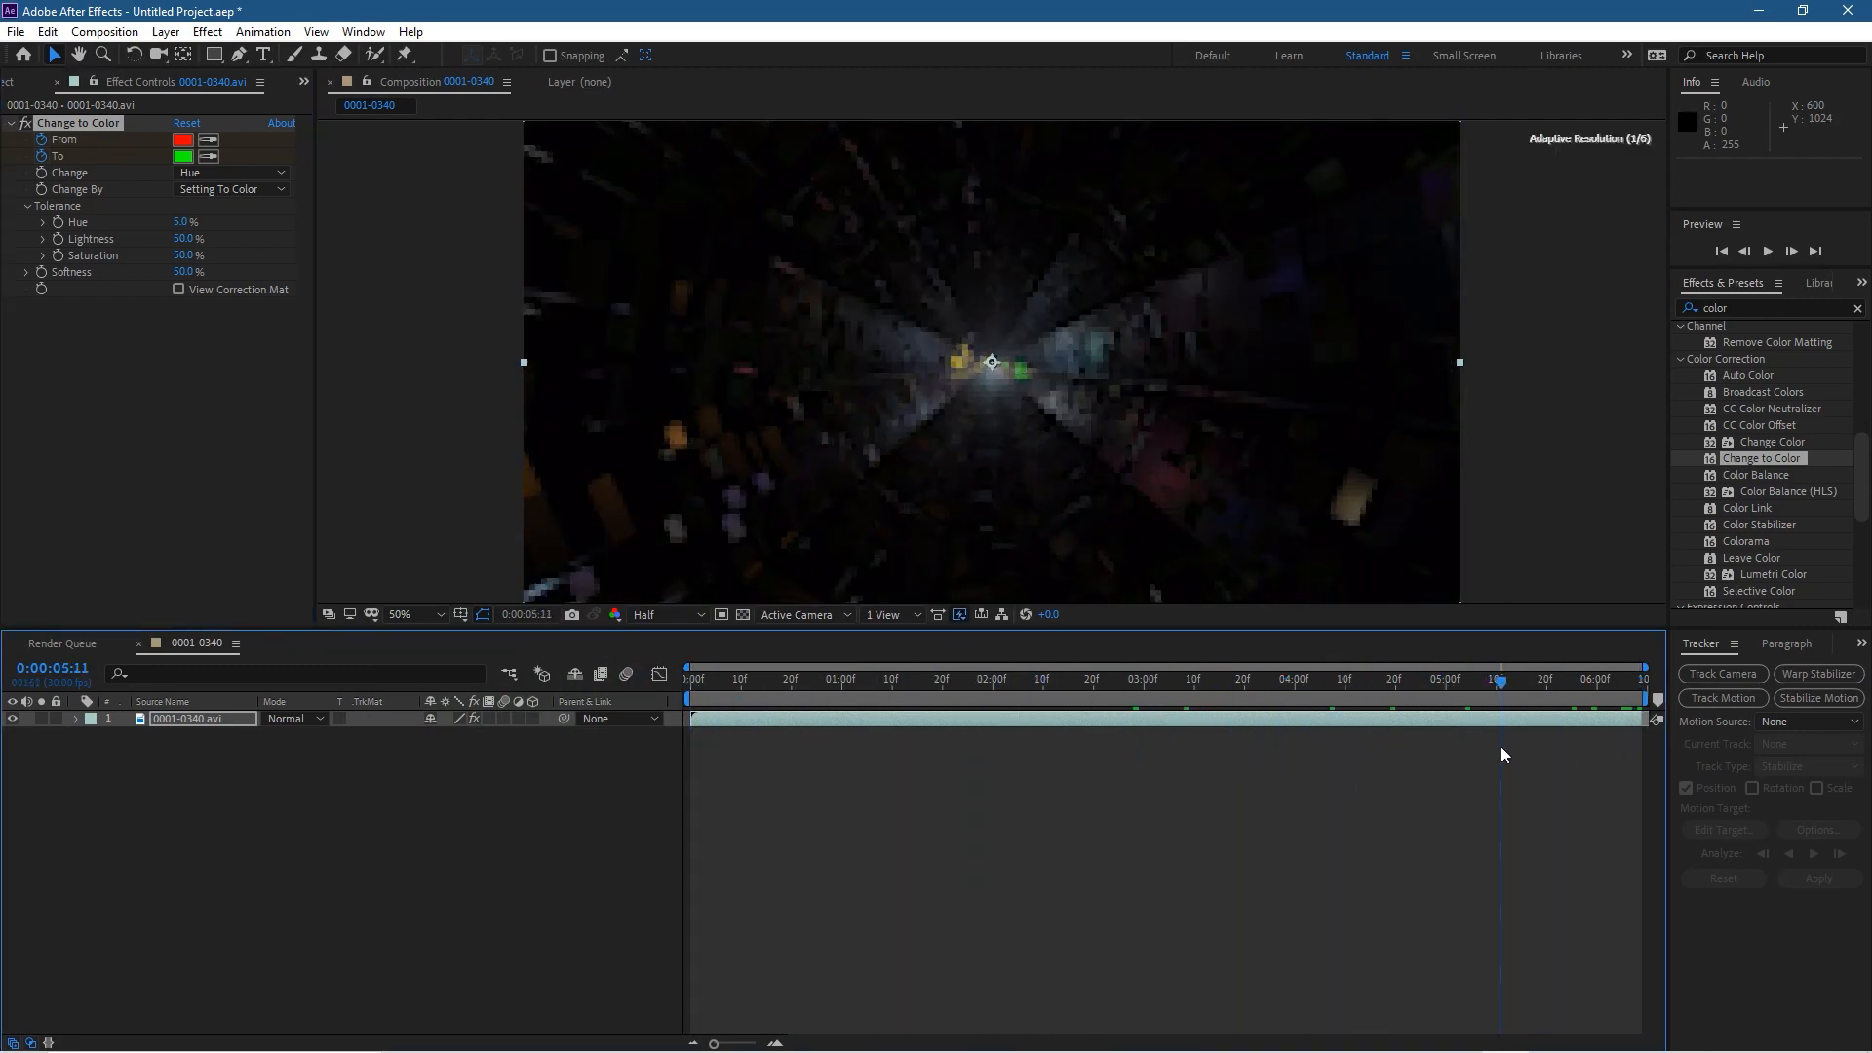
pyautogui.click(1424, 679)
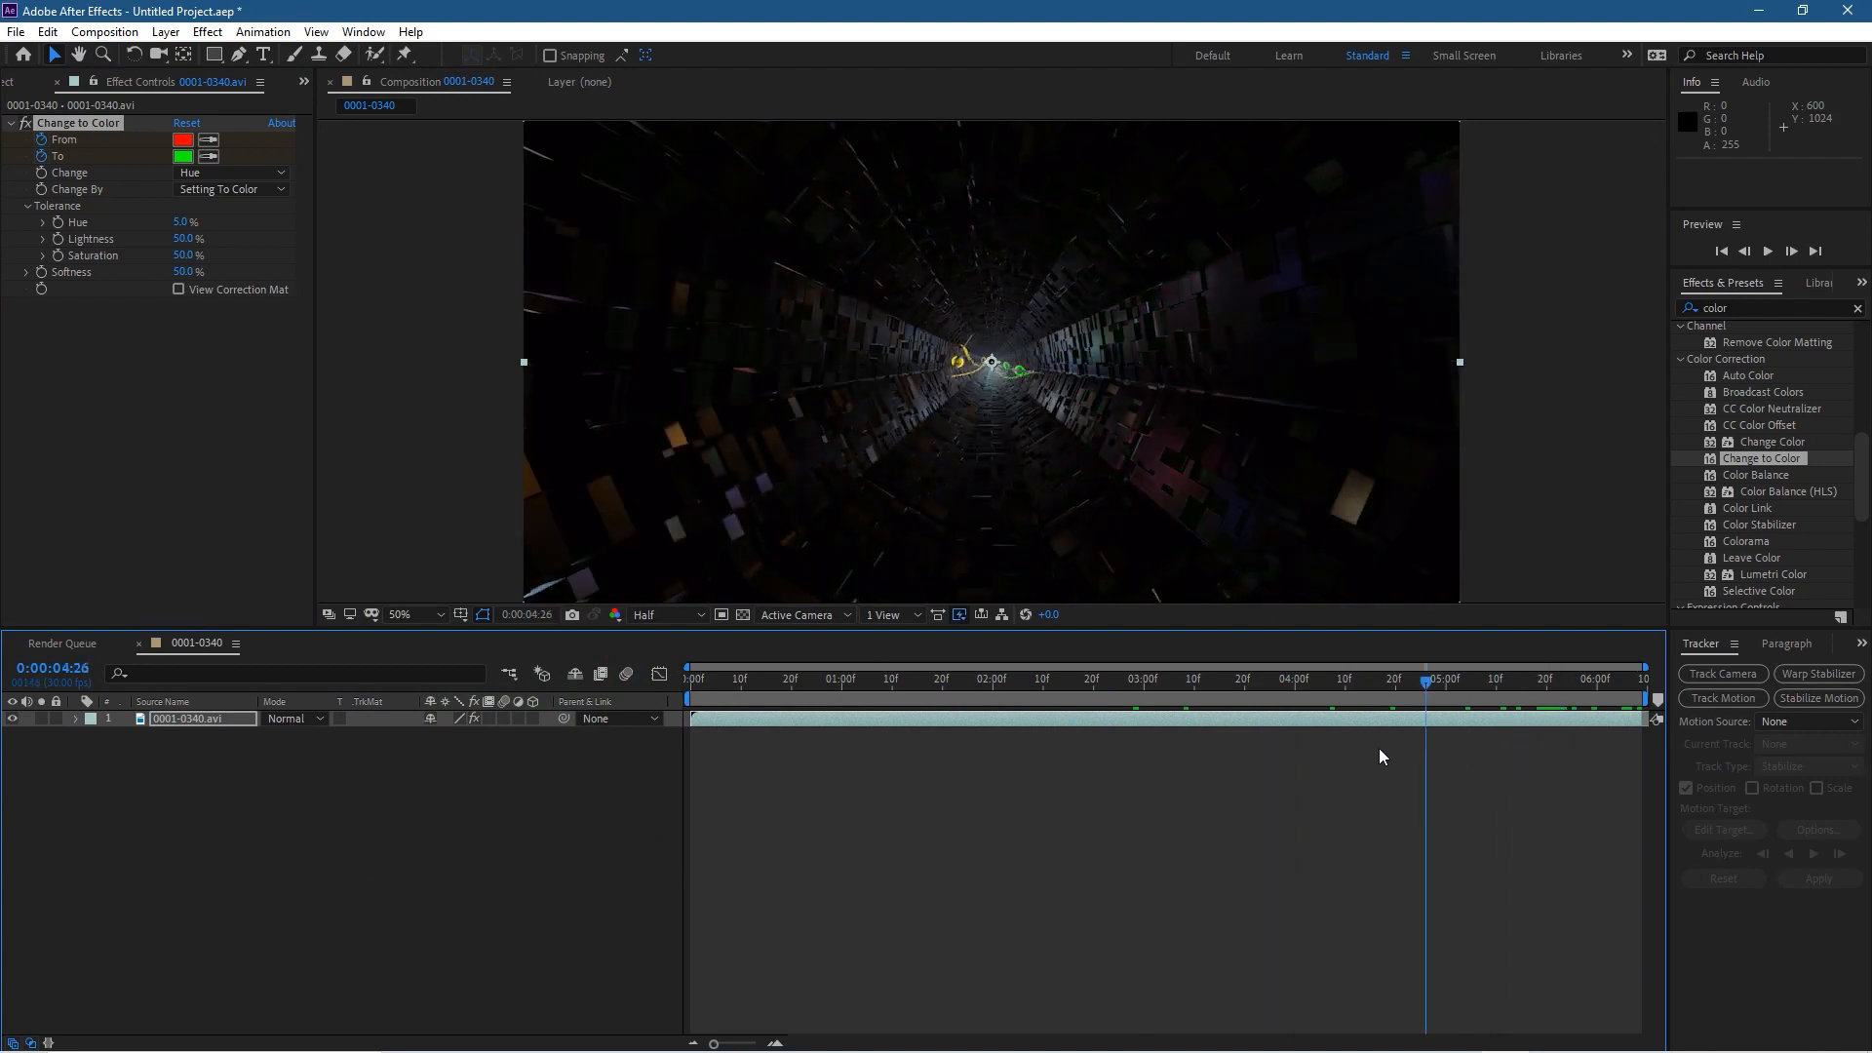
# Change the replacement colour to cyan #00FFEA and check a frame near the clip's end
pyautogui.click(1096, 679)
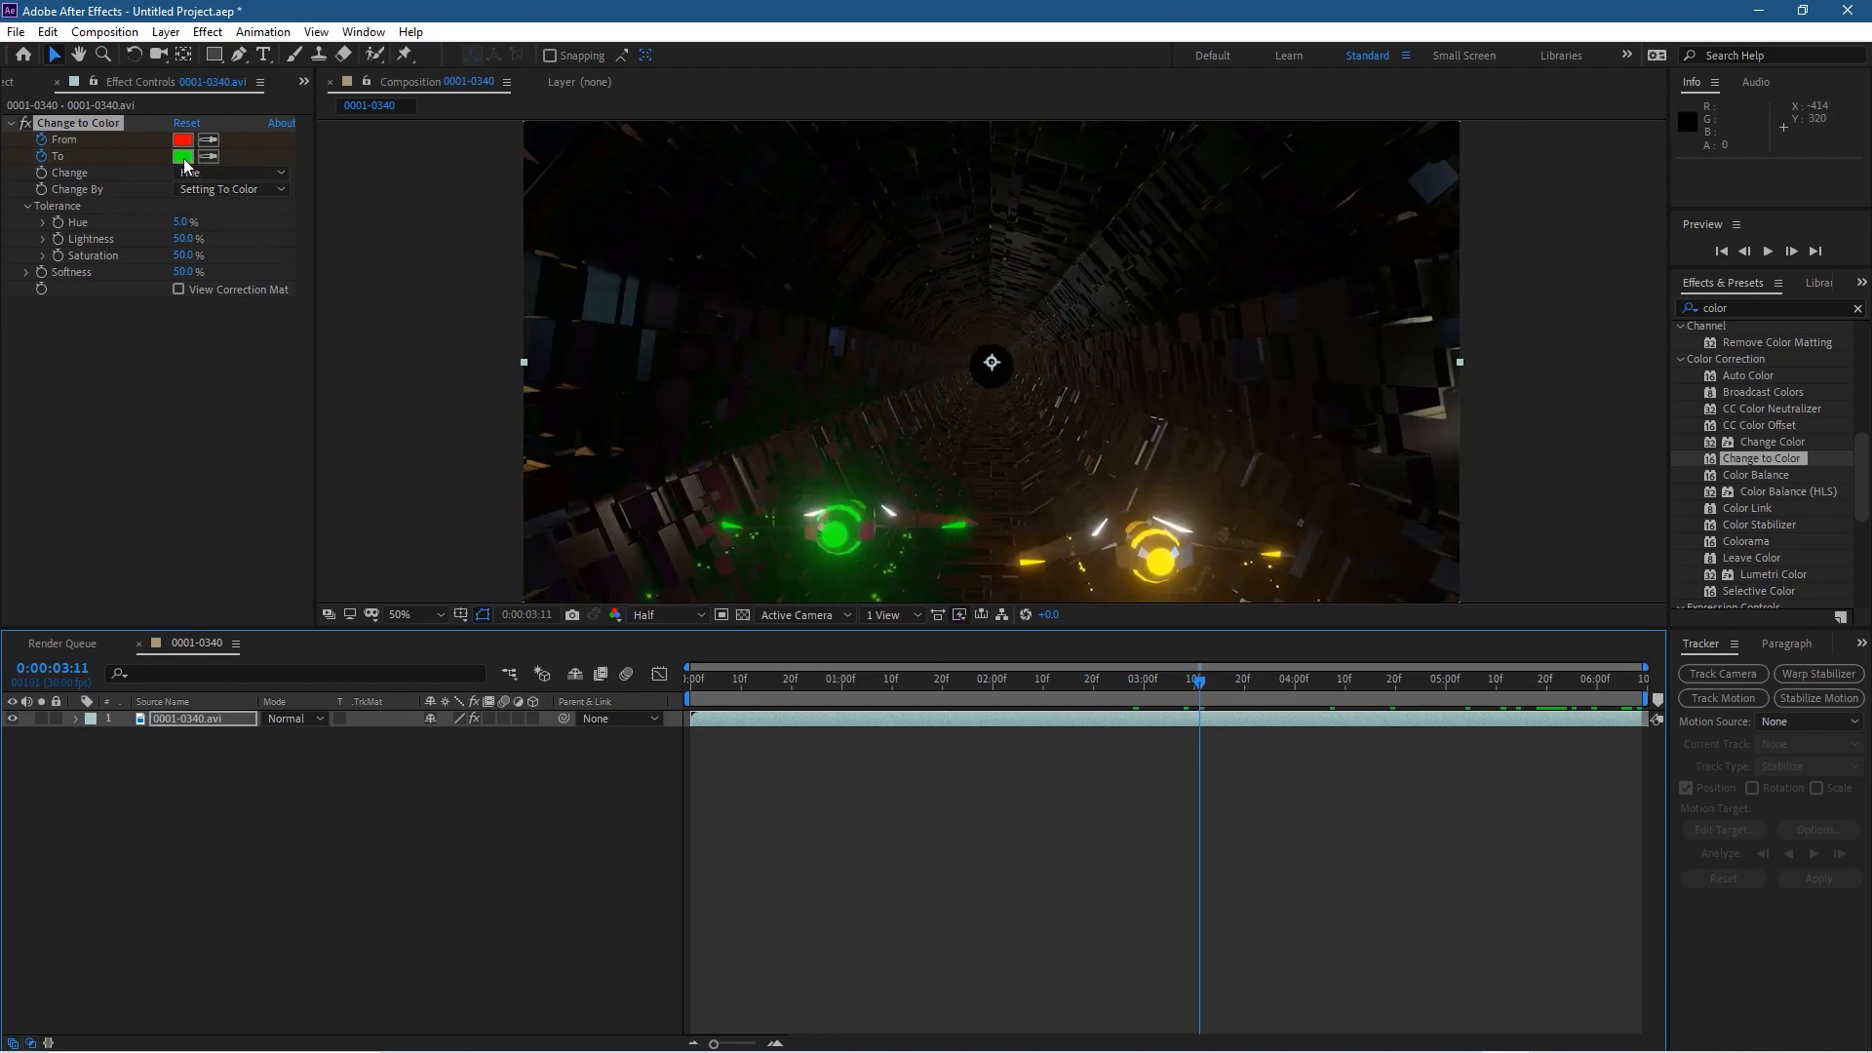
pyautogui.click(184, 156)
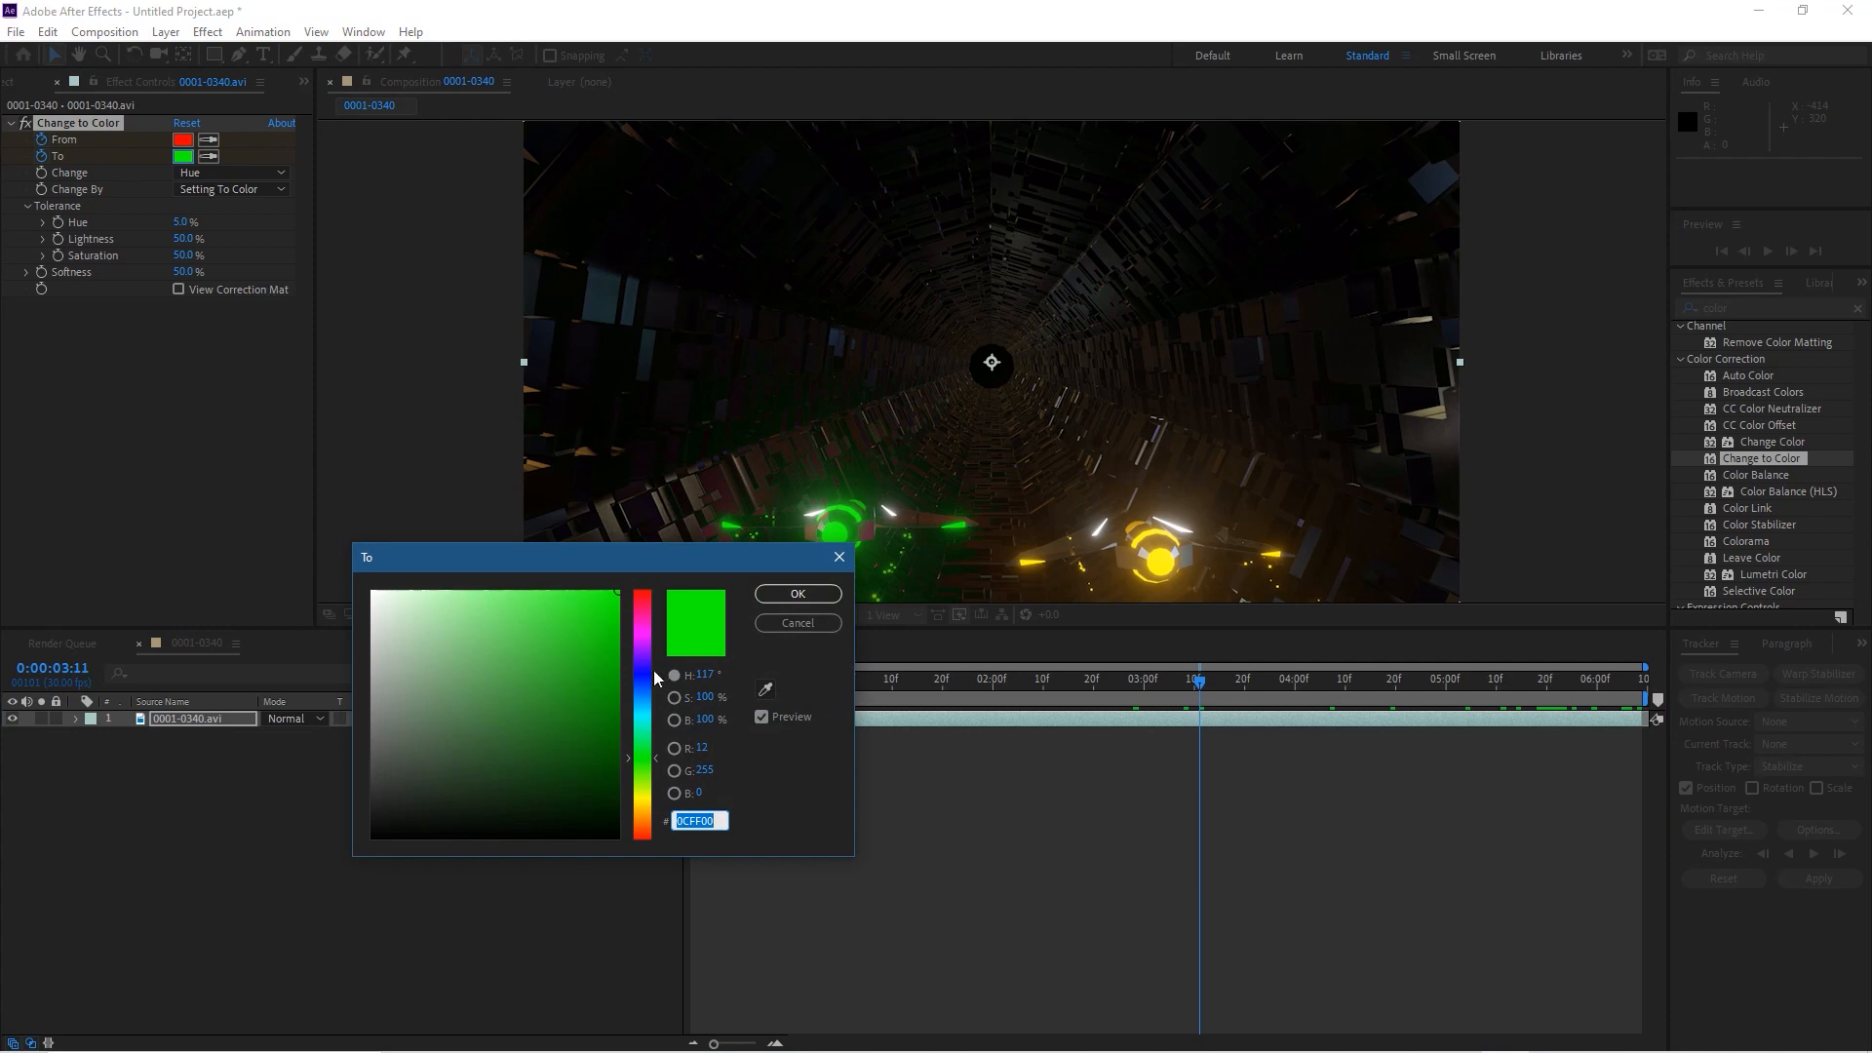
pyautogui.click(641, 696)
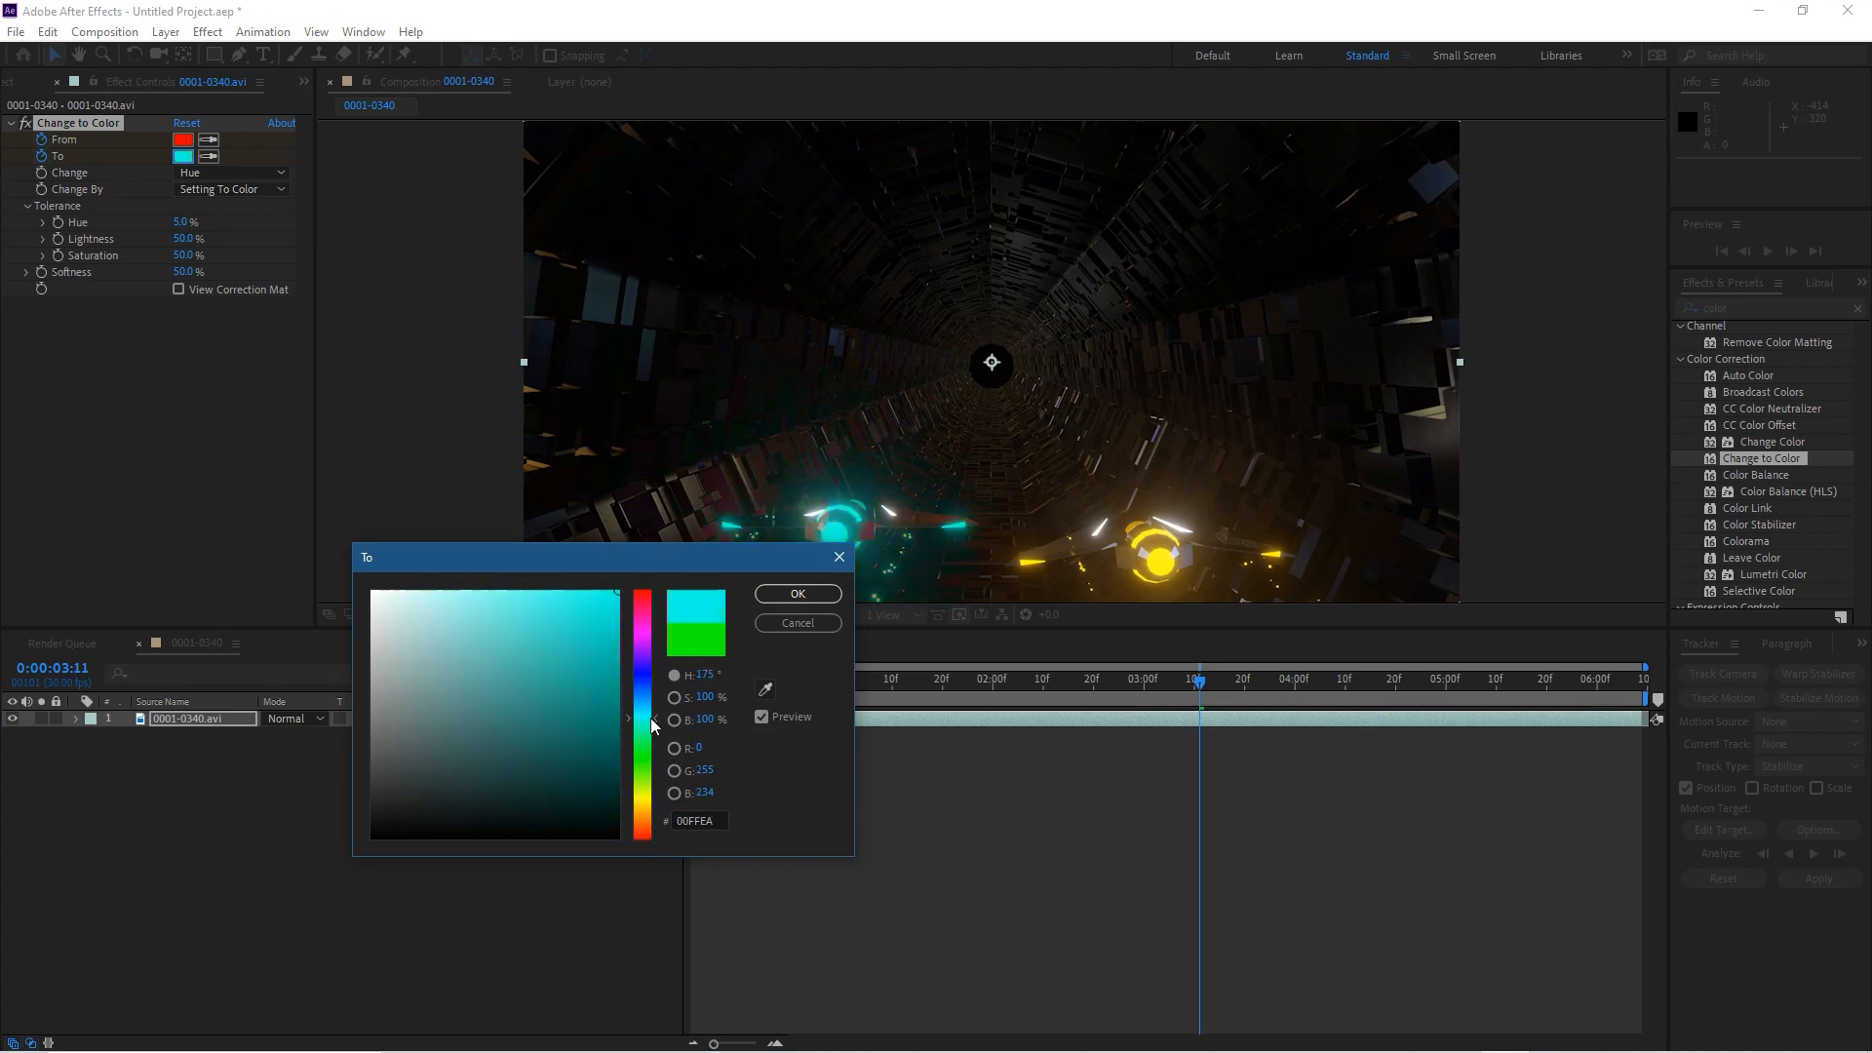
pyautogui.click(795, 592)
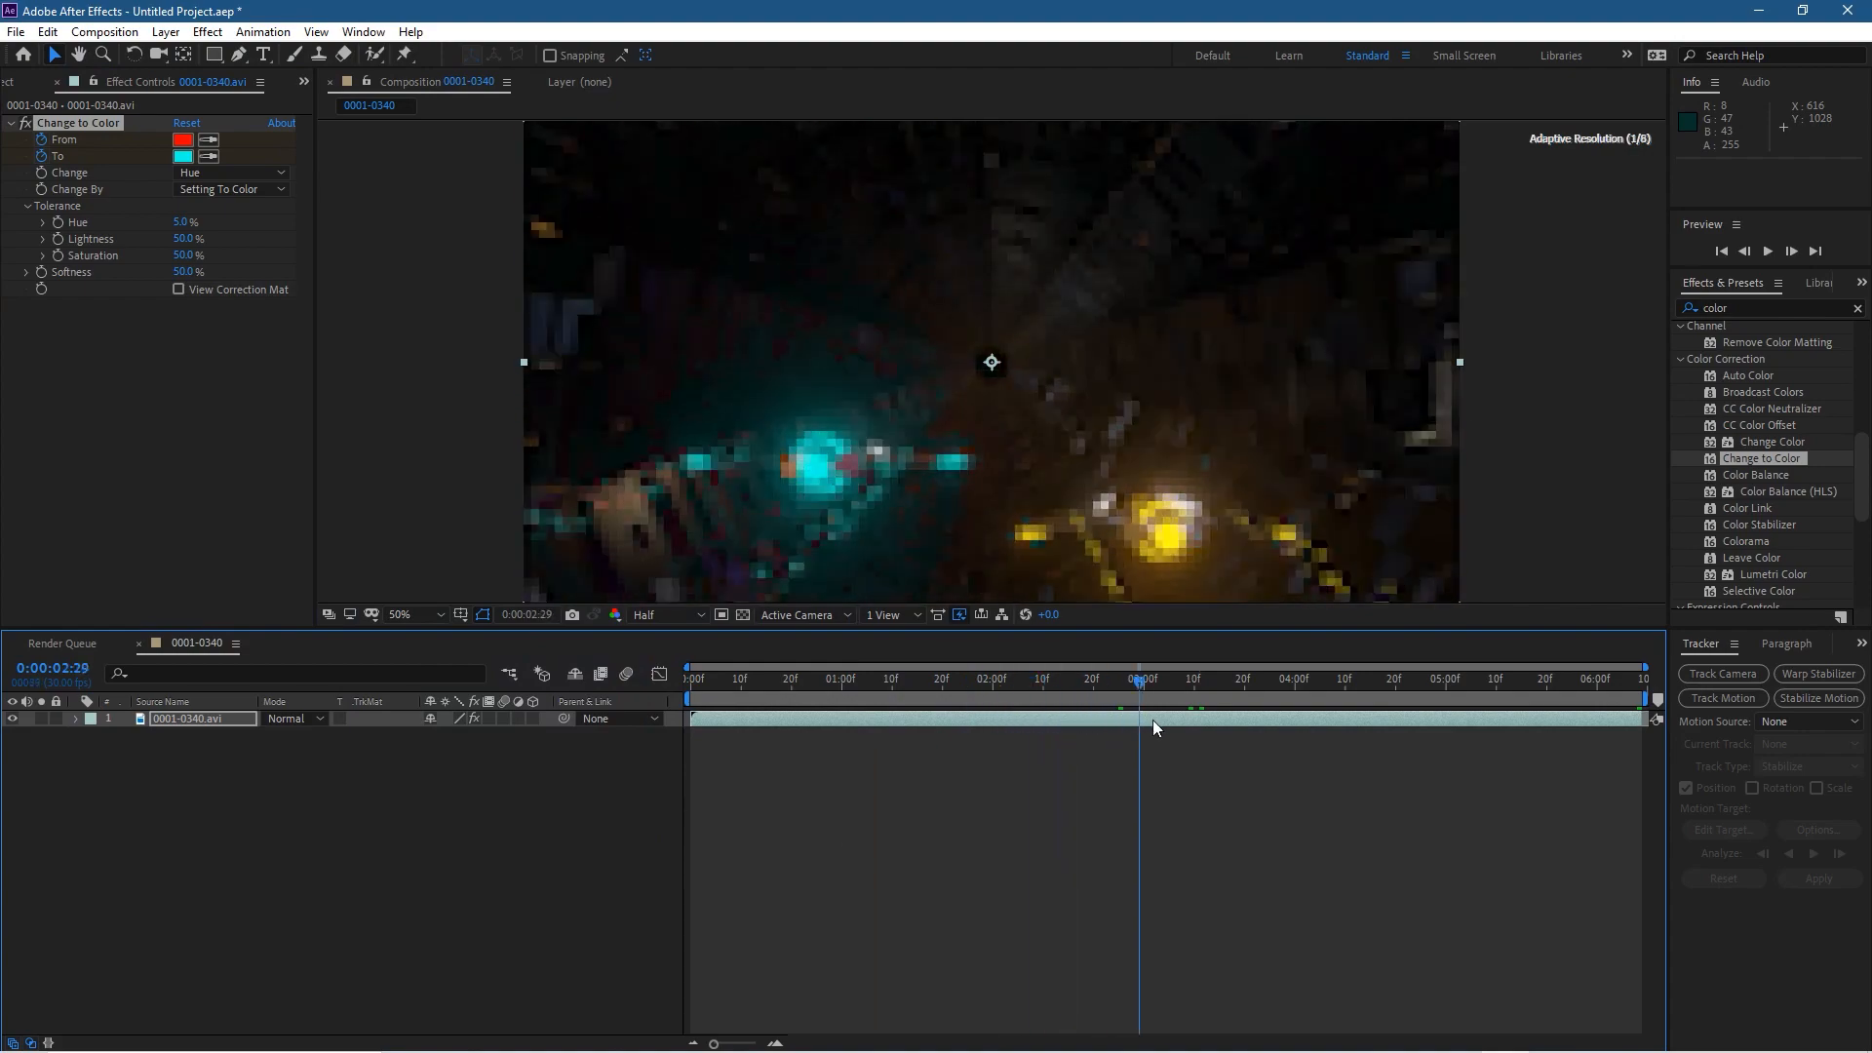
pyautogui.click(1578, 679)
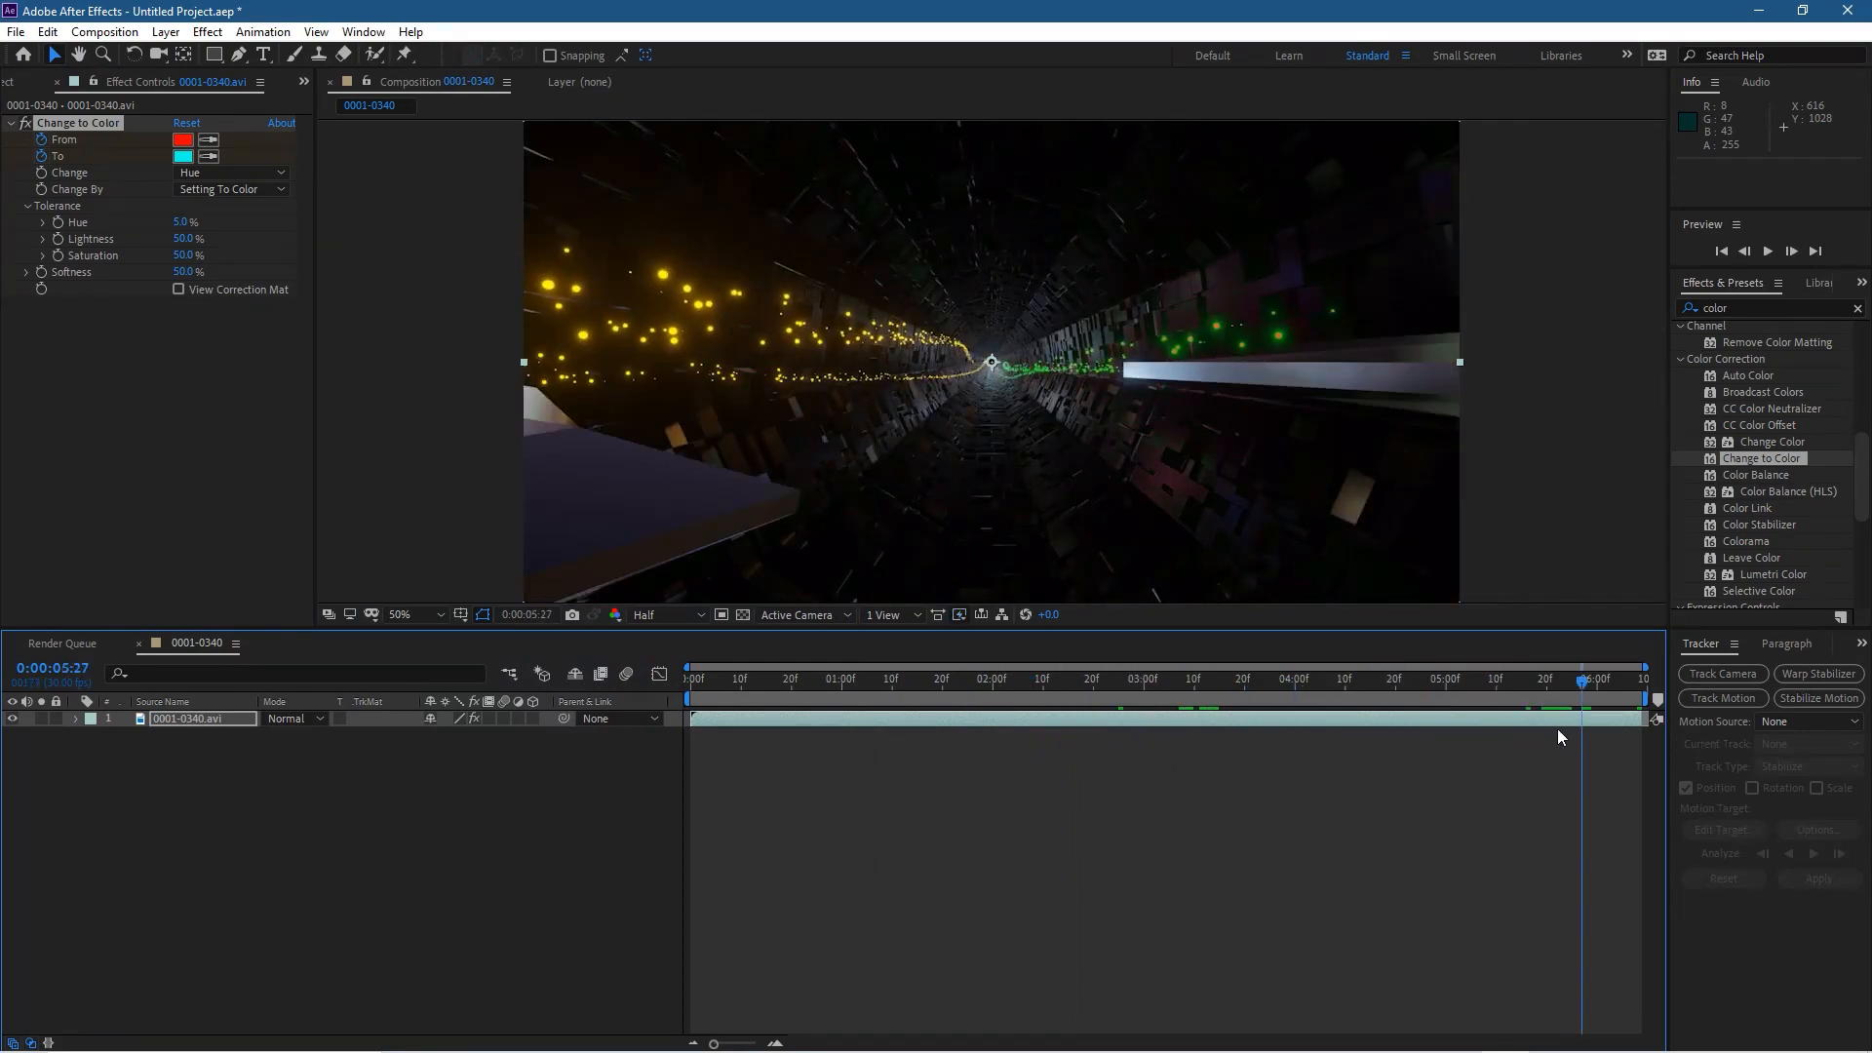
pyautogui.click(795, 679)
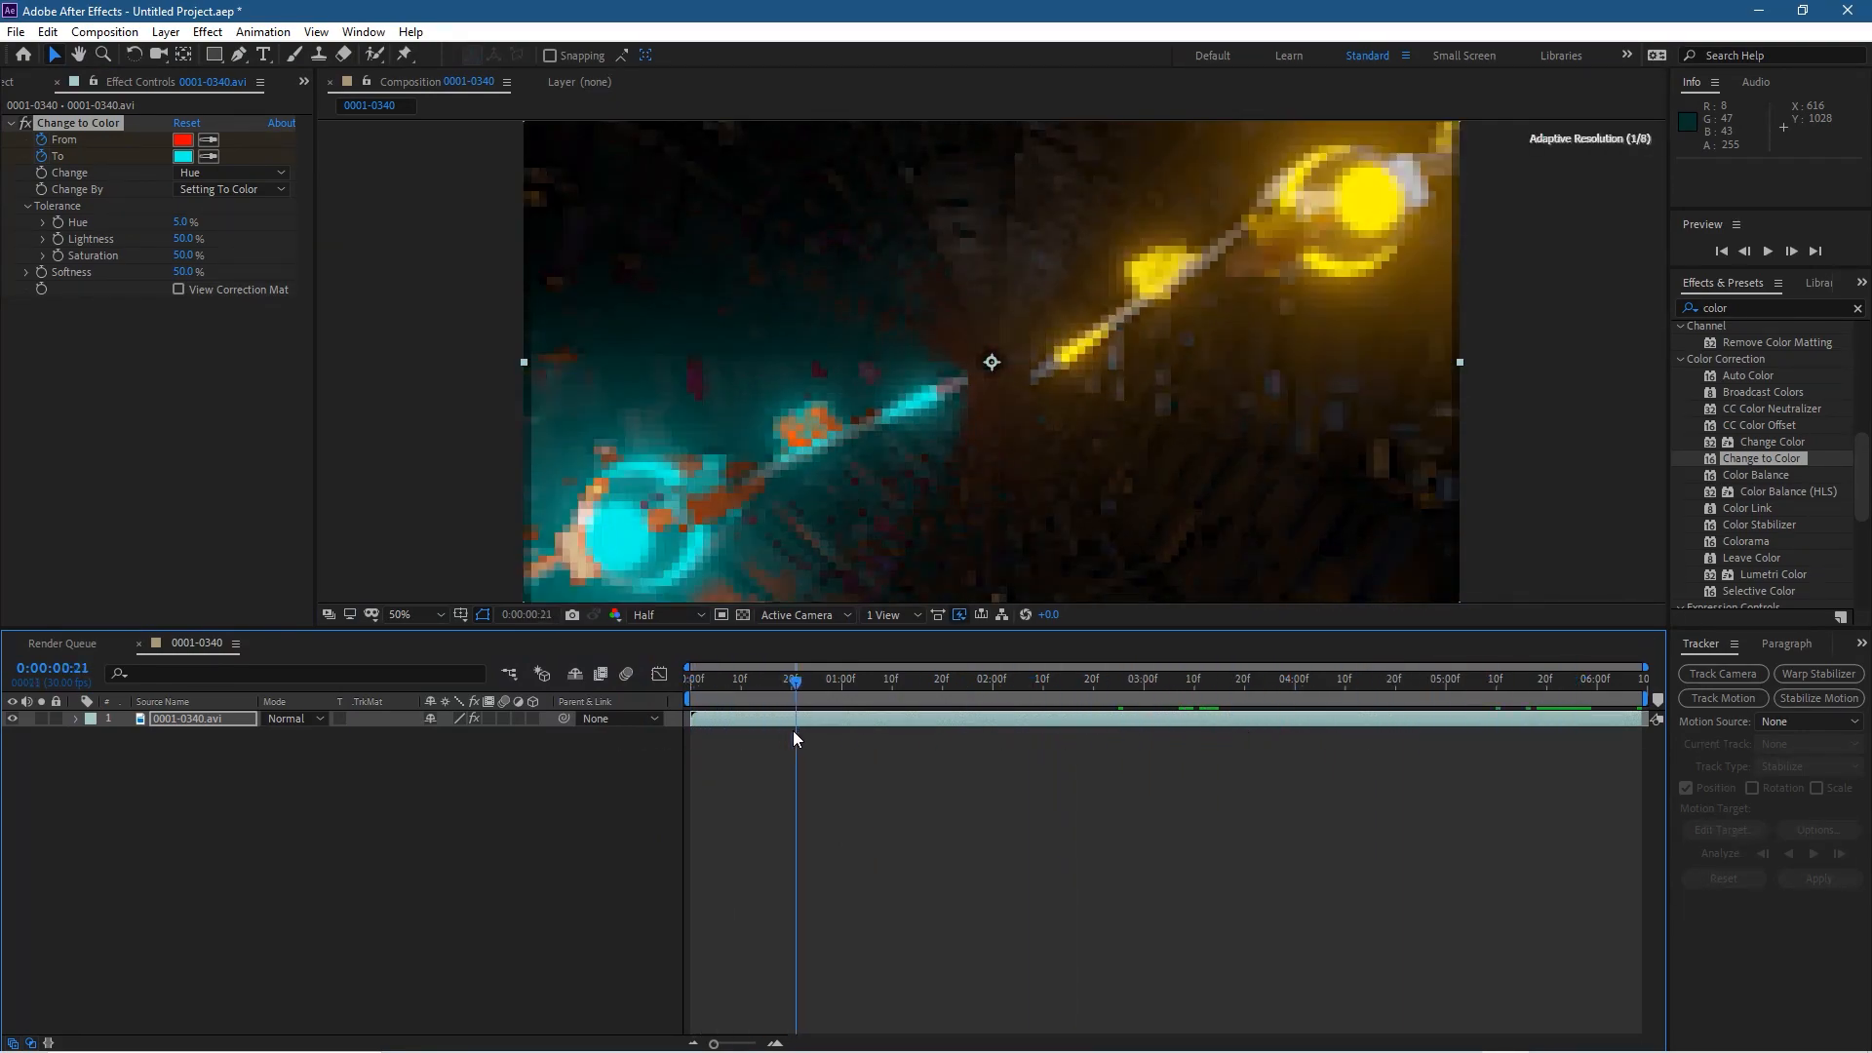
pyautogui.click(1289, 679)
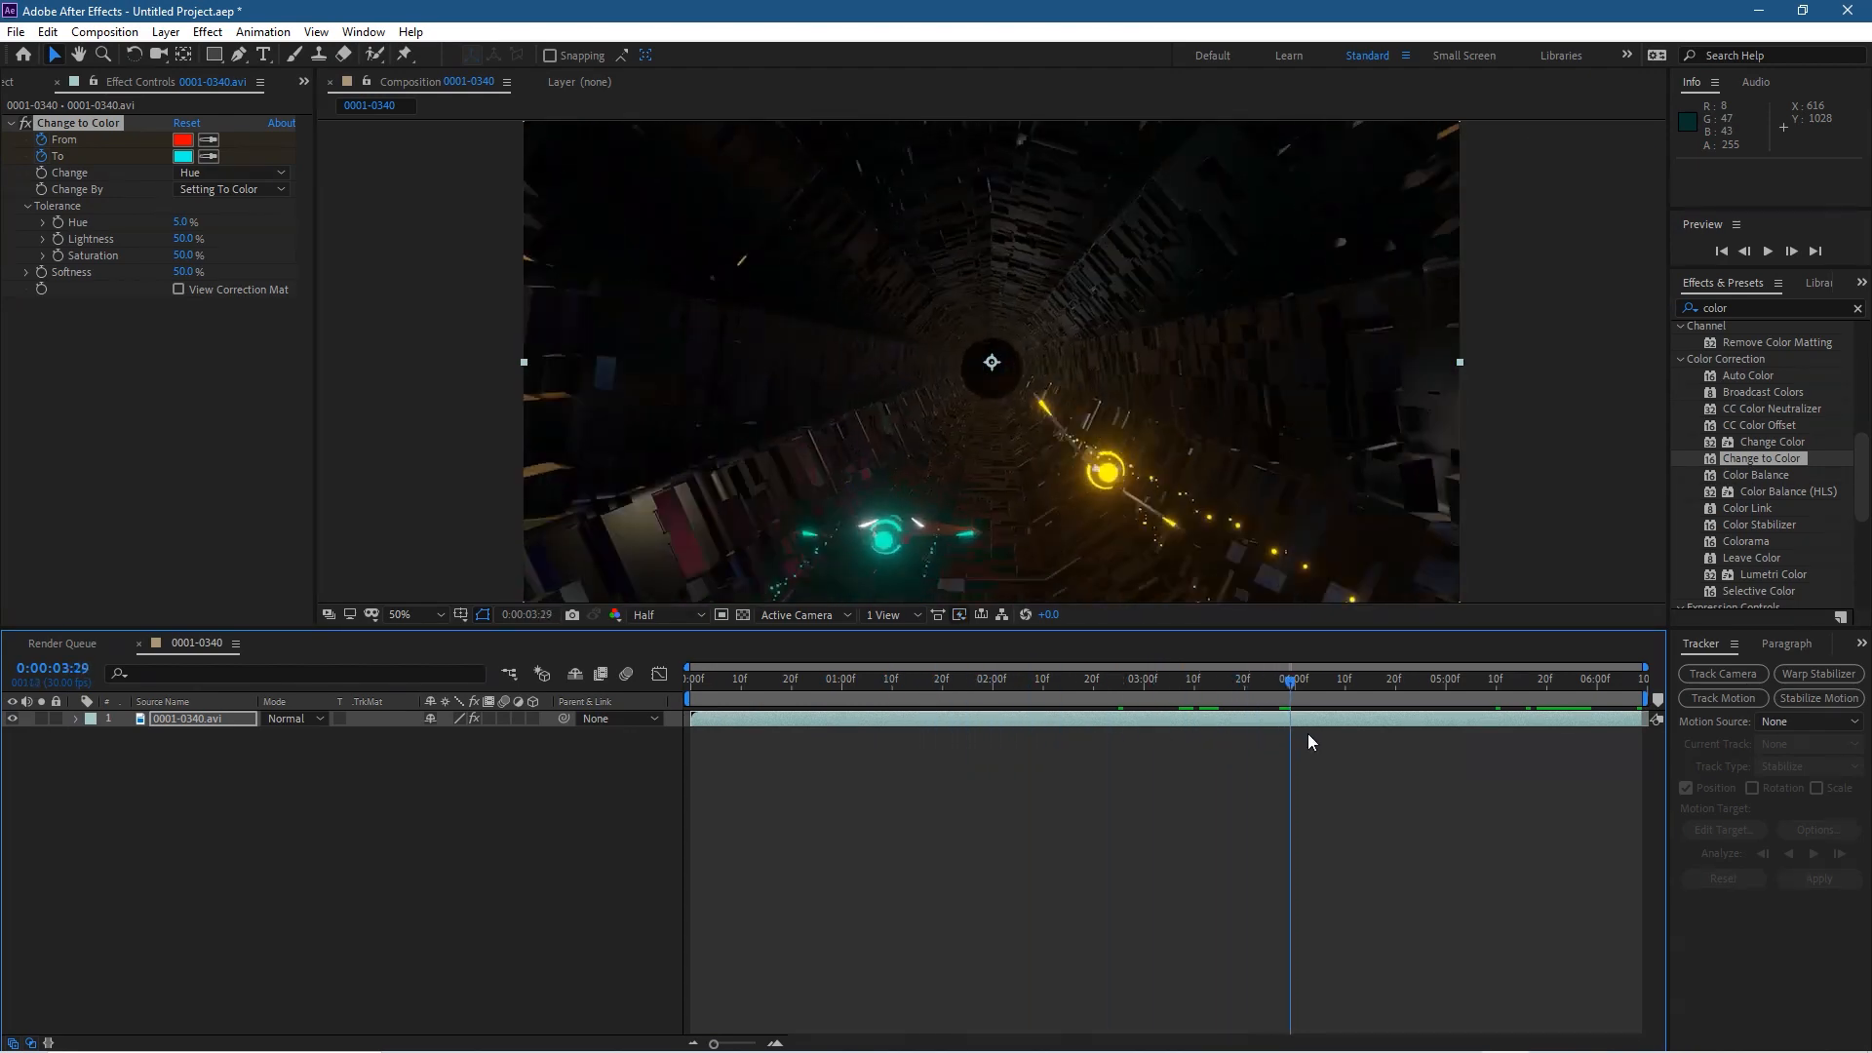
pyautogui.click(1539, 679)
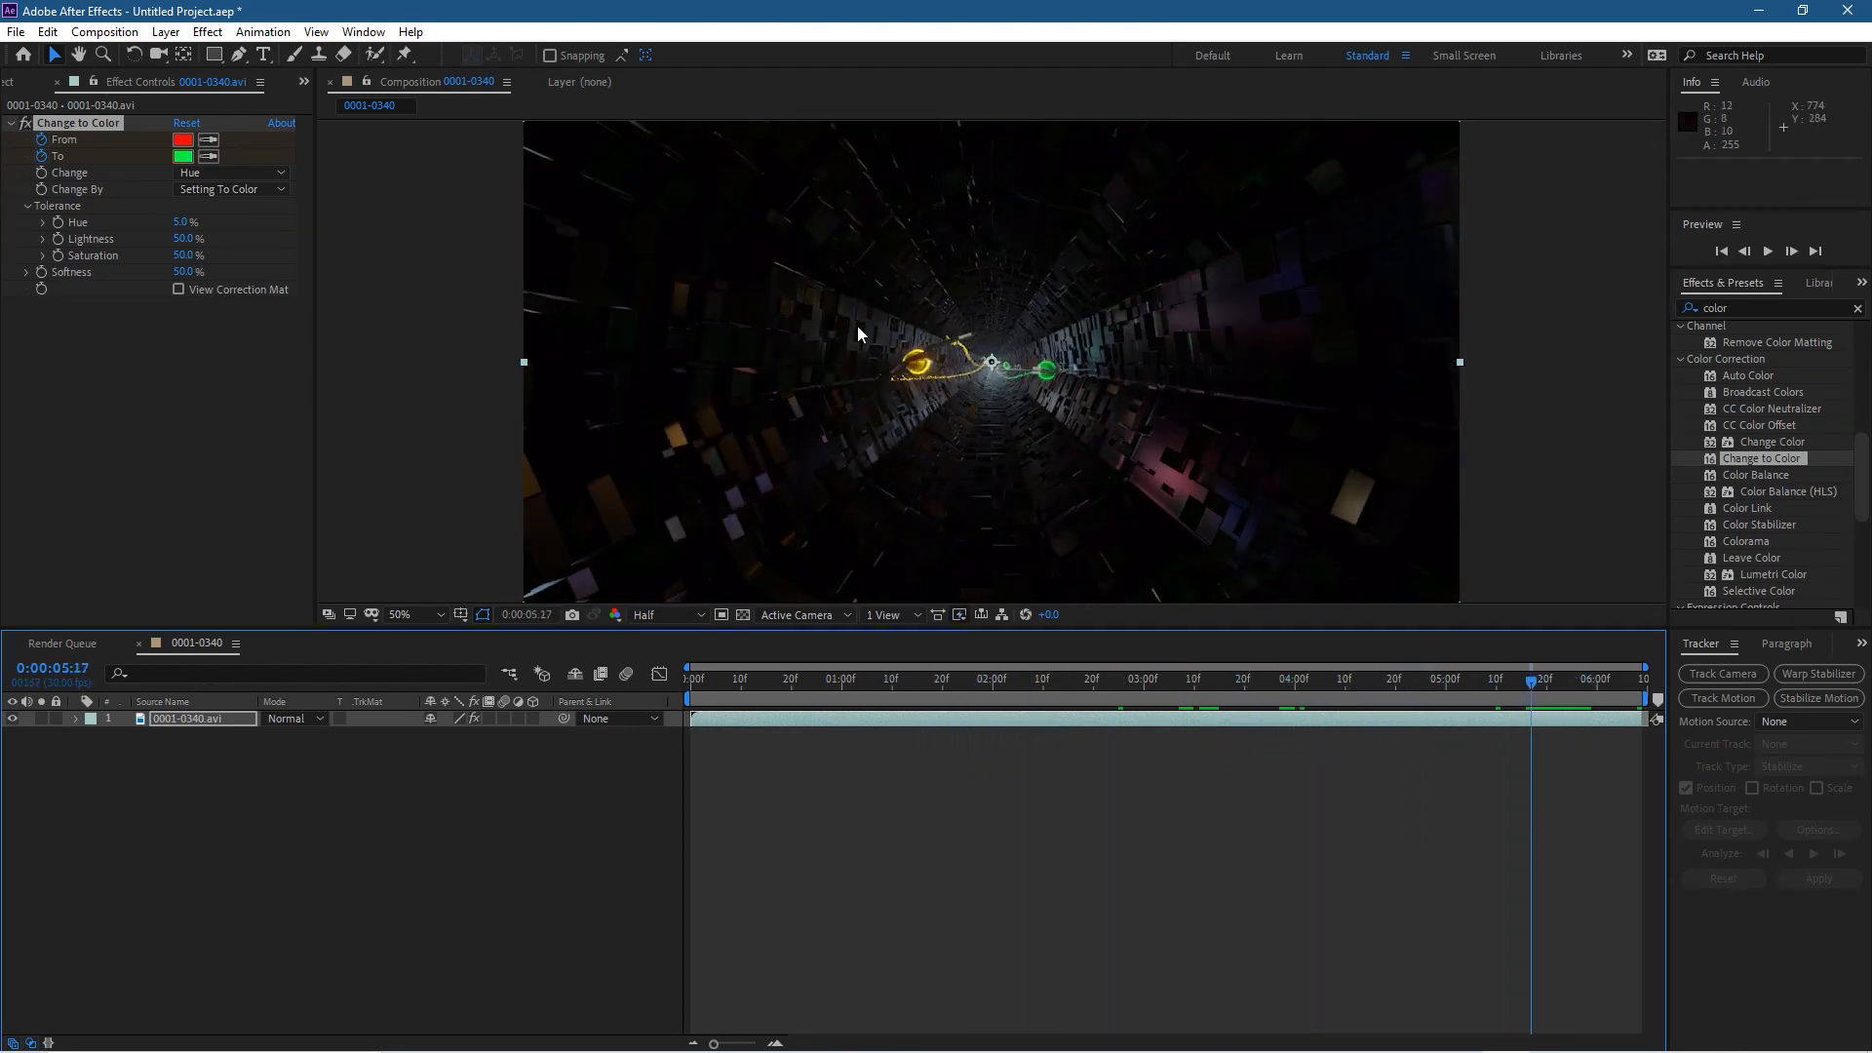
pyautogui.moveTo(1164, 447)
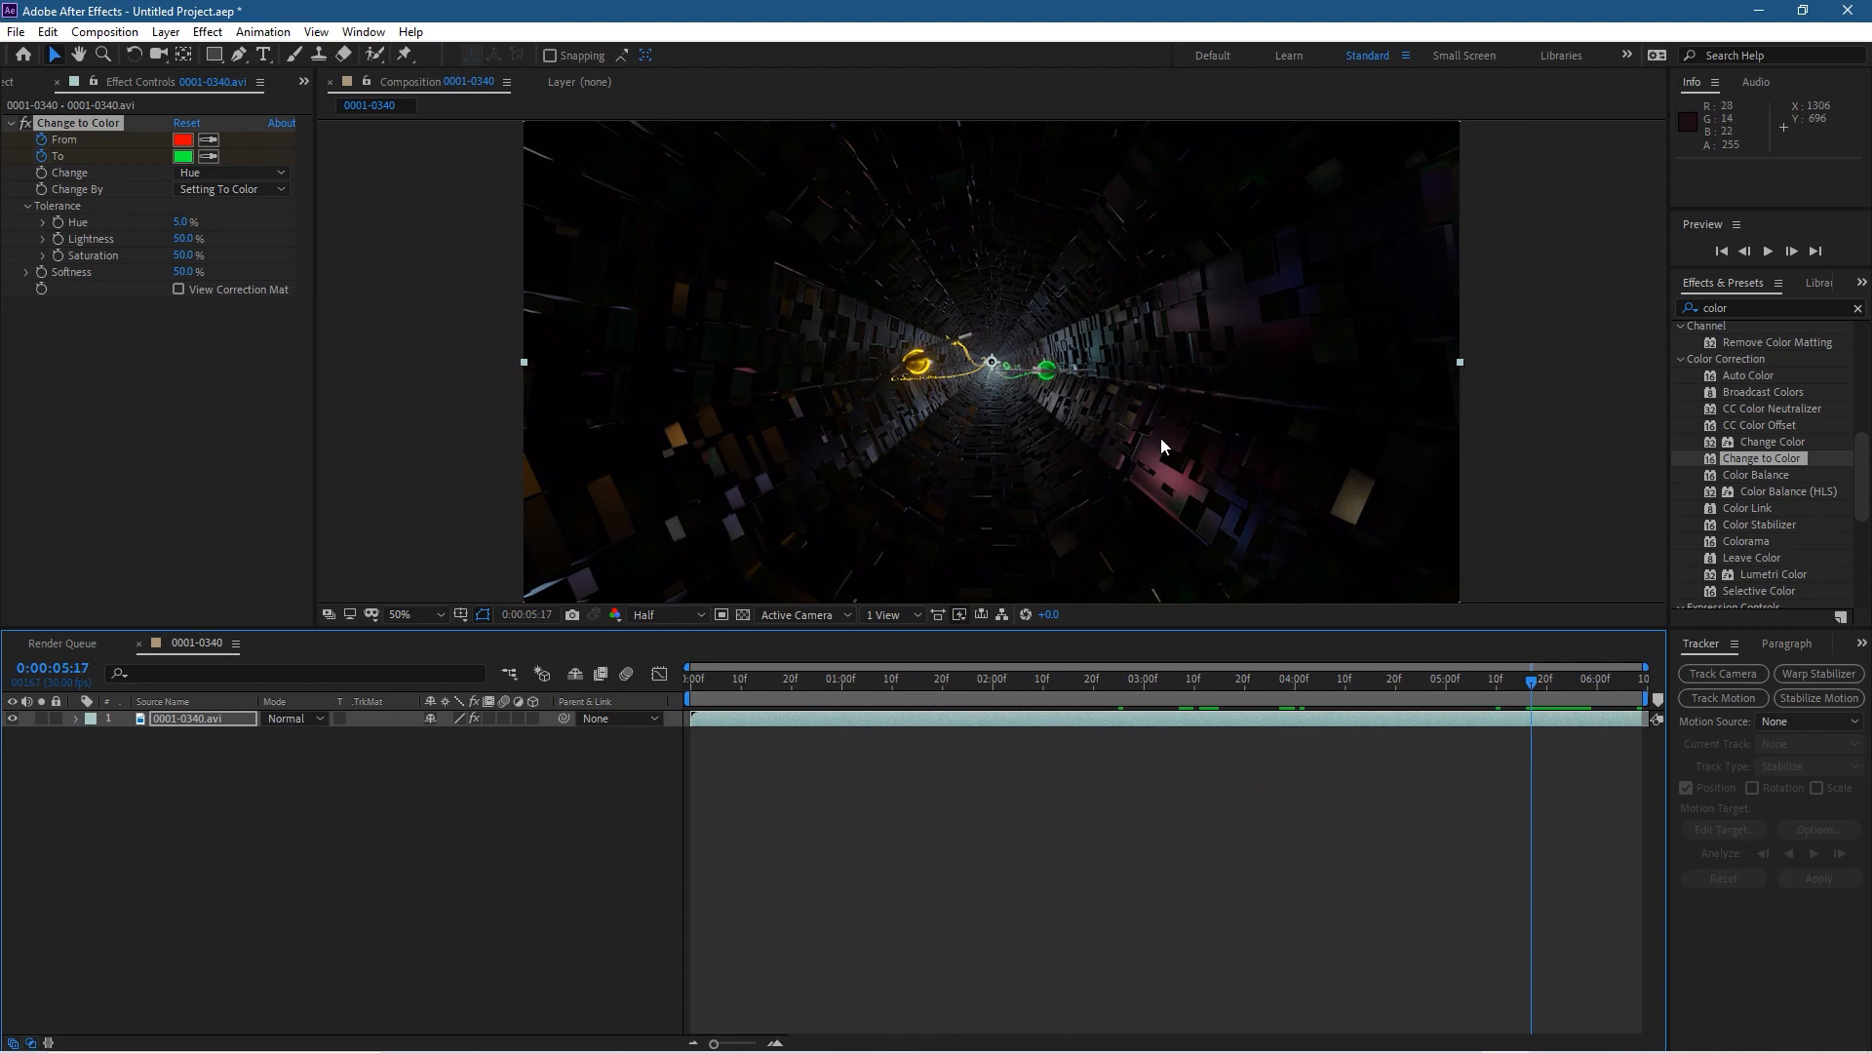
pyautogui.moveTo(1533, 695)
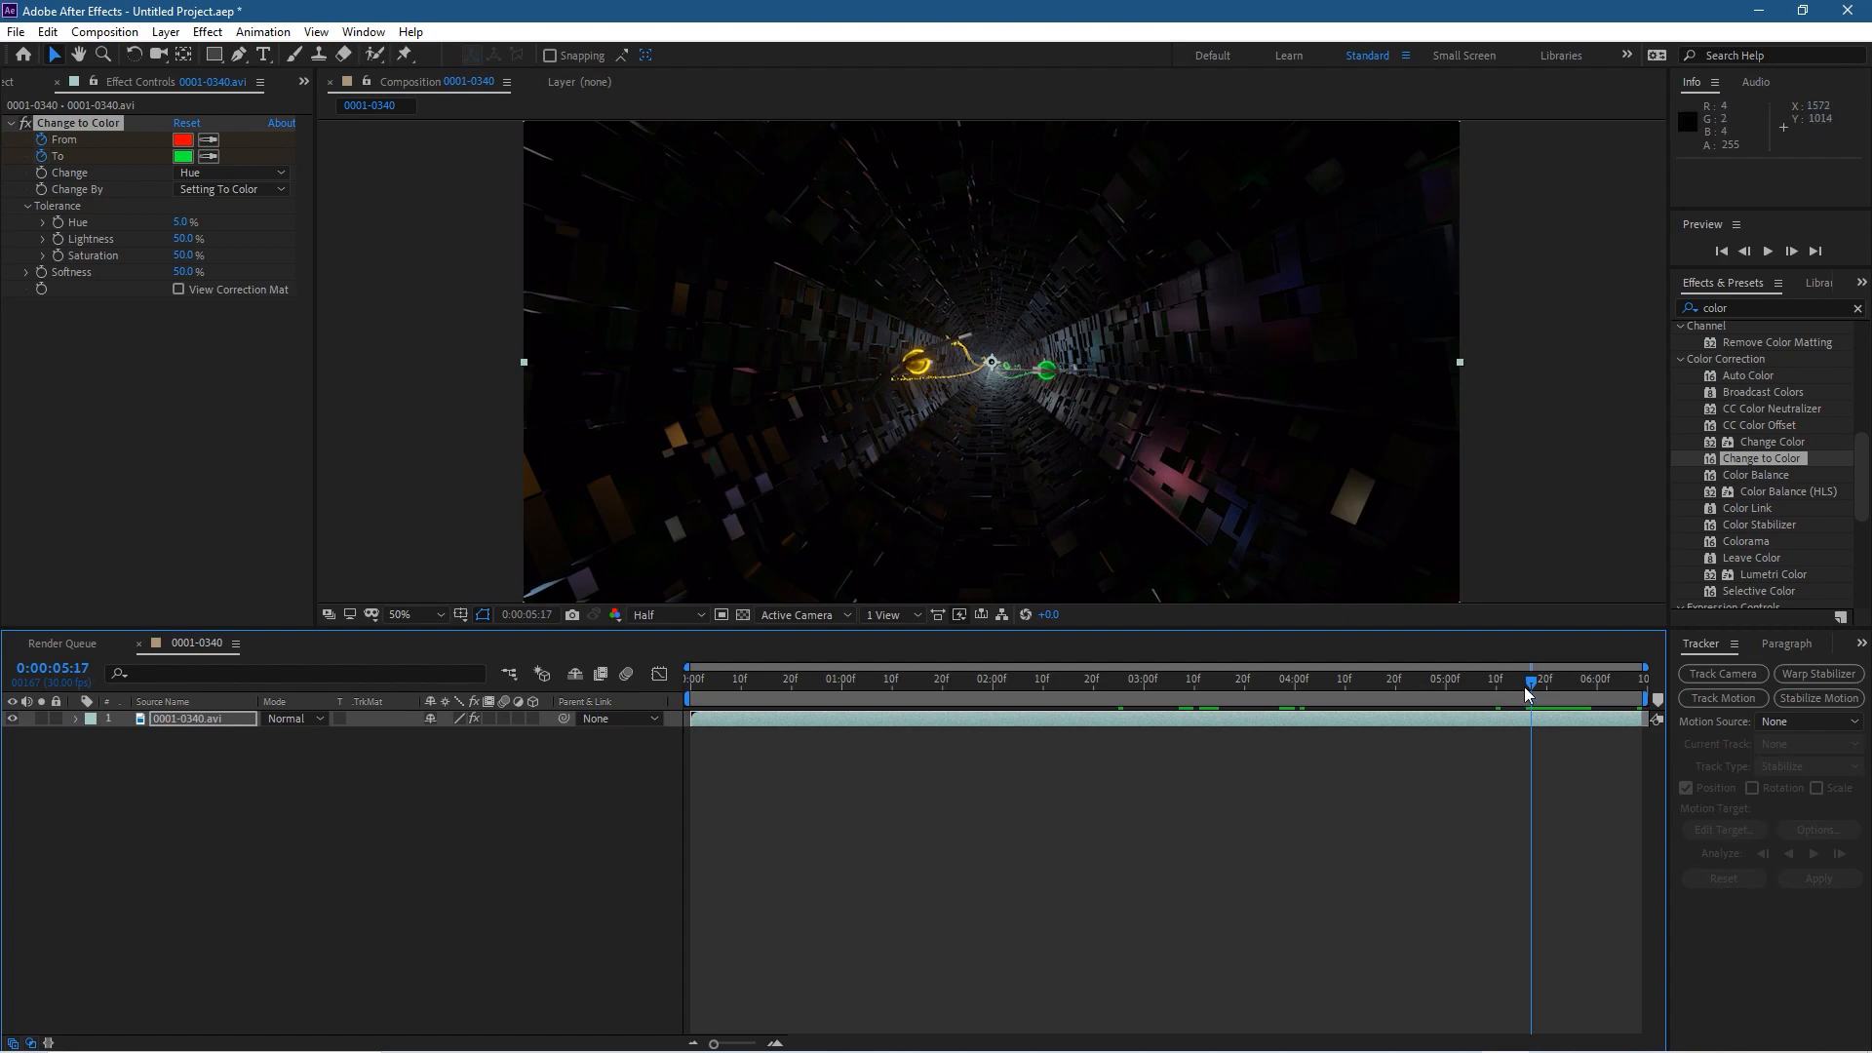
pyautogui.click(1040, 679)
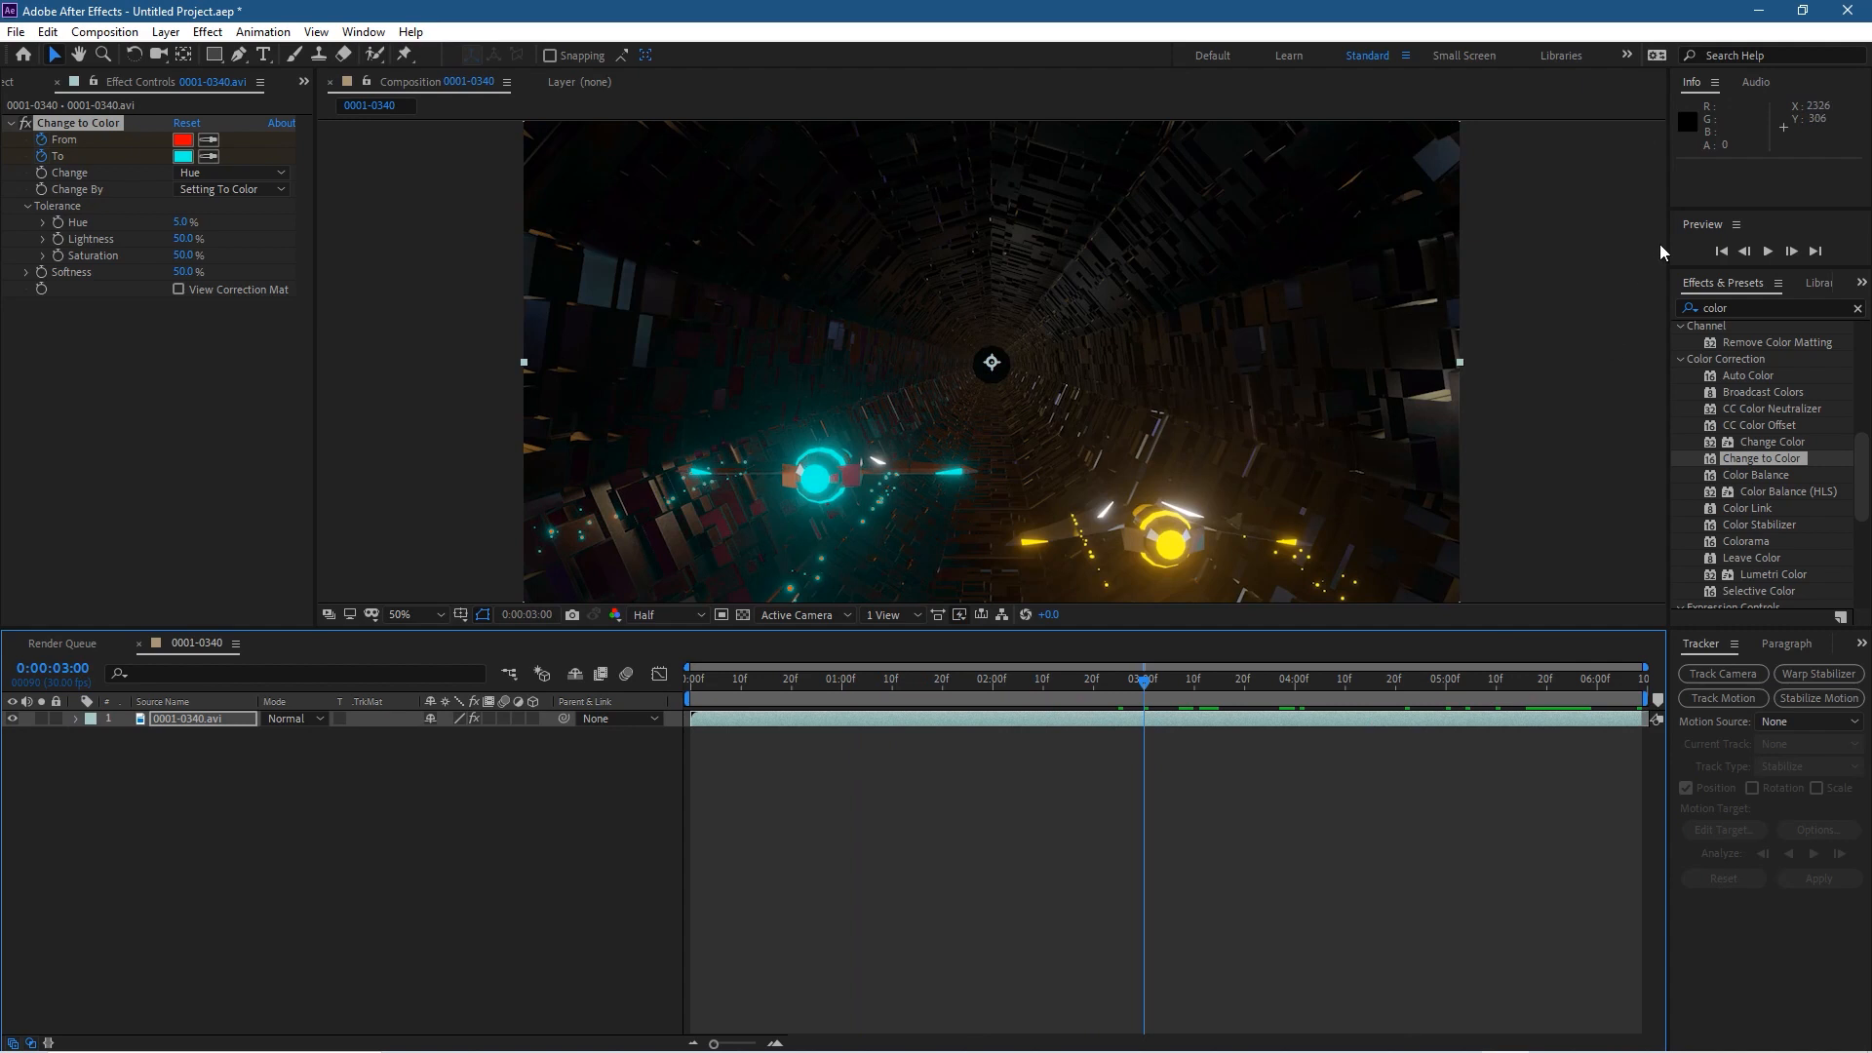
pyautogui.moveTo(1459, 370)
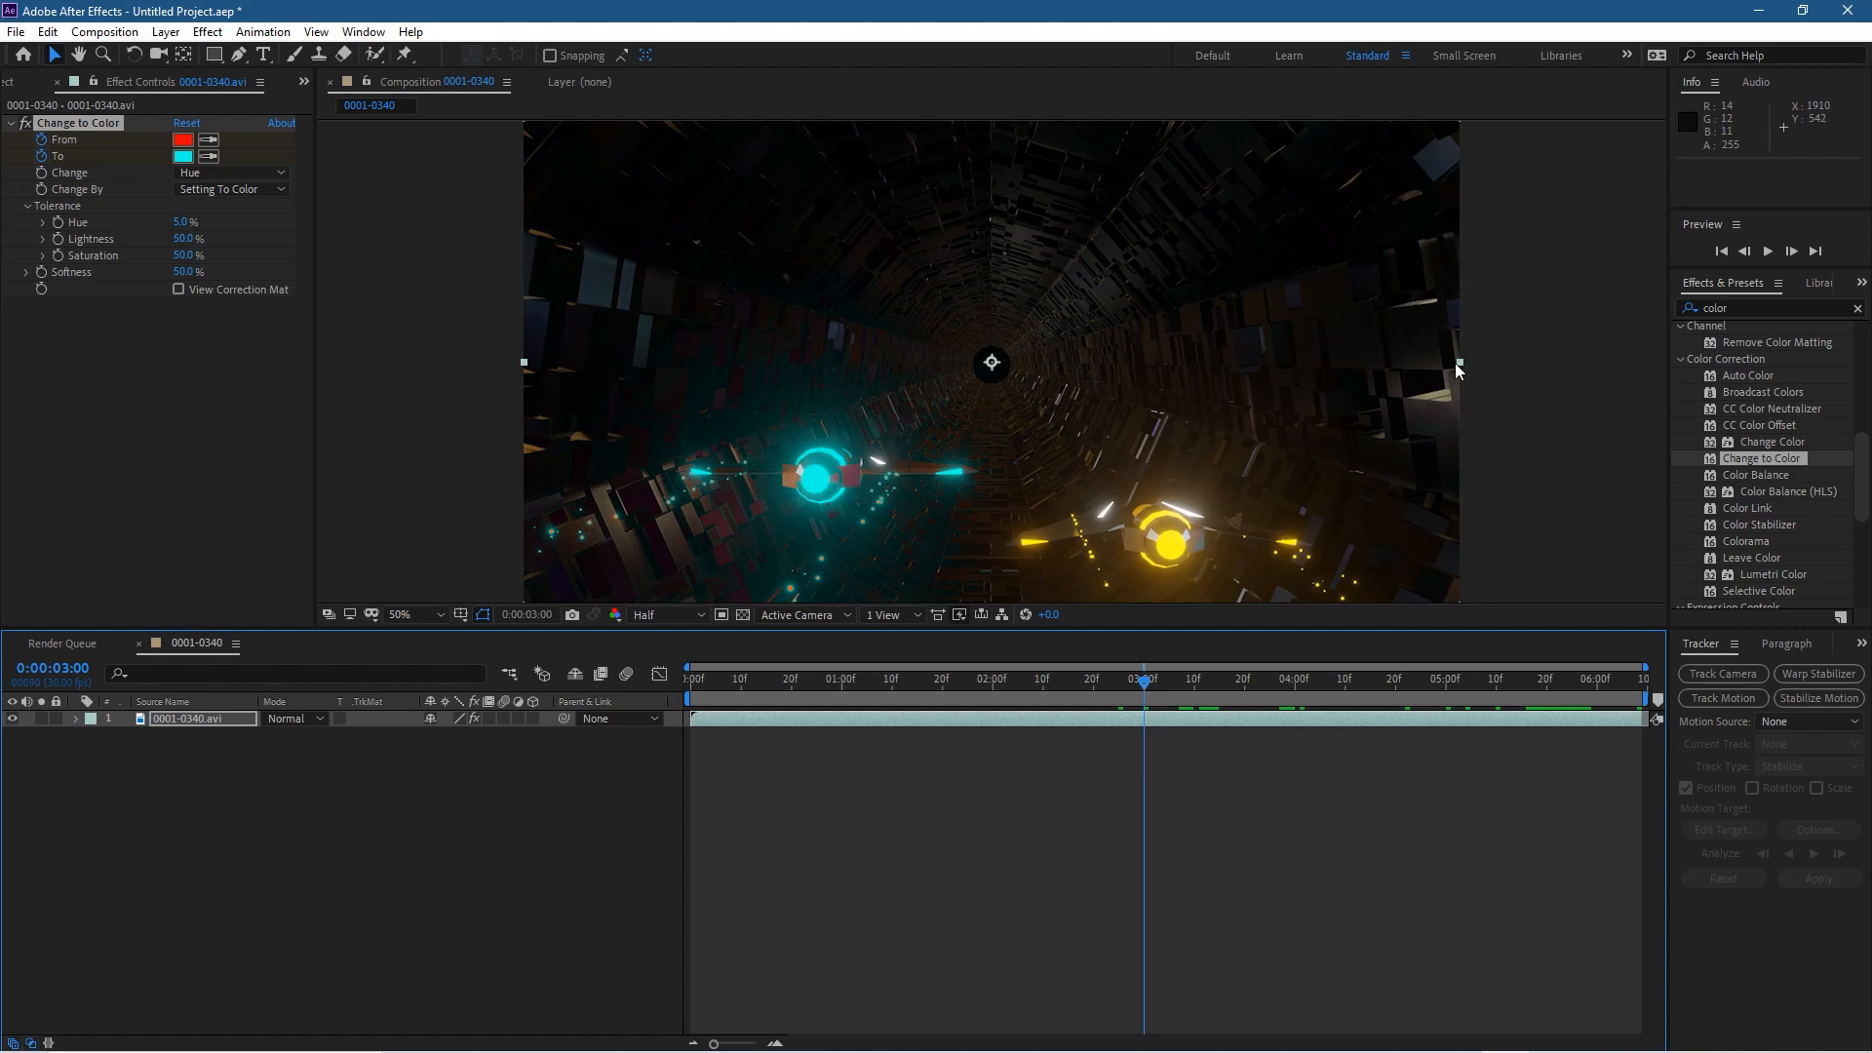
pyautogui.moveTo(1143, 686)
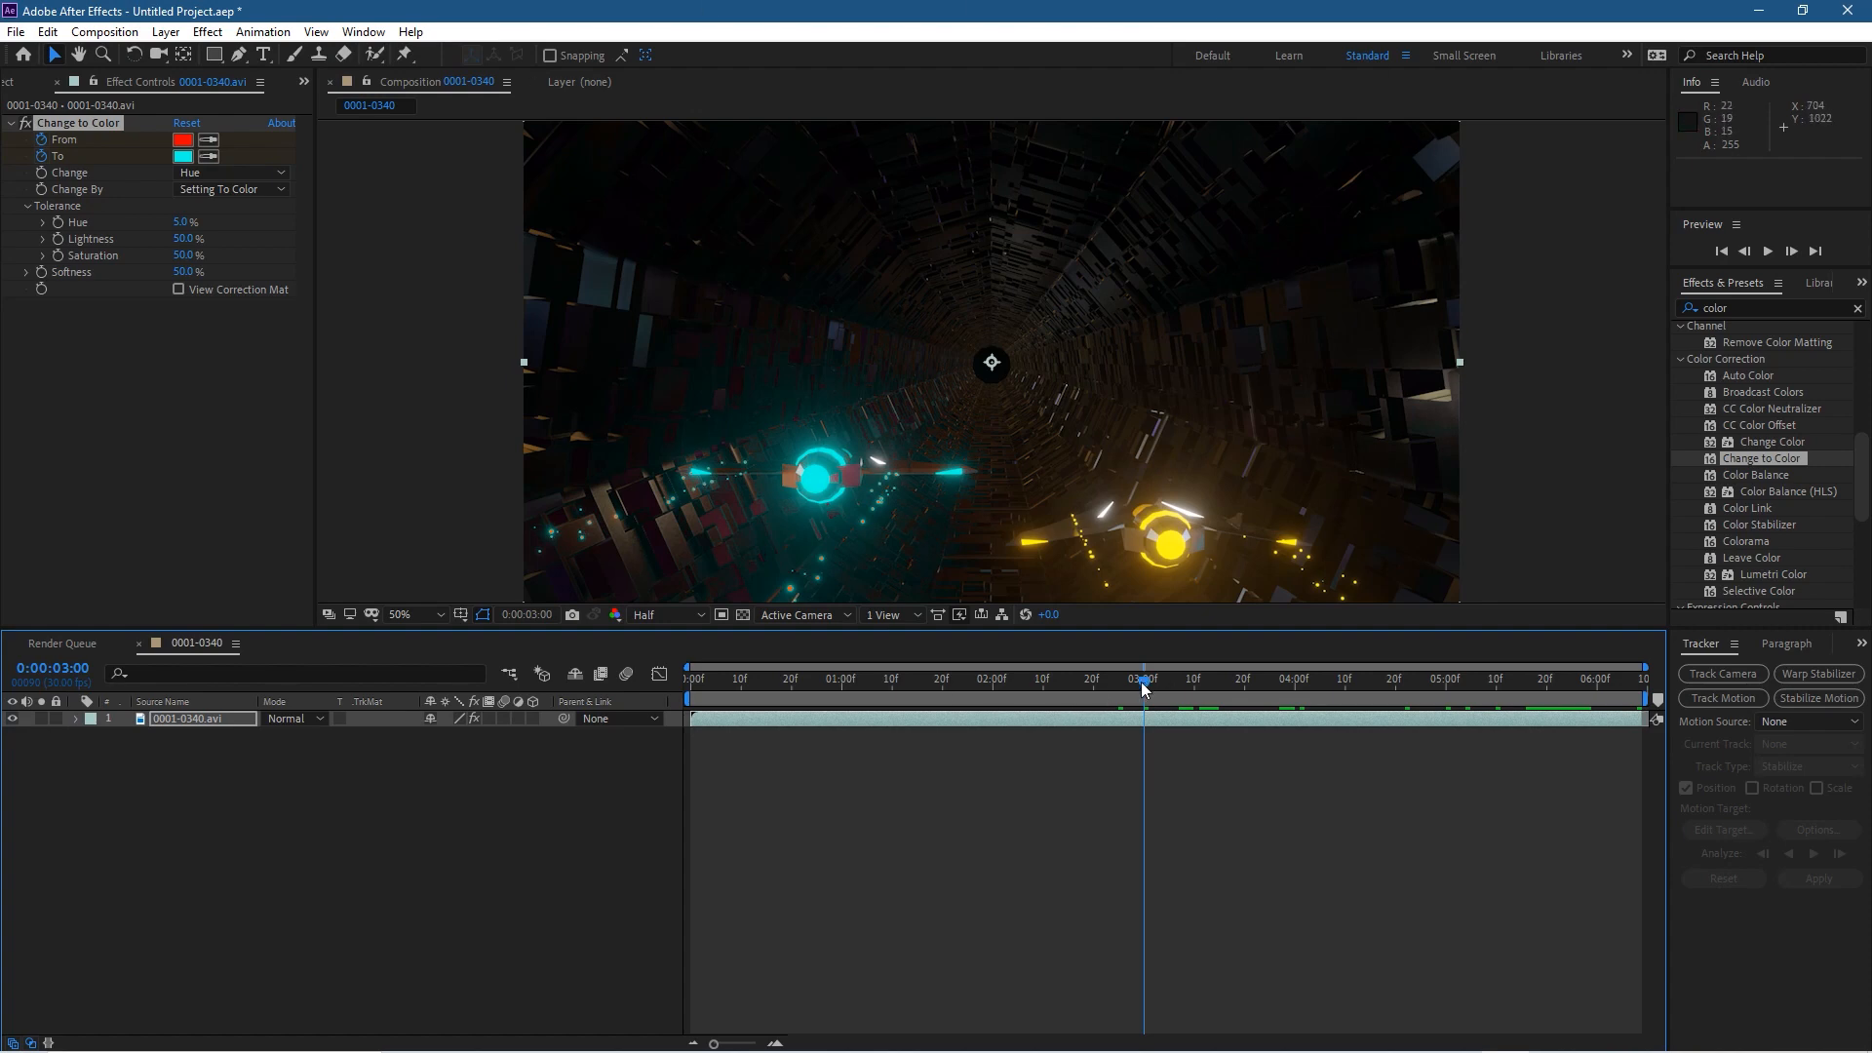